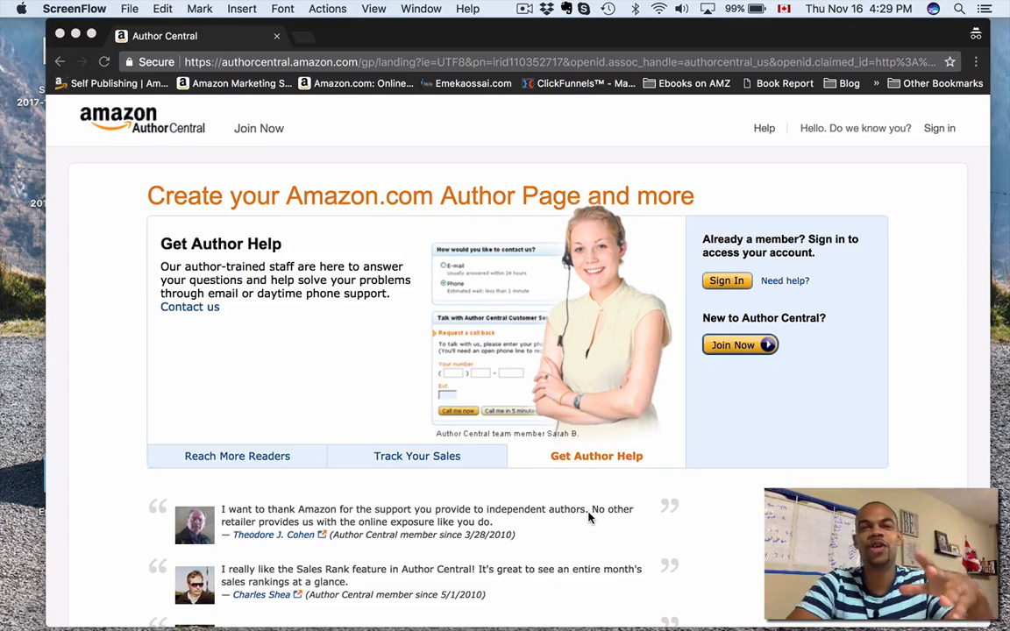
- Cycle through the three items on the Author Central landing page
left_click(237, 456)
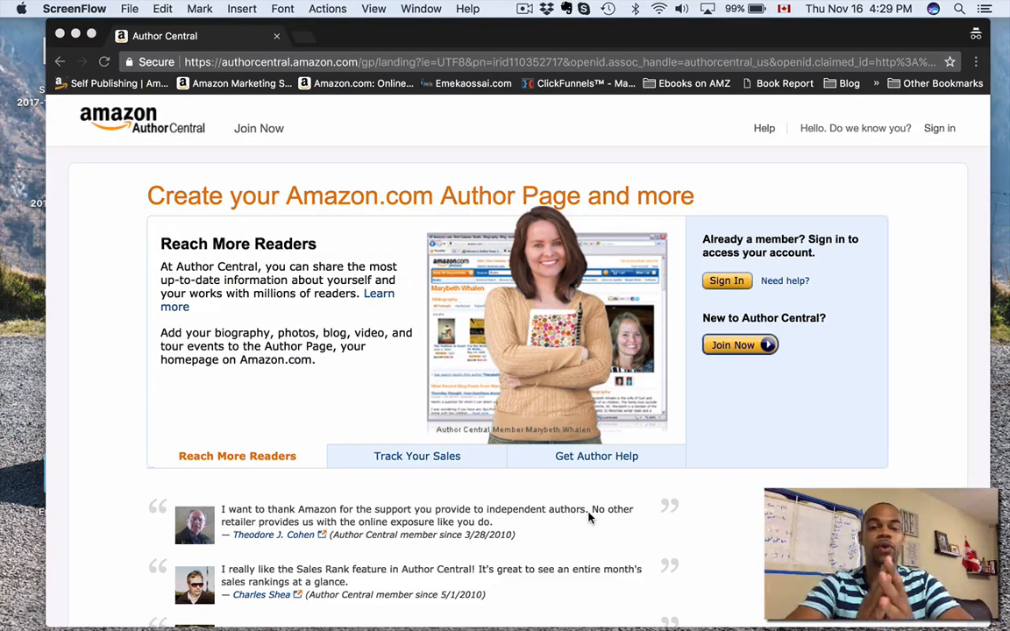
left_click(417, 456)
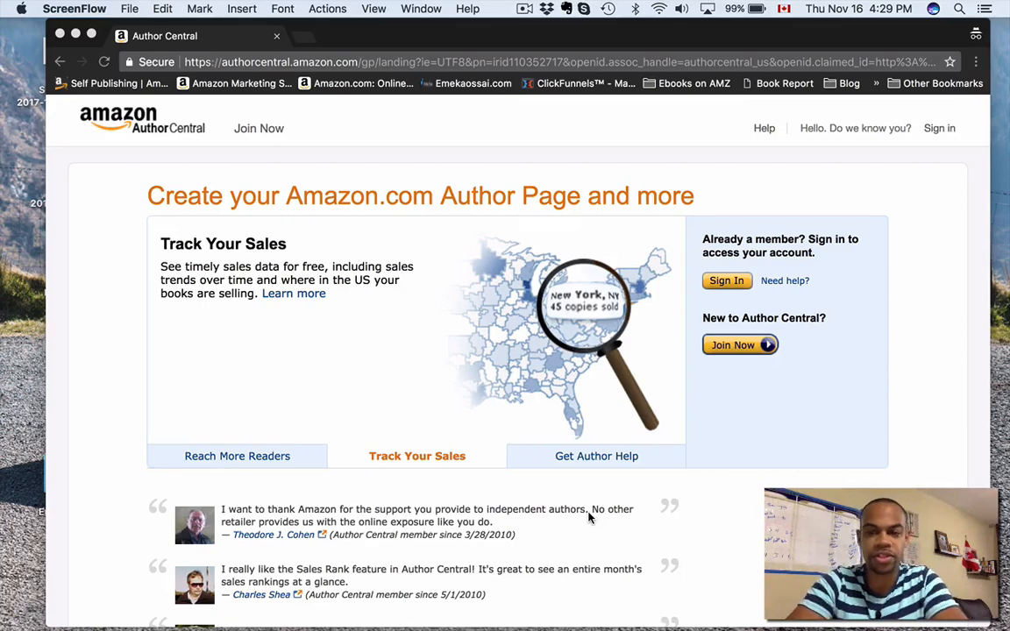
left_click(594, 455)
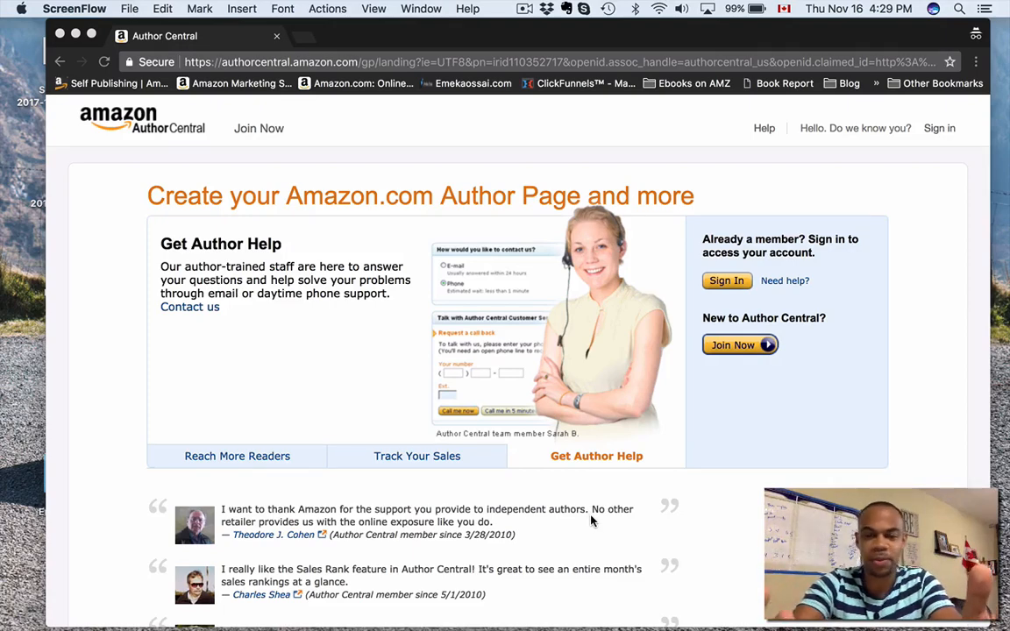
left_click(236, 456)
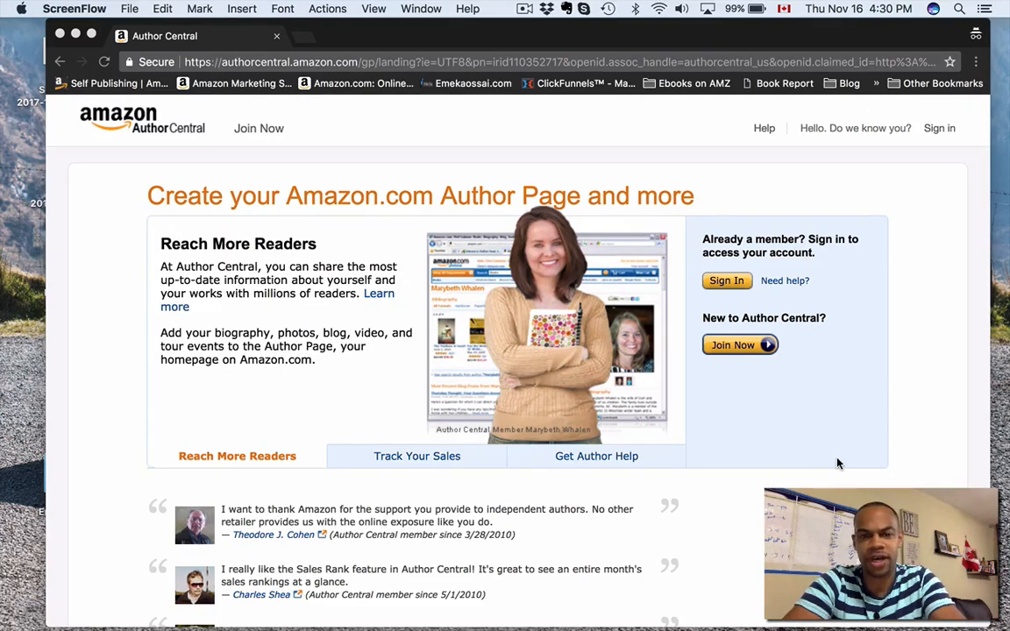
left_click(417, 456)
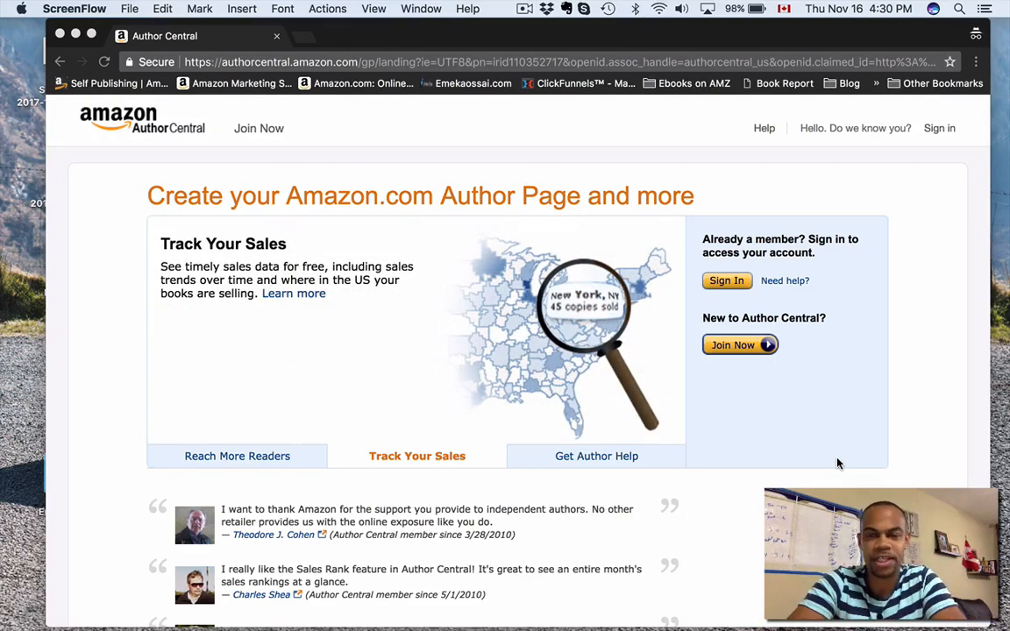
left_click(595, 456)
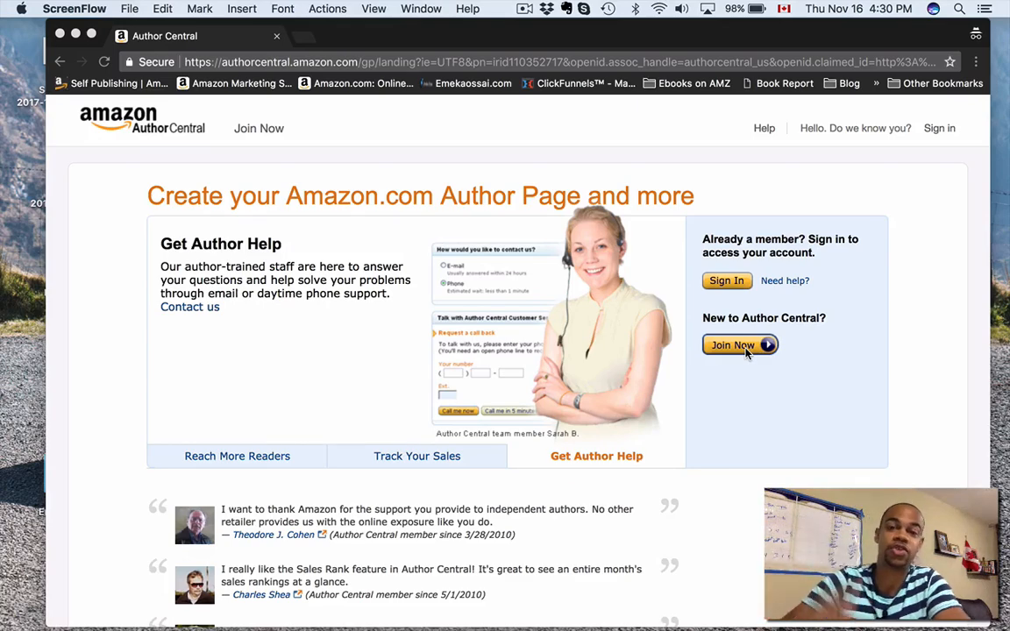
left_click(236, 455)
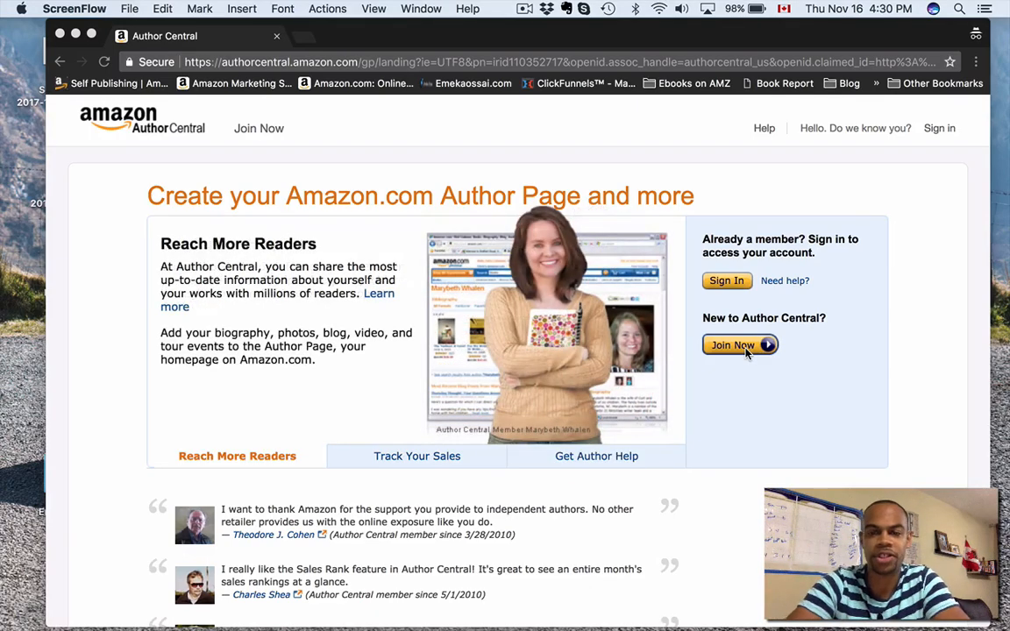
mouse_move(728, 284)
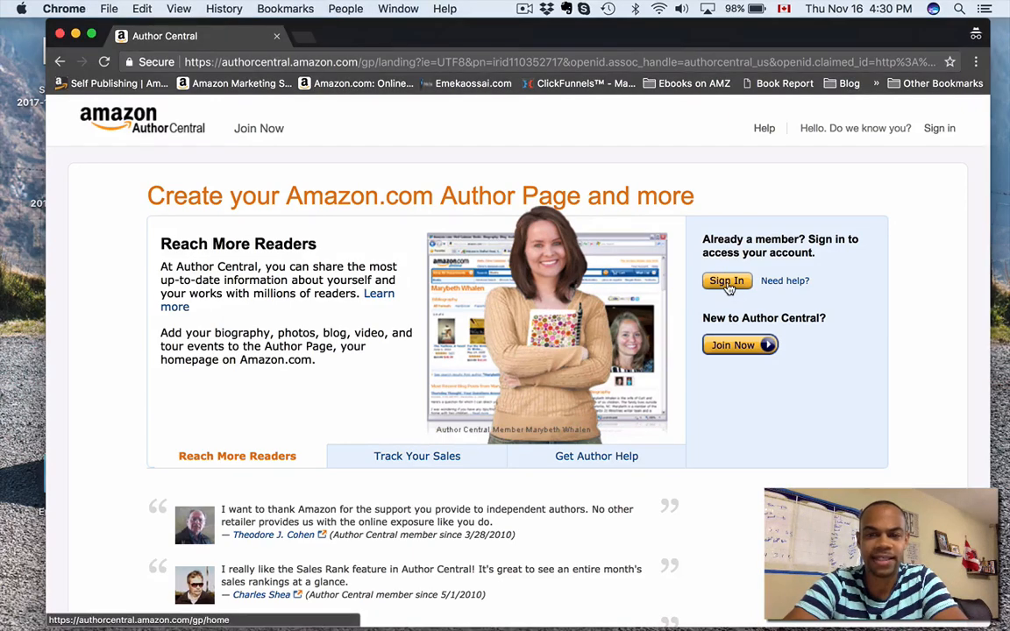
- Sign in to the author account and go to the Welcome home page
left_click(726, 280)
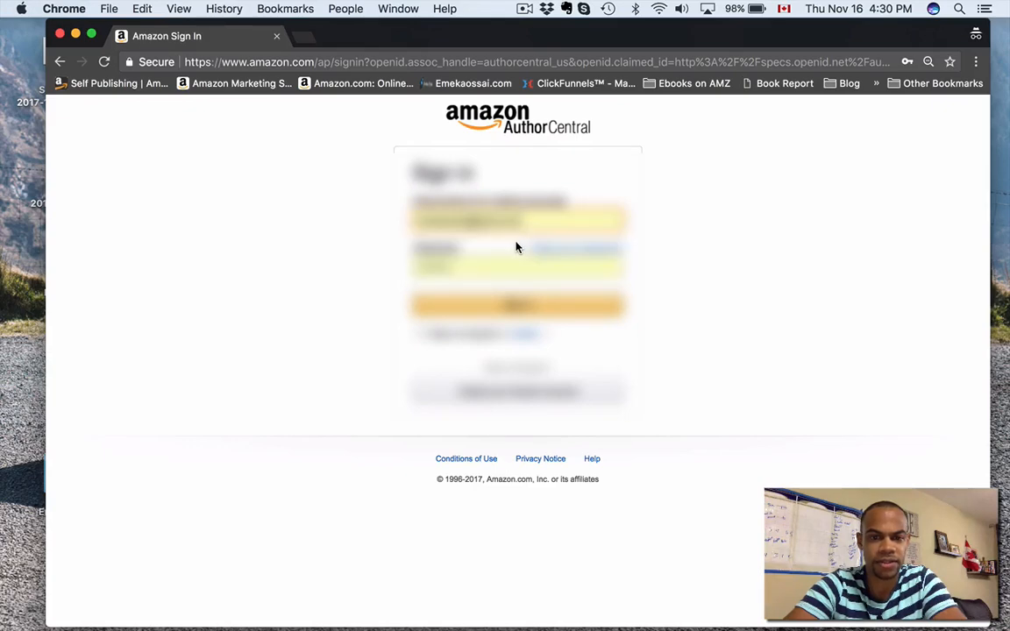
left_click(504, 306)
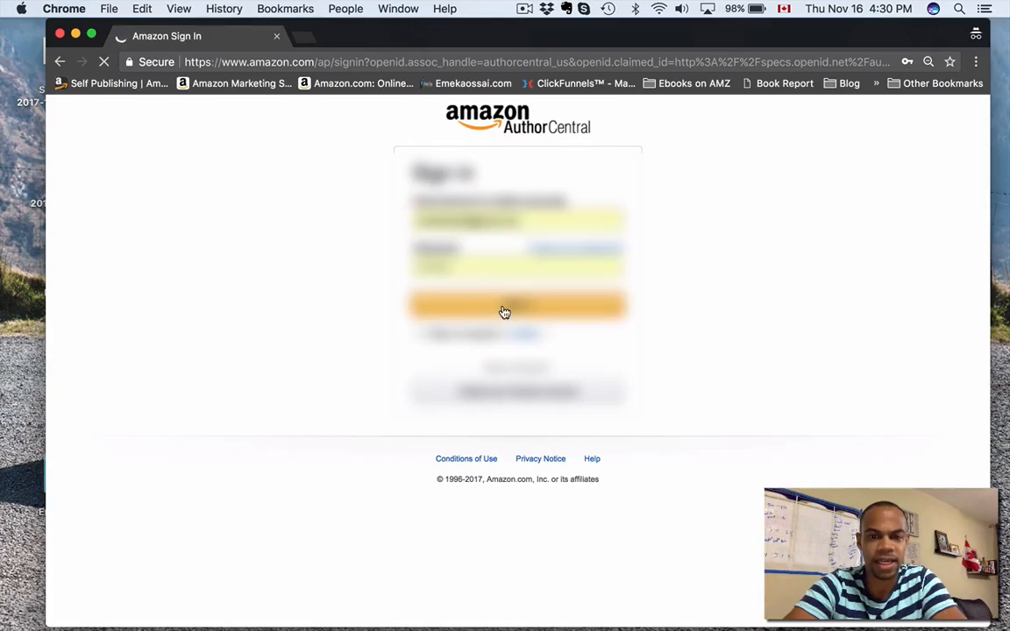
left_click(504, 306)
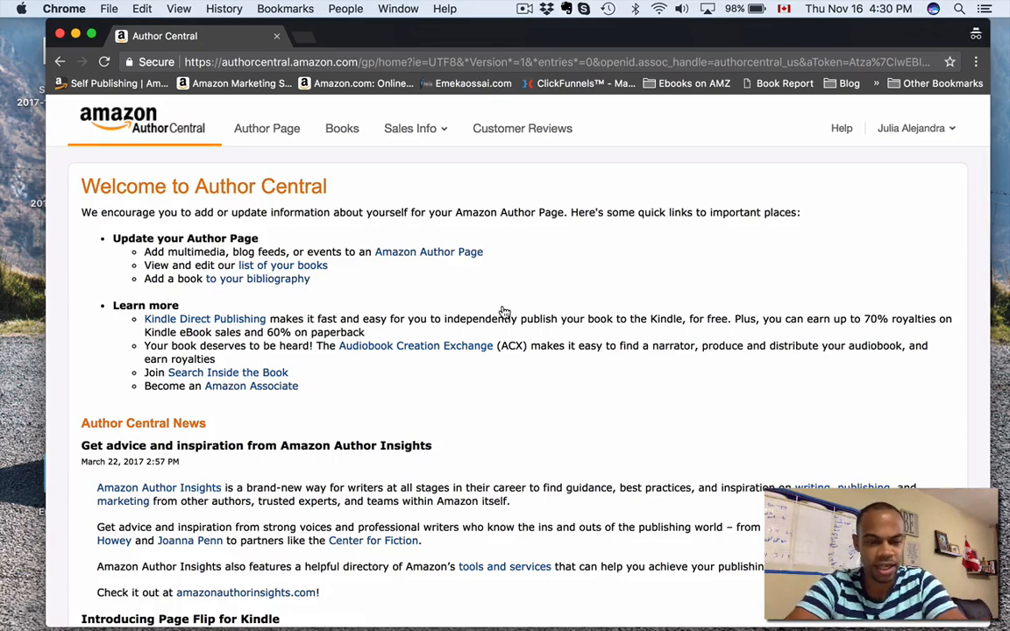
mouse_move(595, 308)
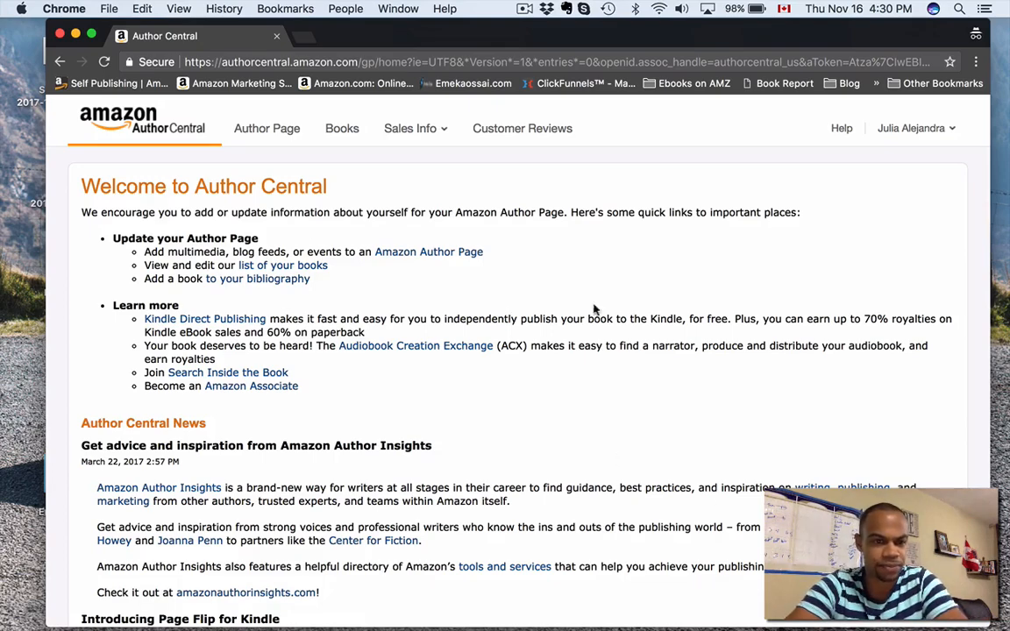
scroll("down", 3)
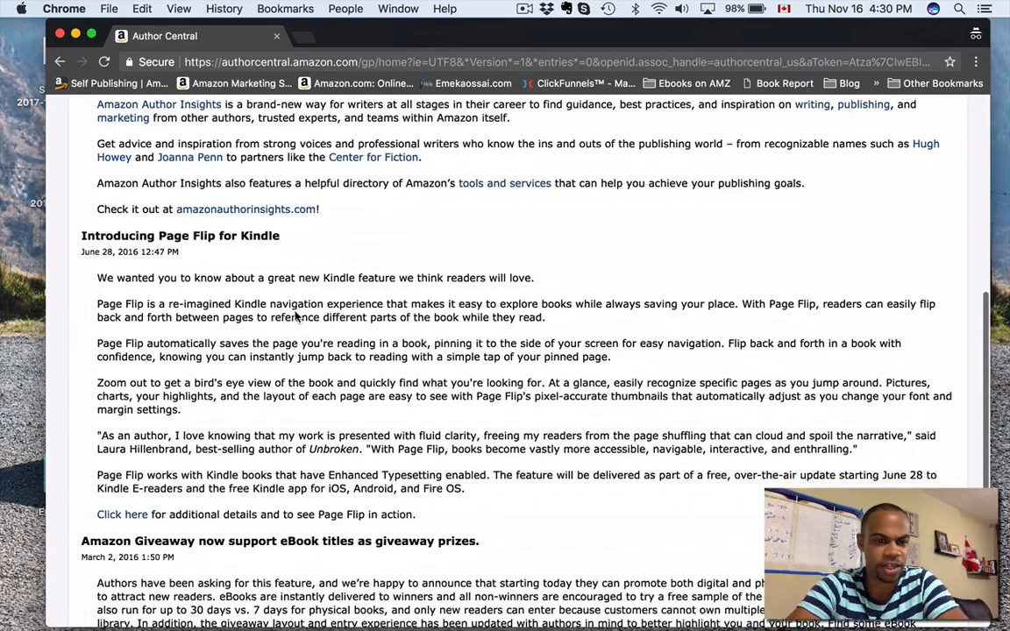
scroll("up", 3)
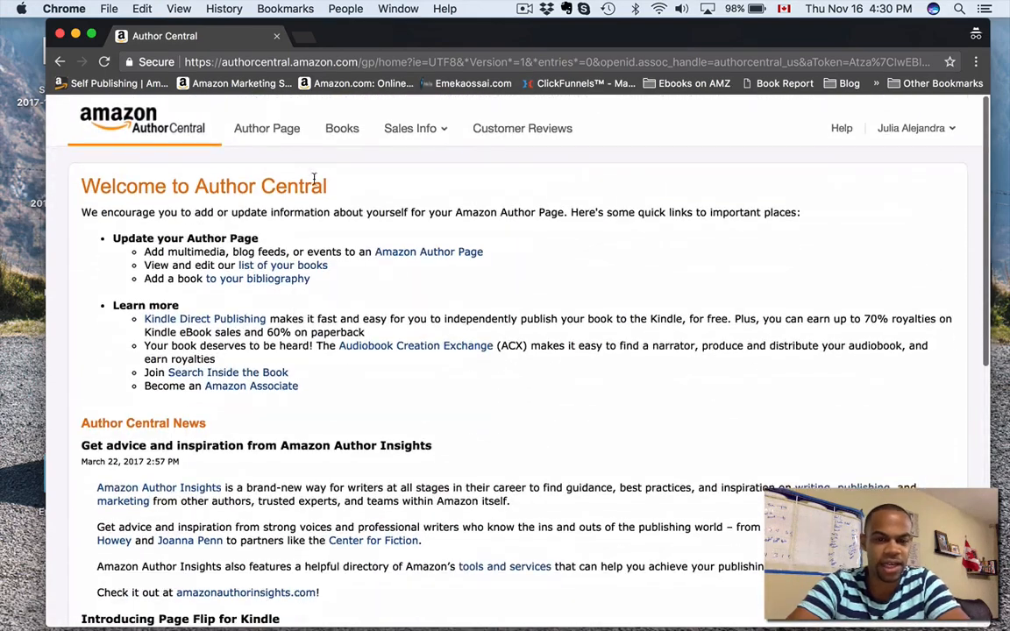
left_click(267, 128)
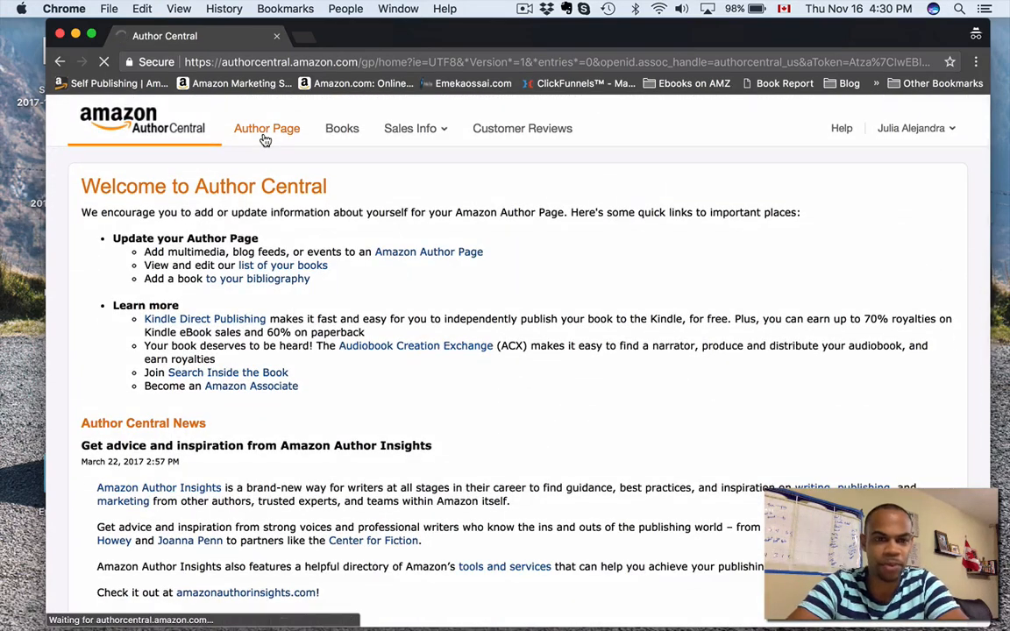
- Open the Author Page and launch Julia Alejandra's public Amazon page in a new tab
left_click(267, 128)
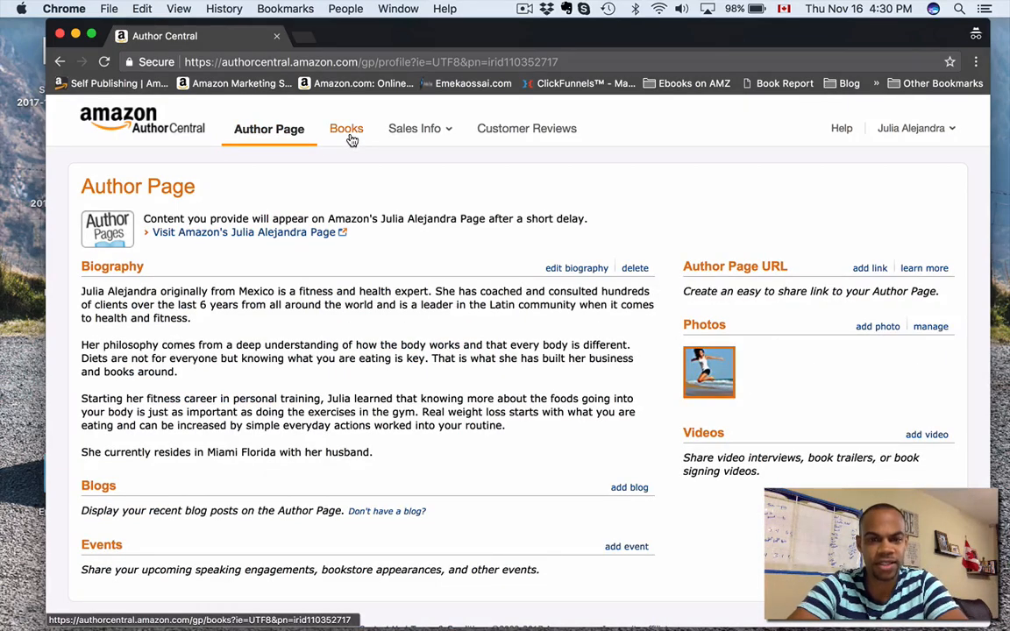
mouse_move(570, 142)
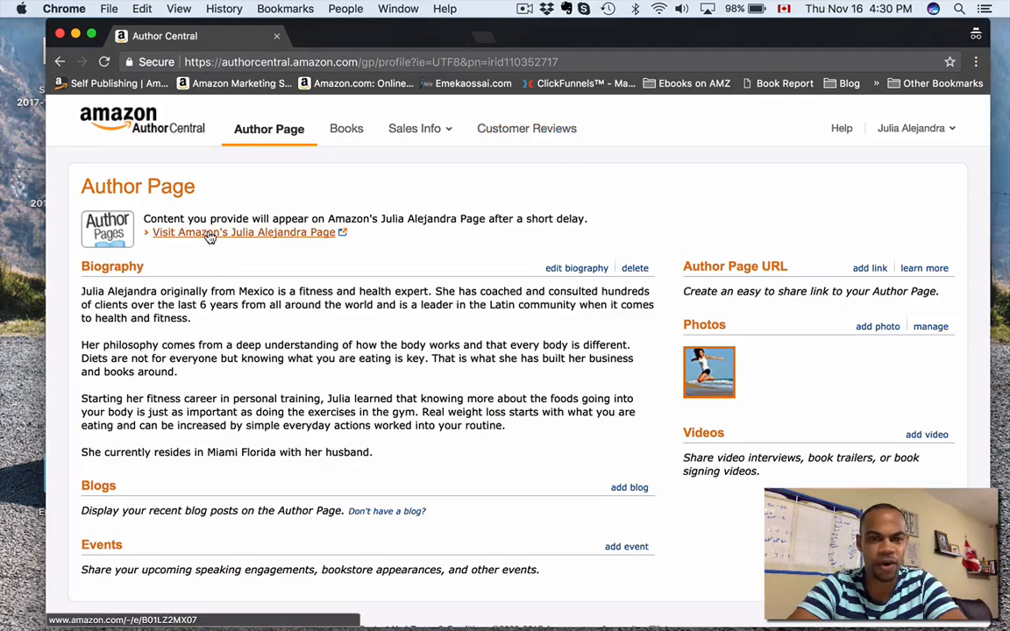
left_click(242, 232)
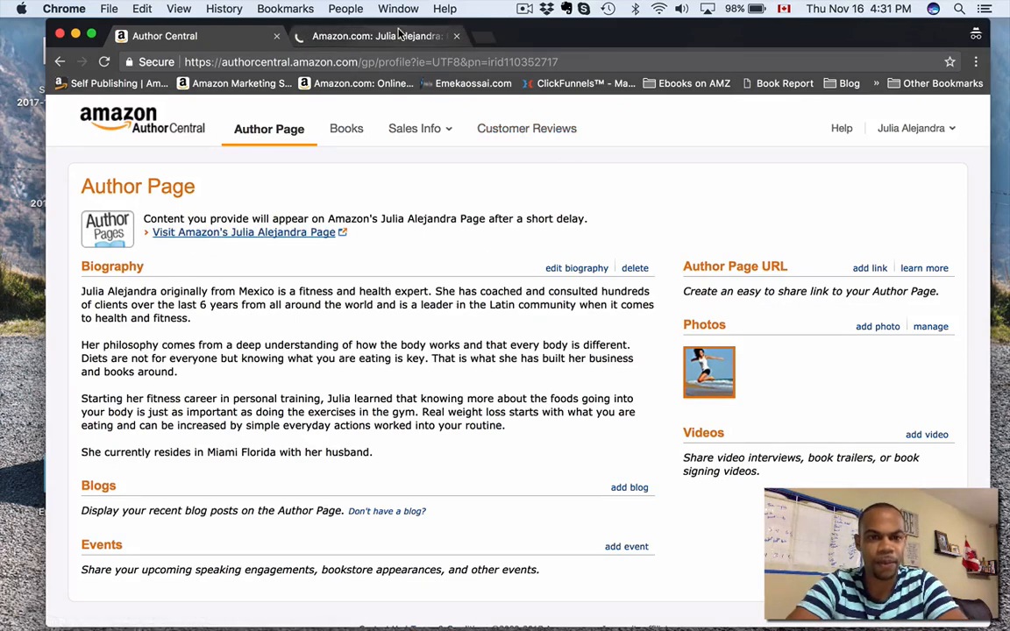
mouse_move(391, 36)
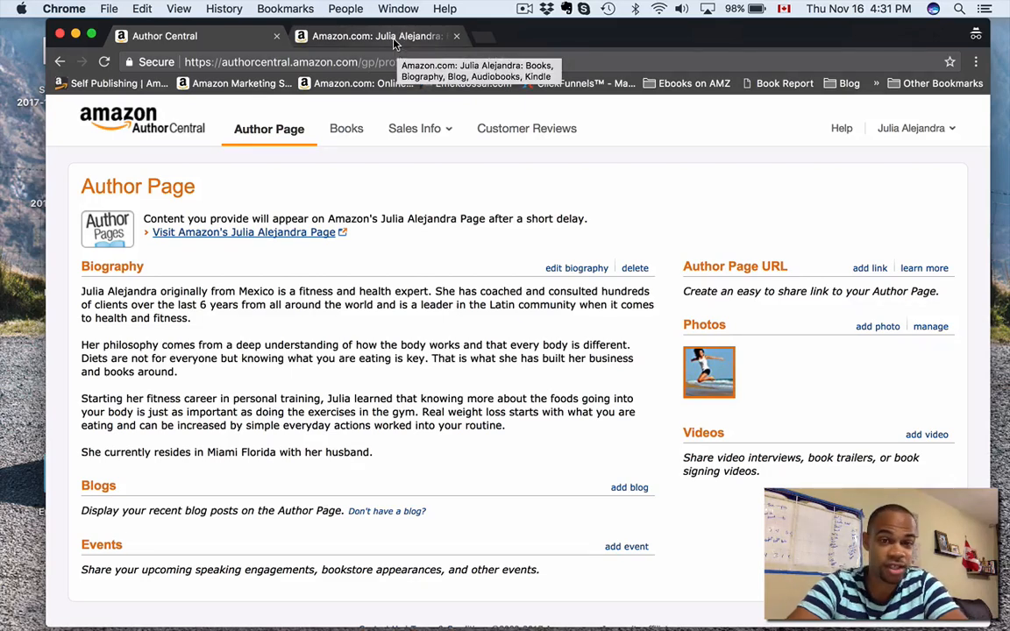
left_click(377, 36)
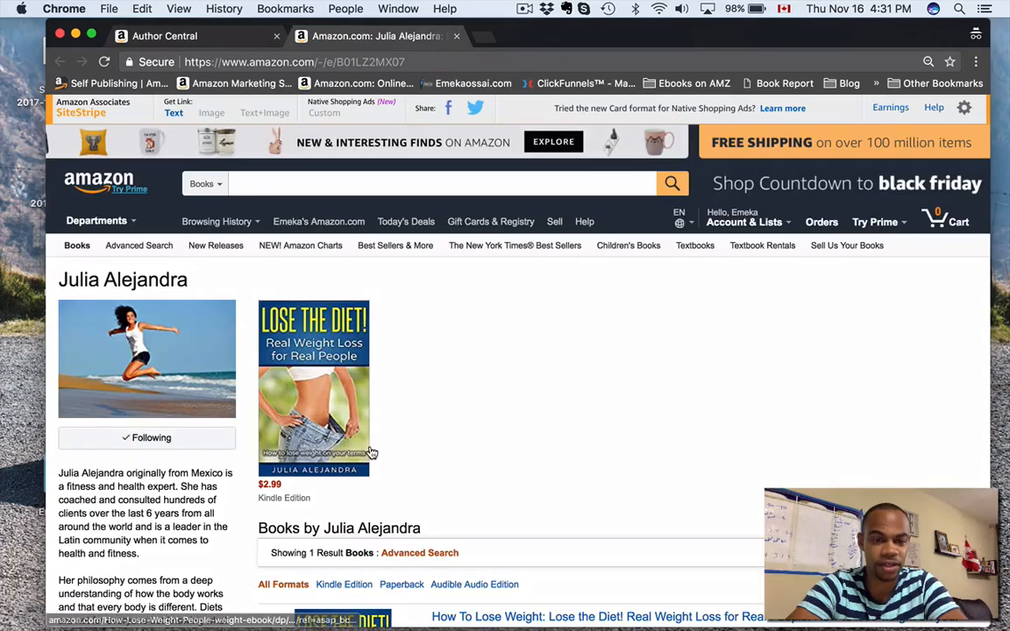
scroll("down", 3)
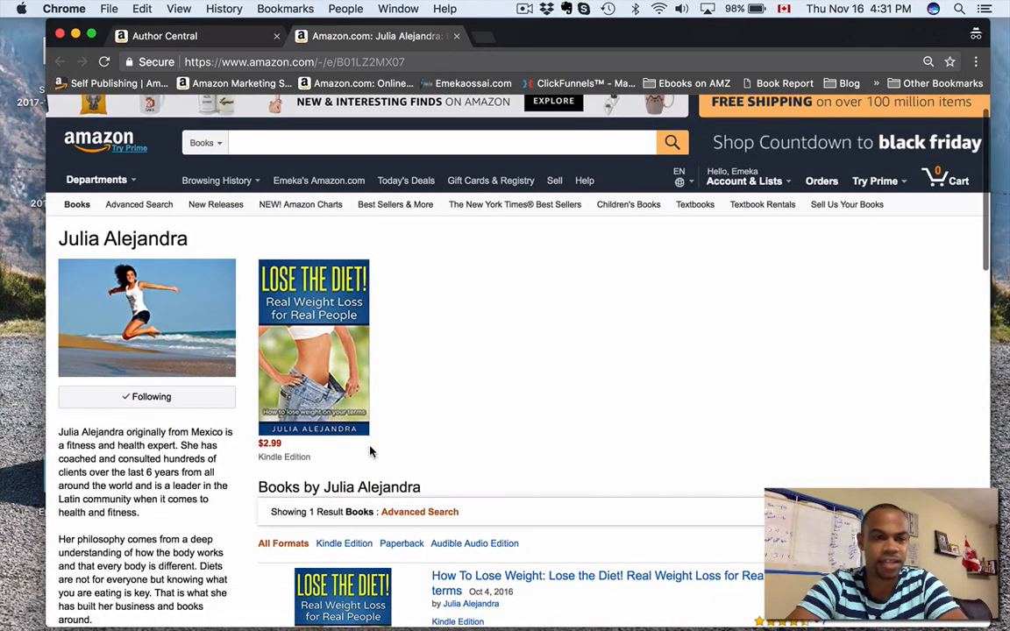
scroll("down", 3)
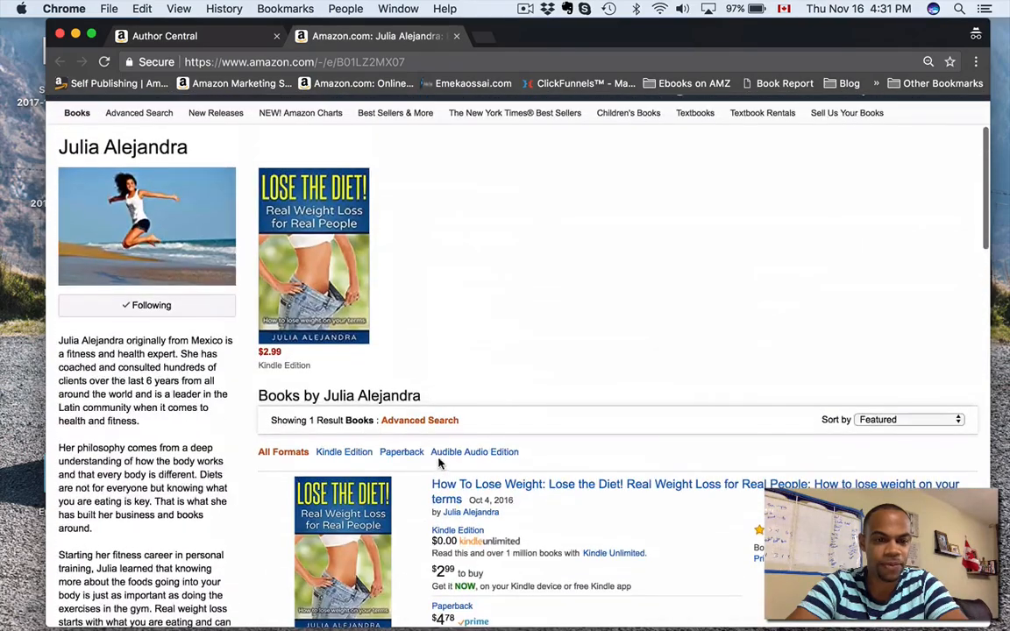
scroll("down", 3)
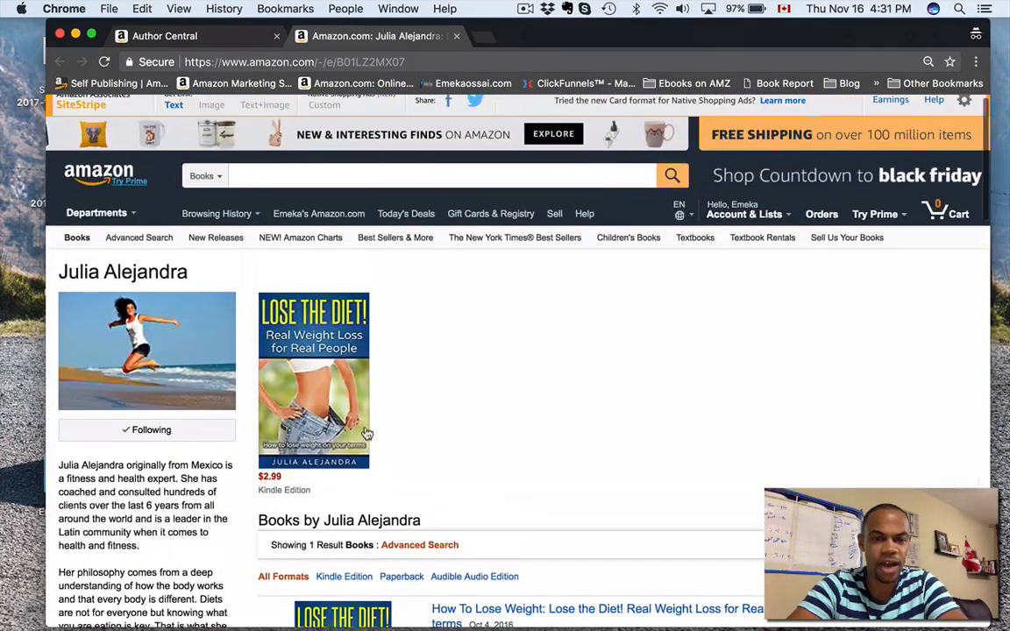
mouse_move(464, 440)
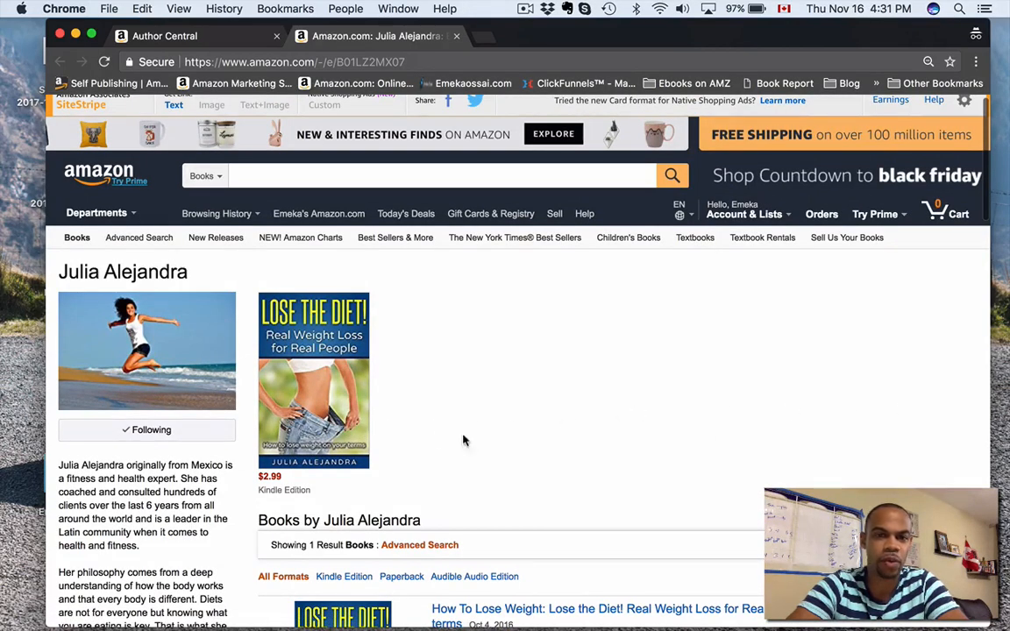
mouse_move(807, 402)
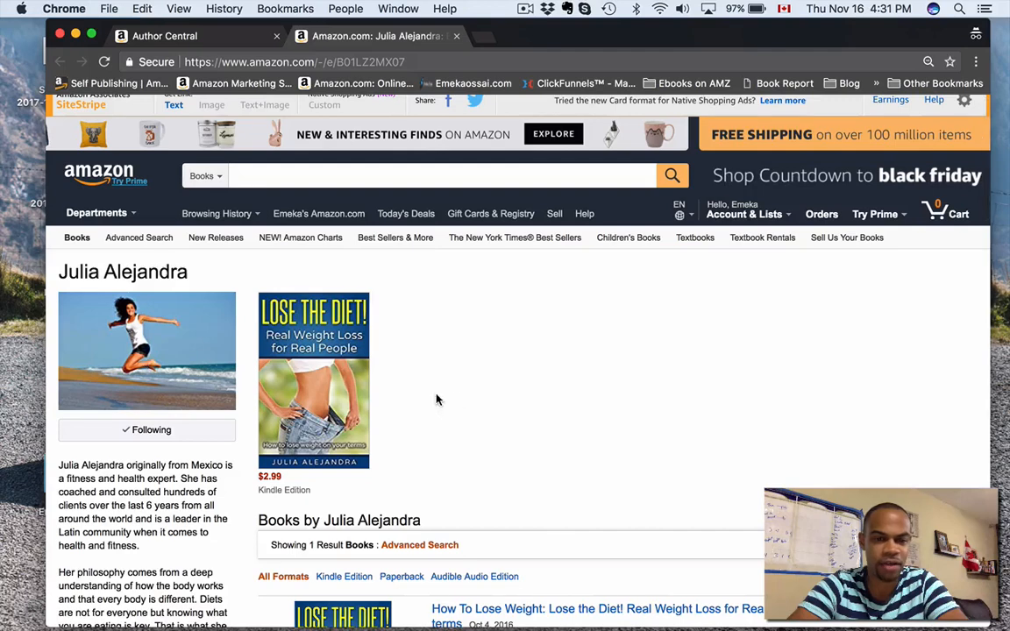
mouse_move(323, 499)
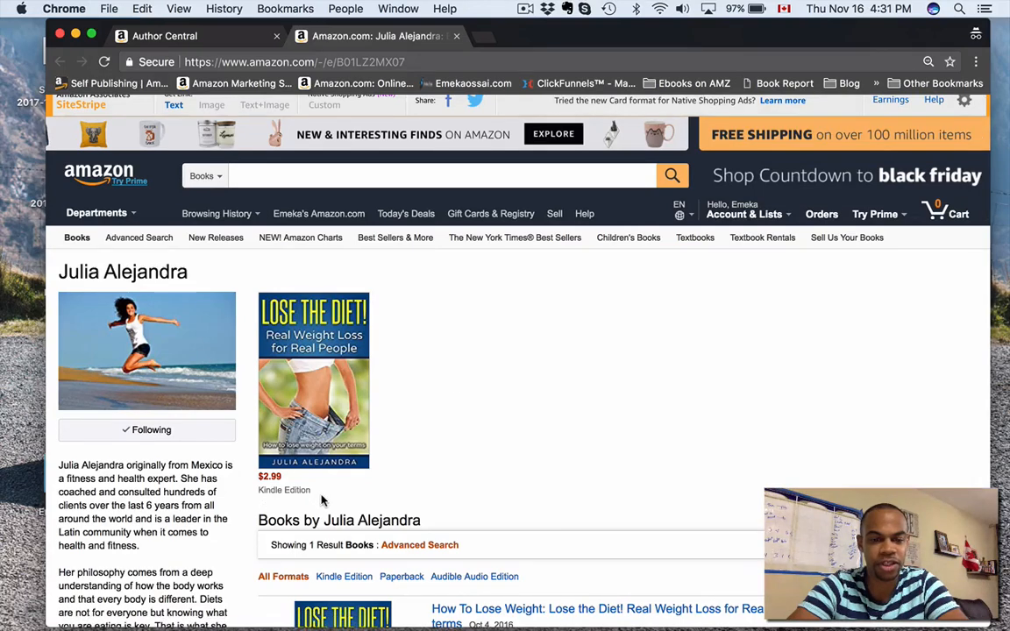
scroll("down", 3)
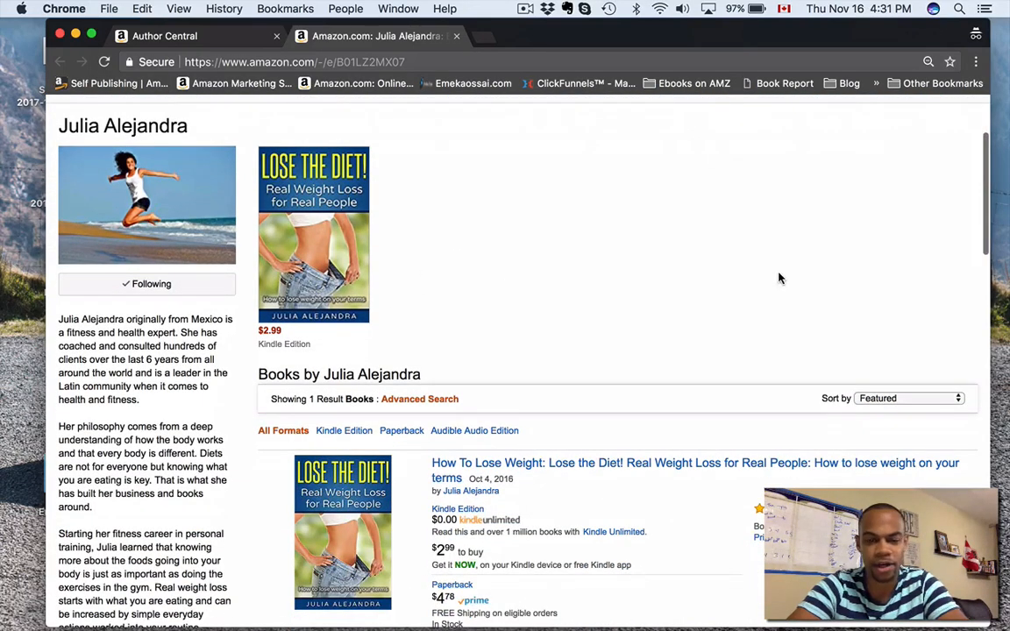
scroll("down", 3)
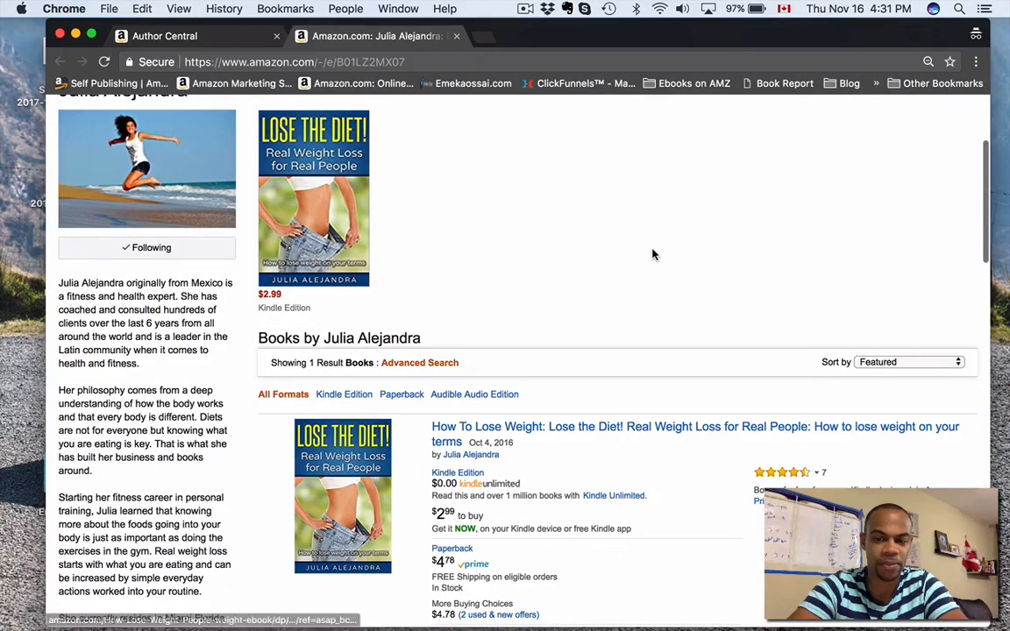
scroll("down", 3)
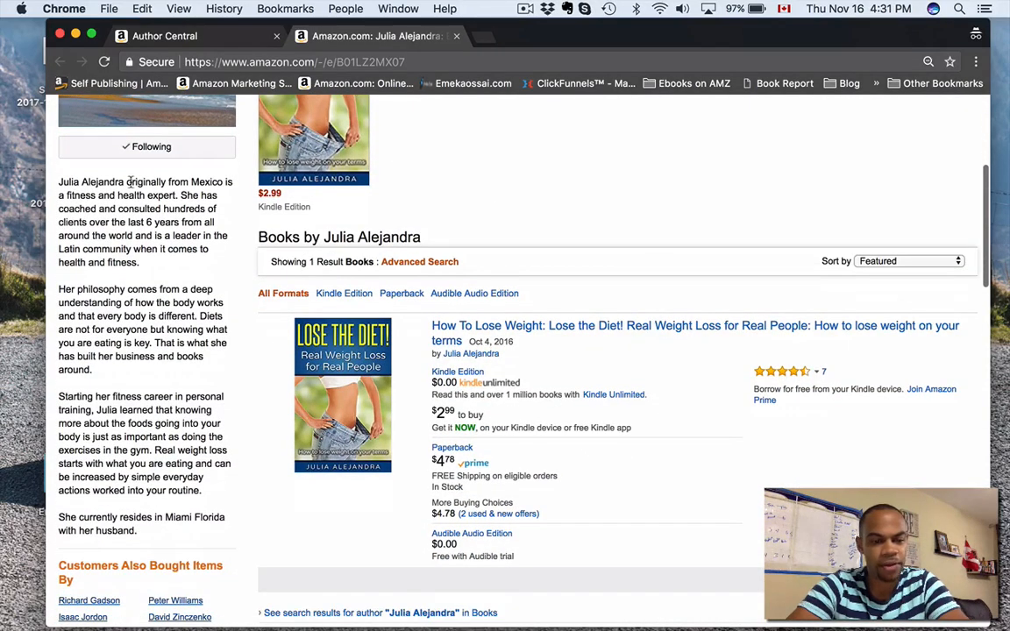
scroll("down", 3)
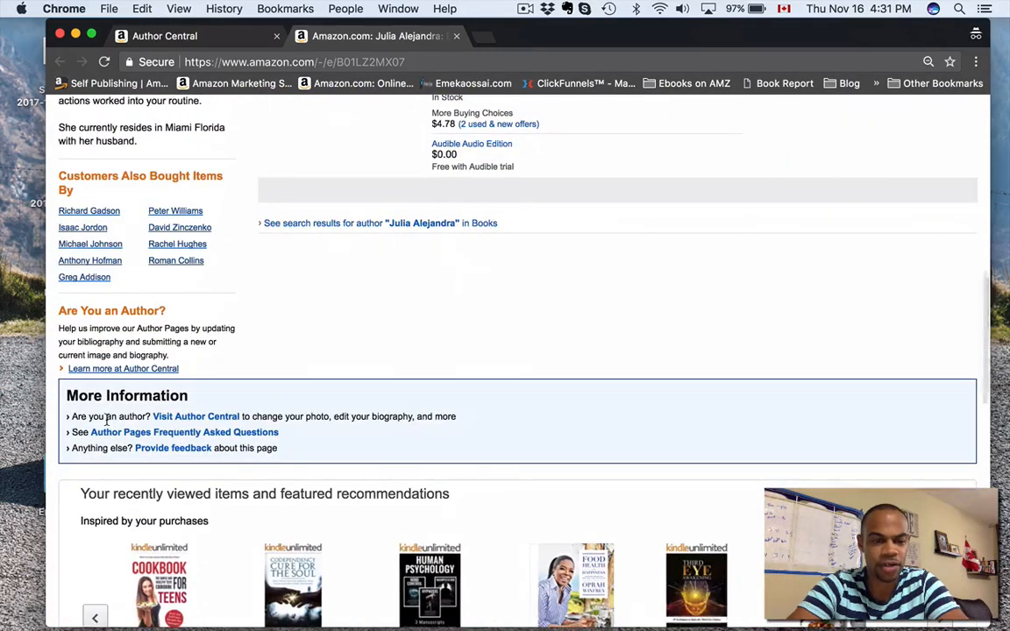
scroll("down", 3)
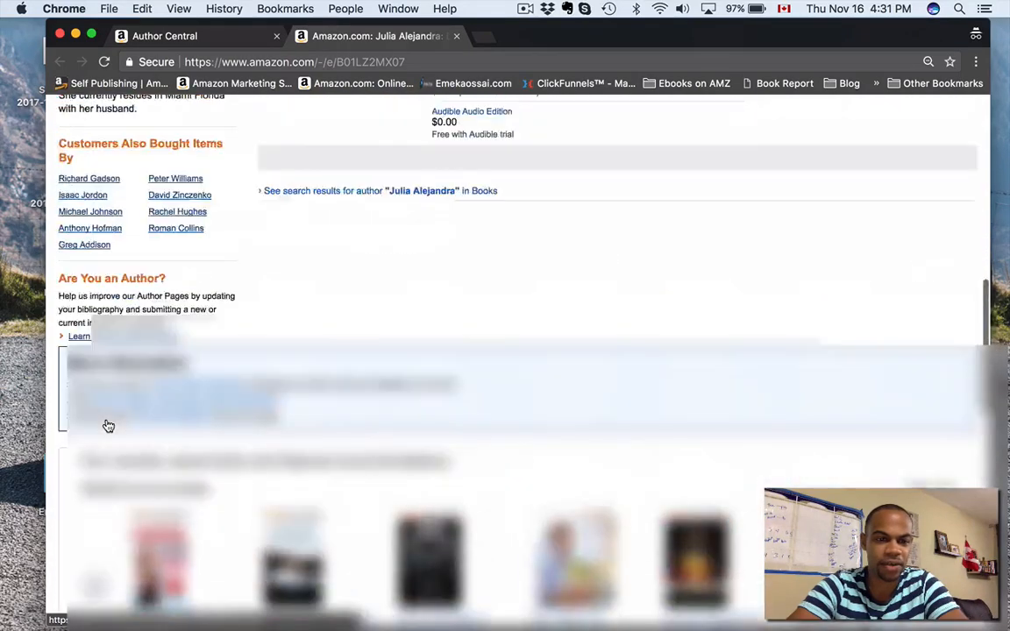
scroll("down", 3)
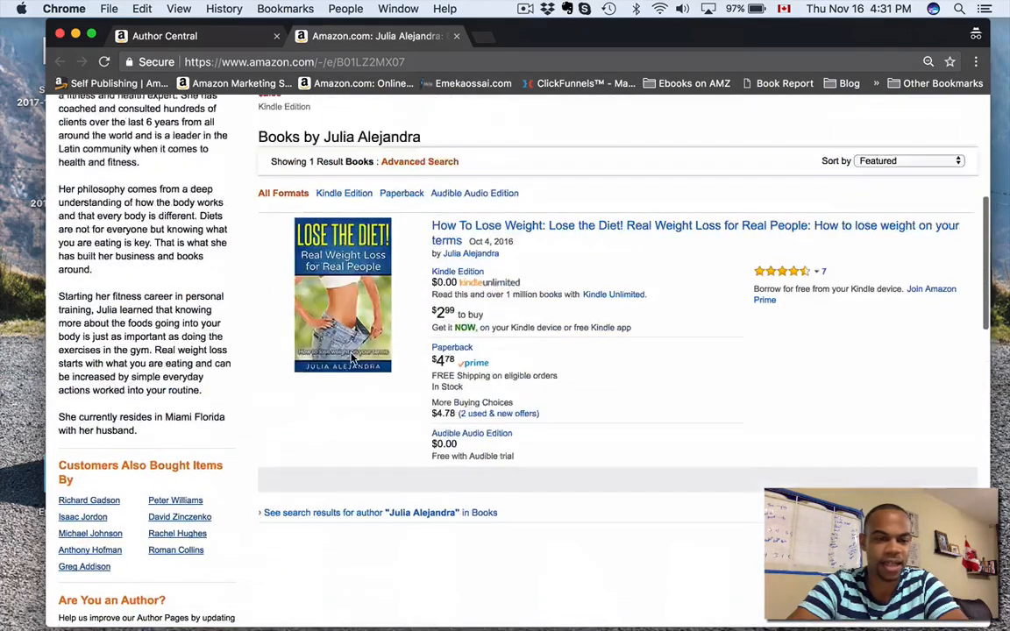
scroll("up", 3)
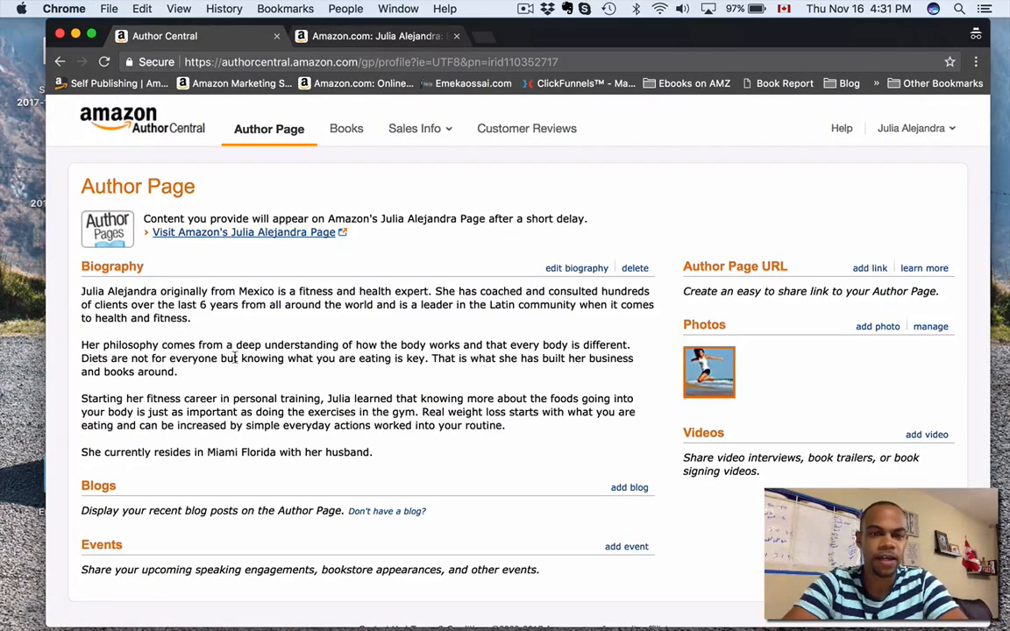
mouse_move(409, 326)
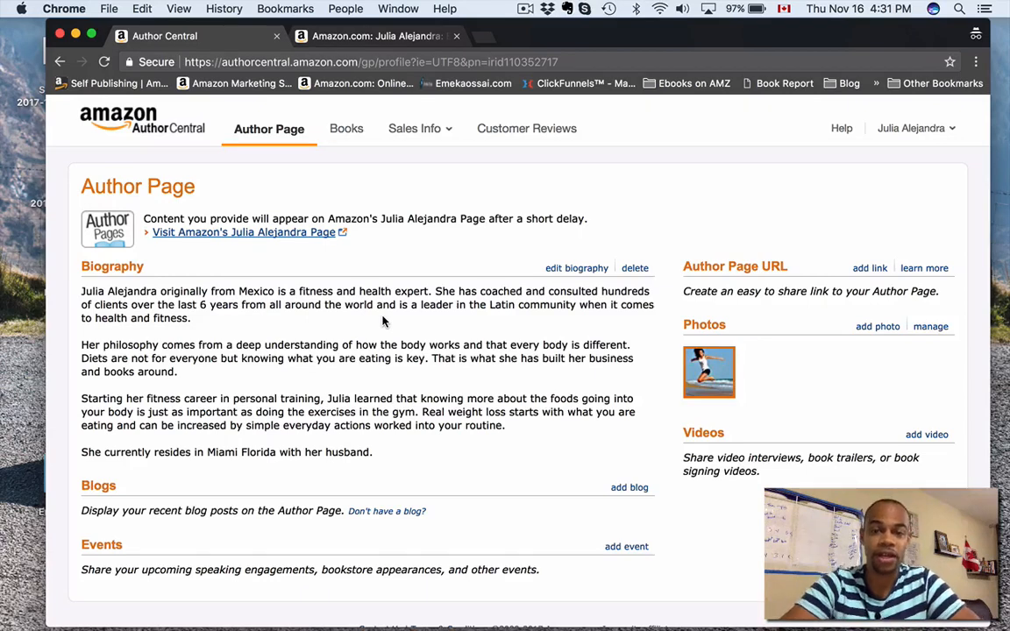
mouse_move(565, 268)
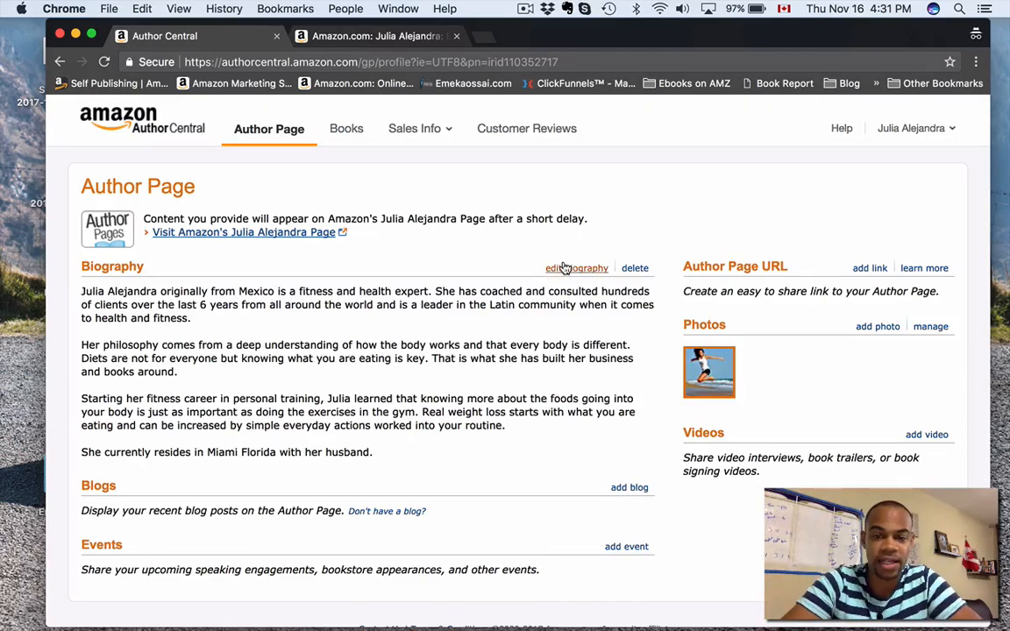
left_click(576, 268)
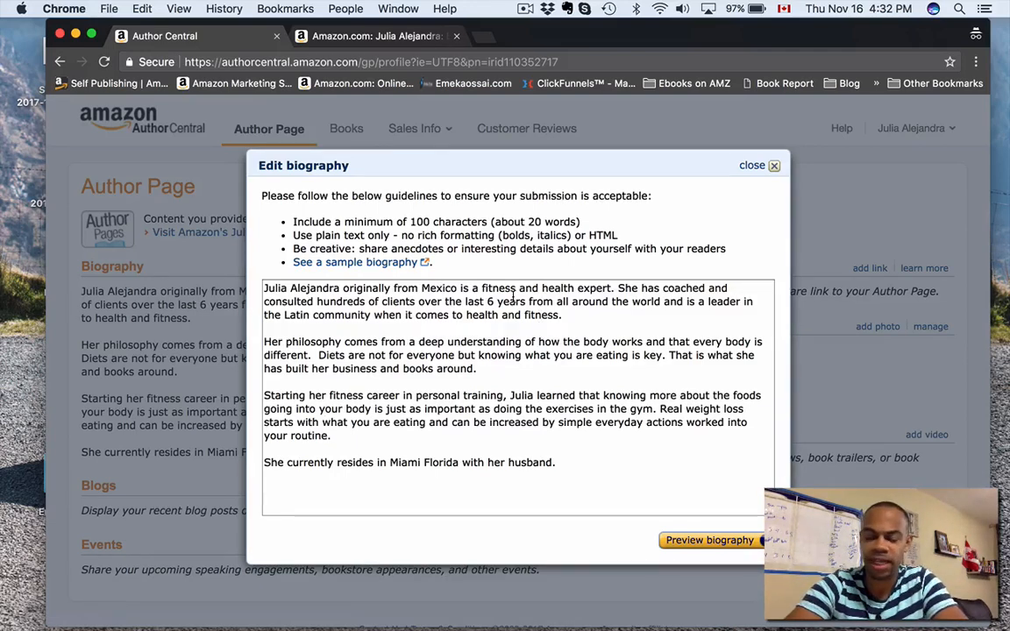
left_click(480, 342)
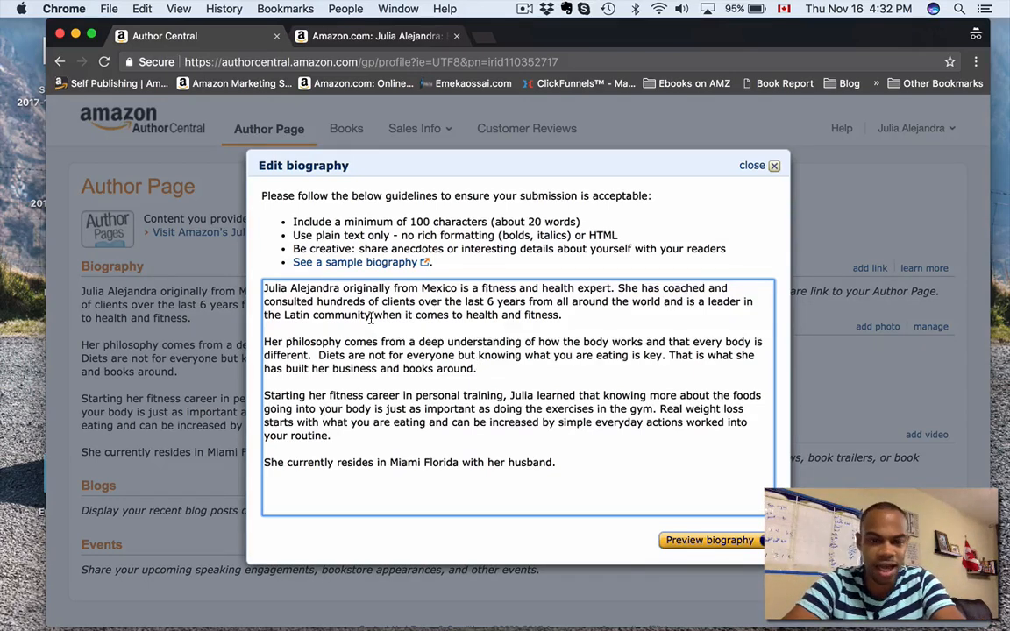
mouse_move(351, 369)
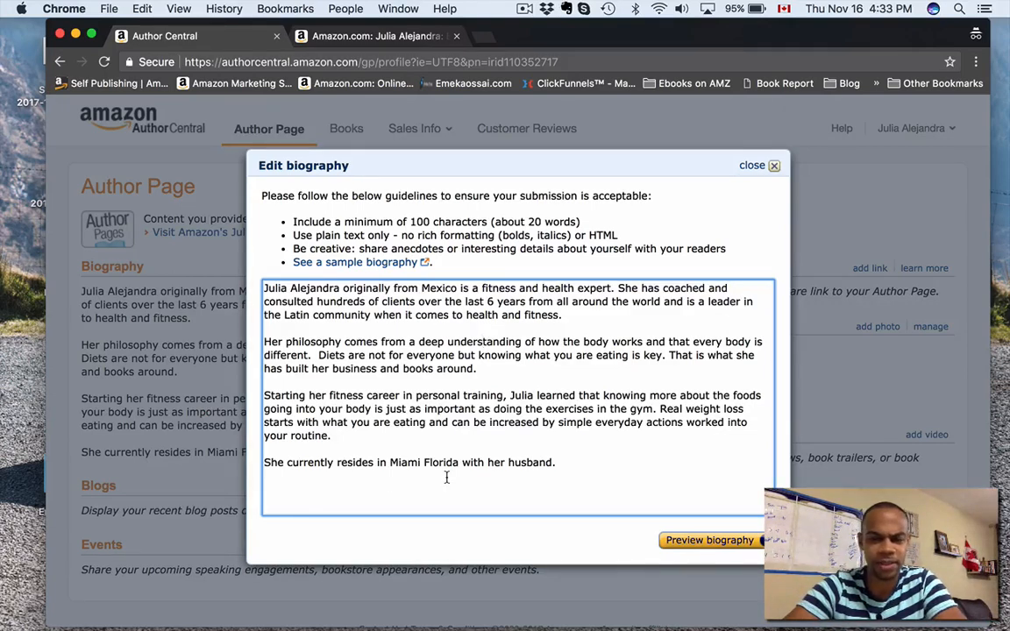
mouse_move(622, 409)
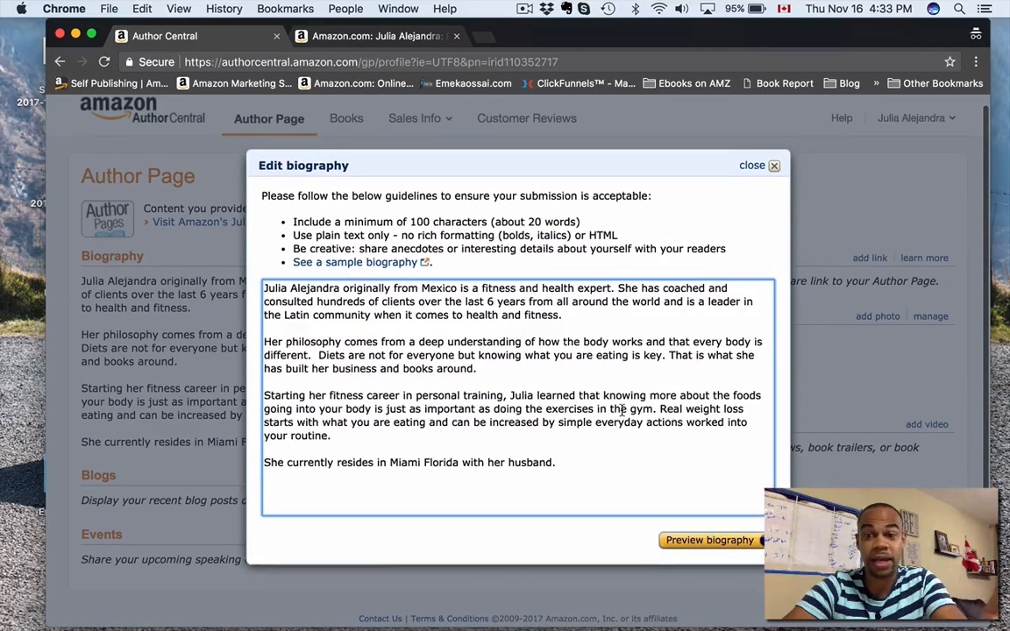
- Preview the four-paragraph biography, save it, and view it on the Author Page
left_click(710, 540)
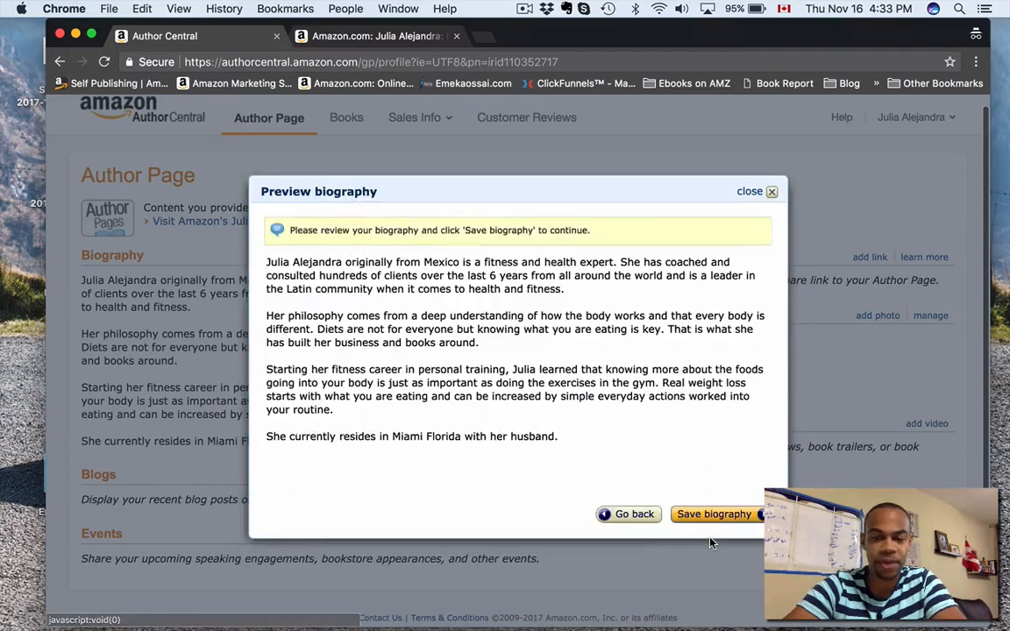
mouse_move(636, 514)
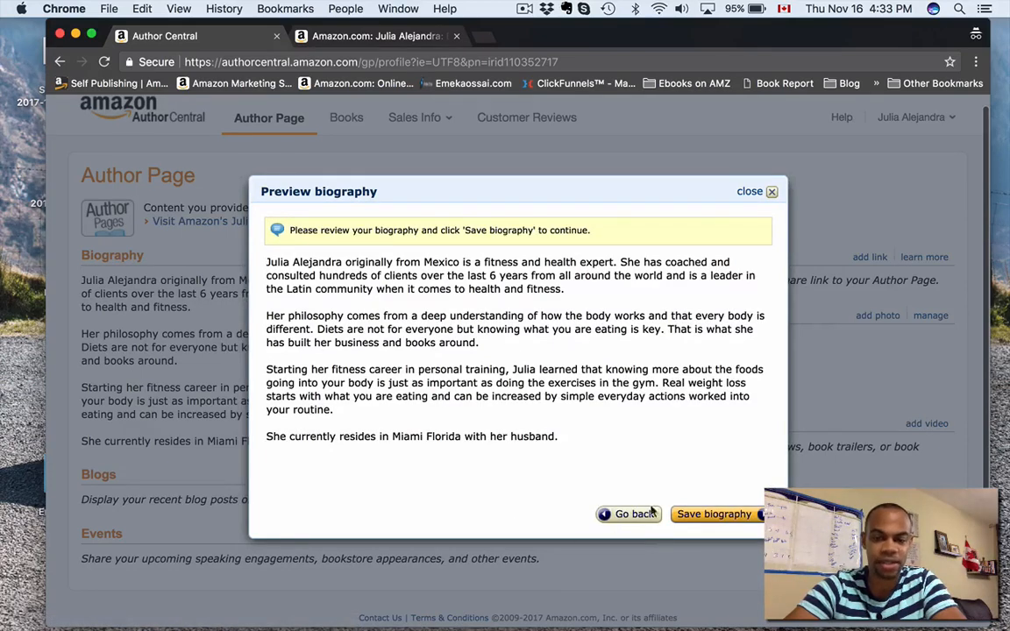
left_click(715, 513)
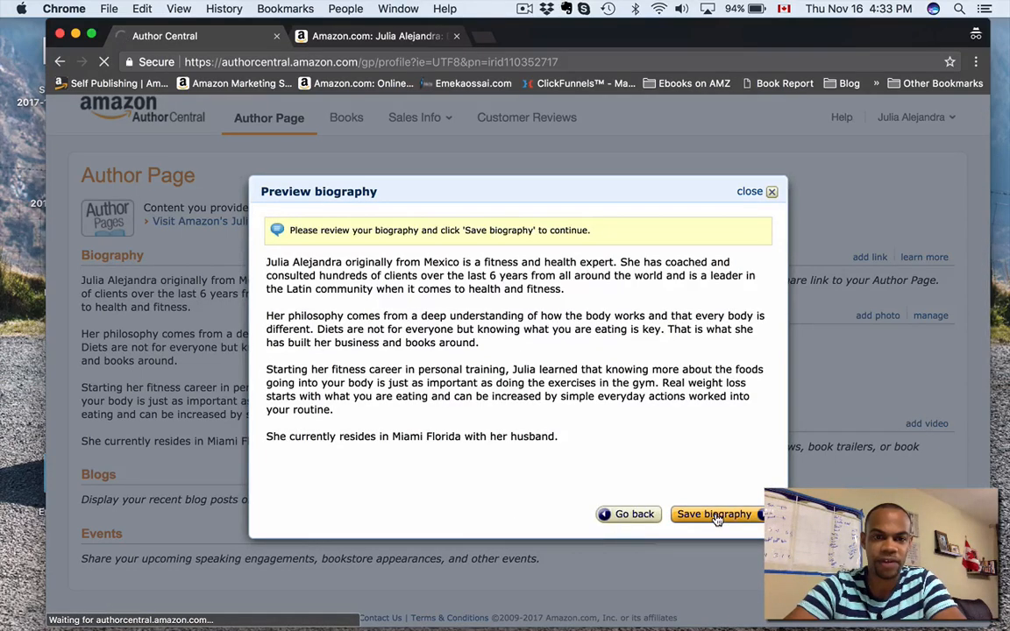
left_click(715, 514)
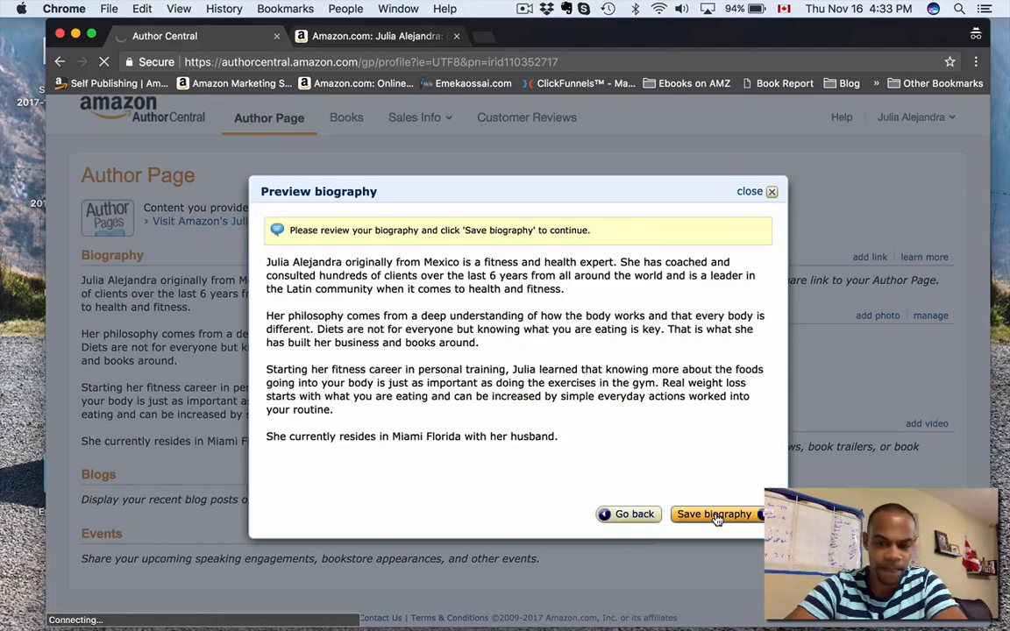
left_click(715, 514)
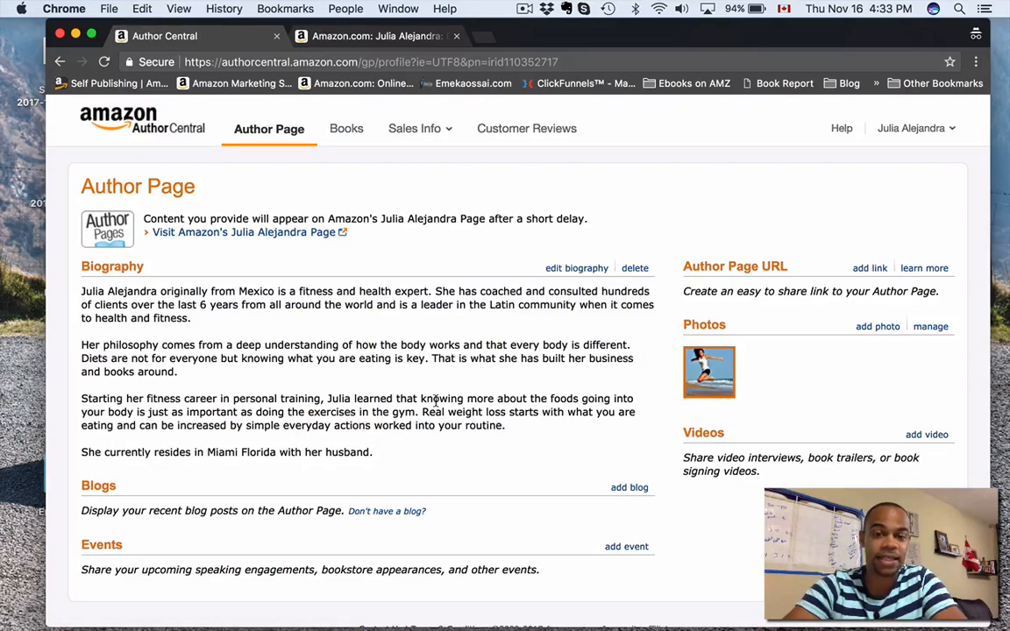
mouse_move(360, 475)
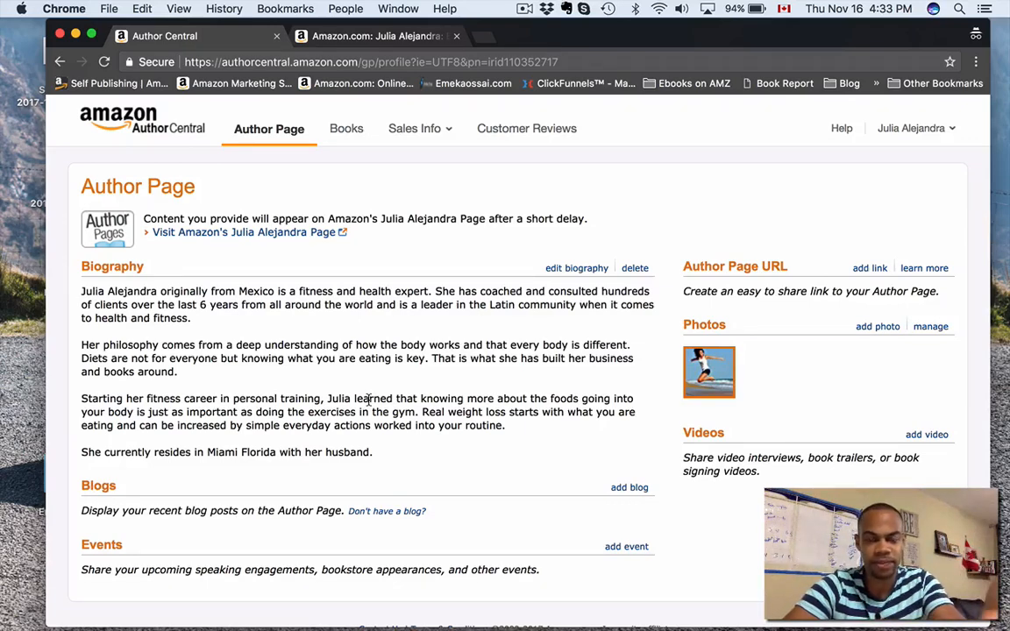
scroll("down", 3)
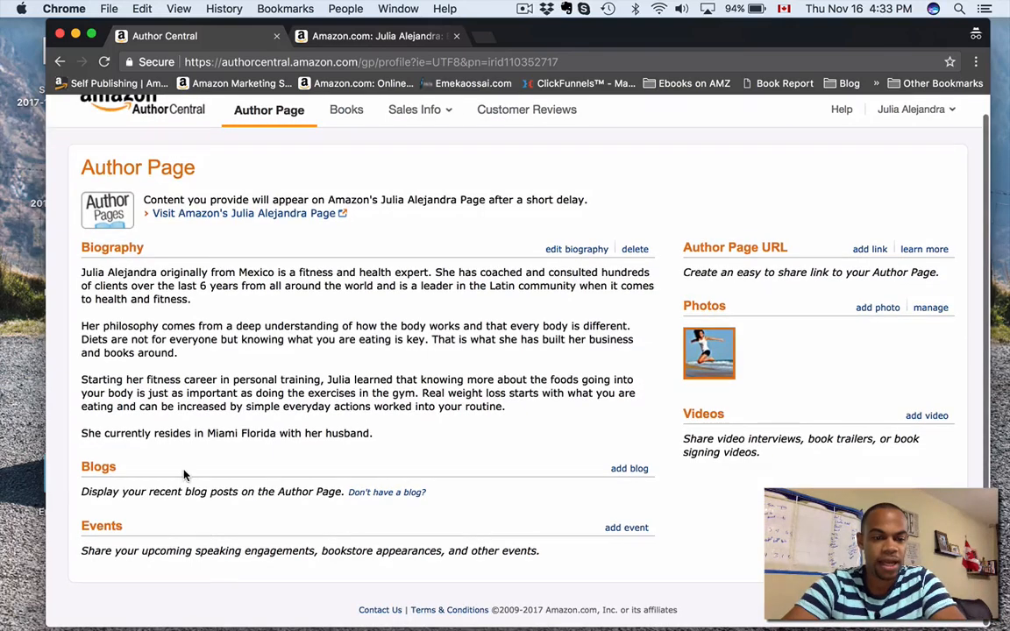
mouse_move(216, 520)
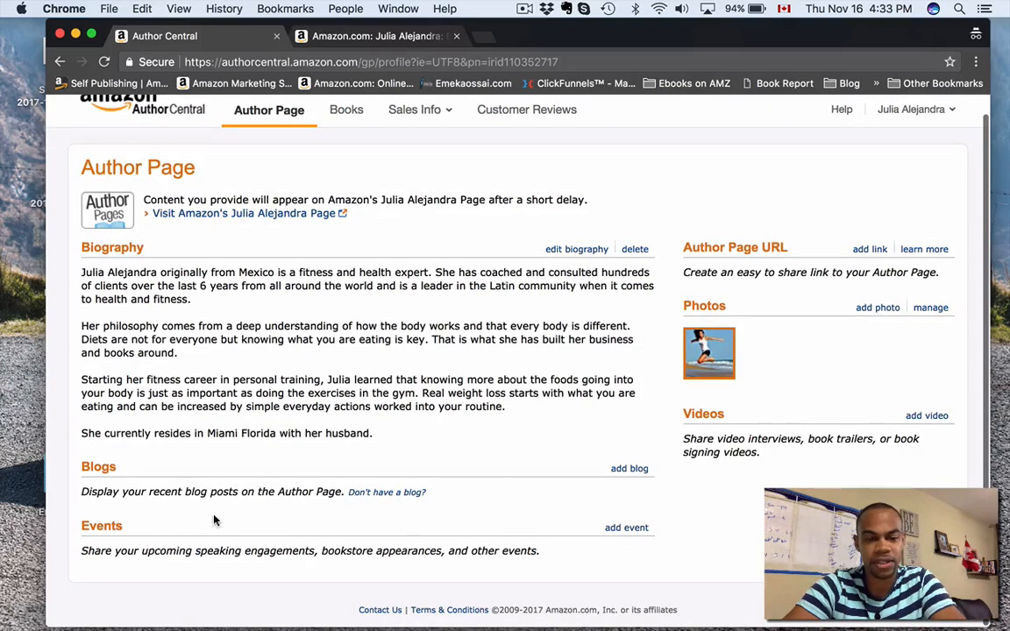
mouse_move(438, 501)
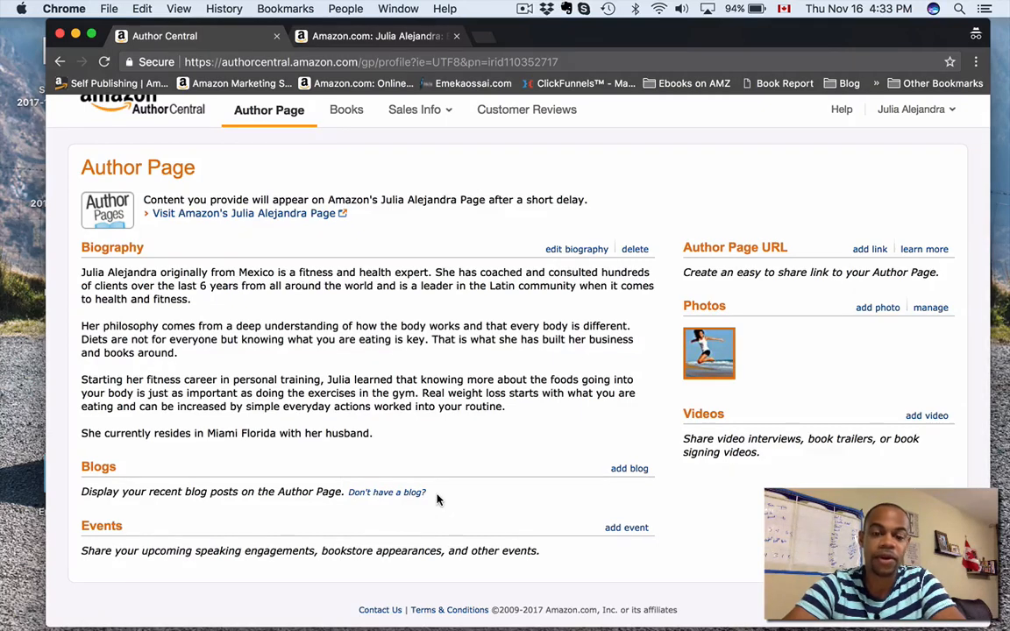
mouse_move(249, 476)
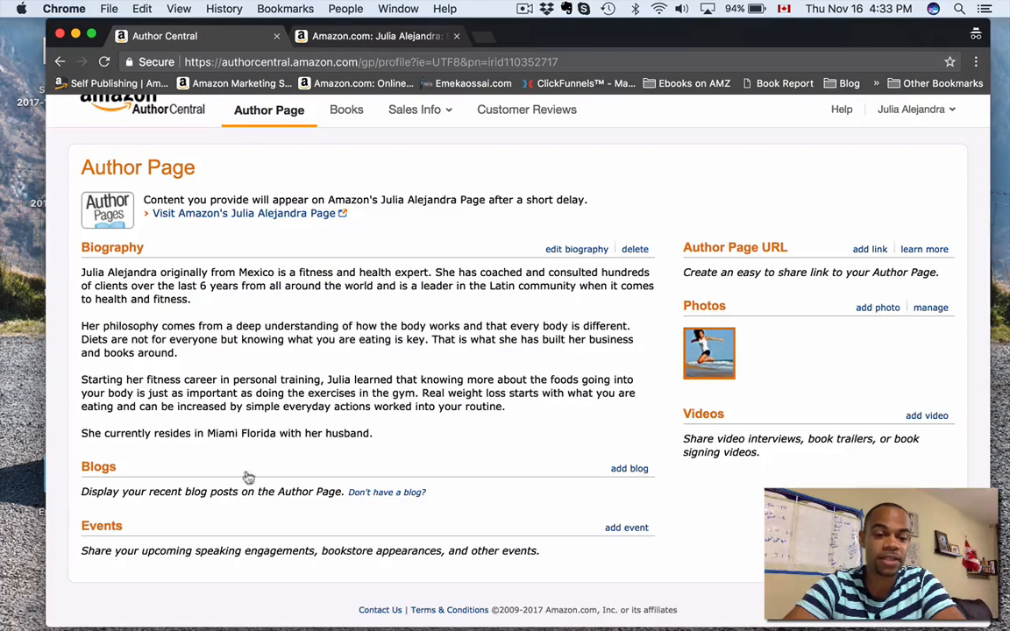
mouse_move(396, 511)
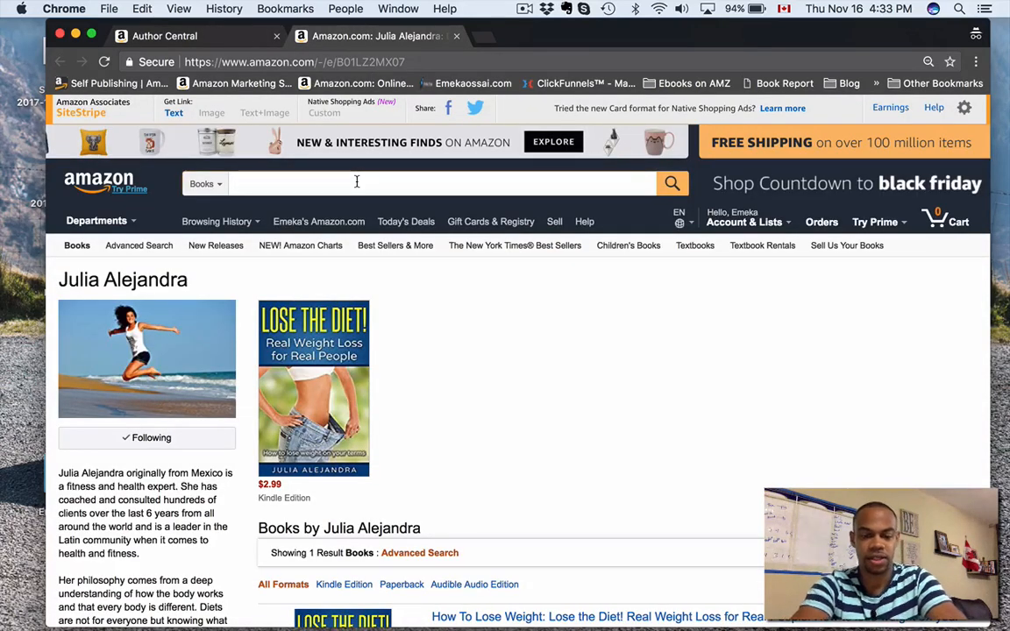
- Search 'front row factor' and open Jon Vroman's author page
type("front row factor")
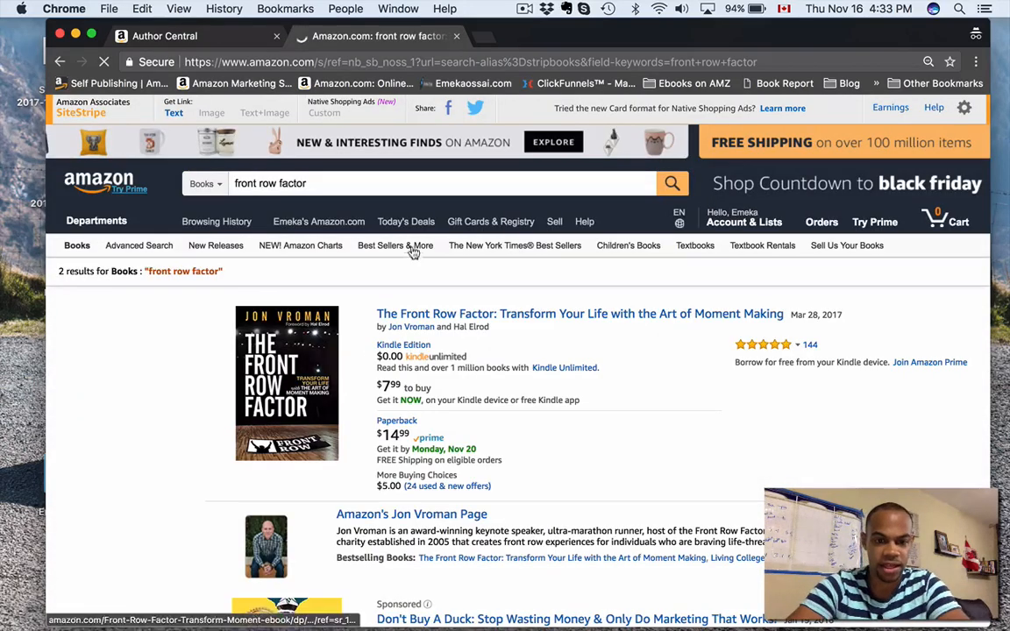
left_click(410, 327)
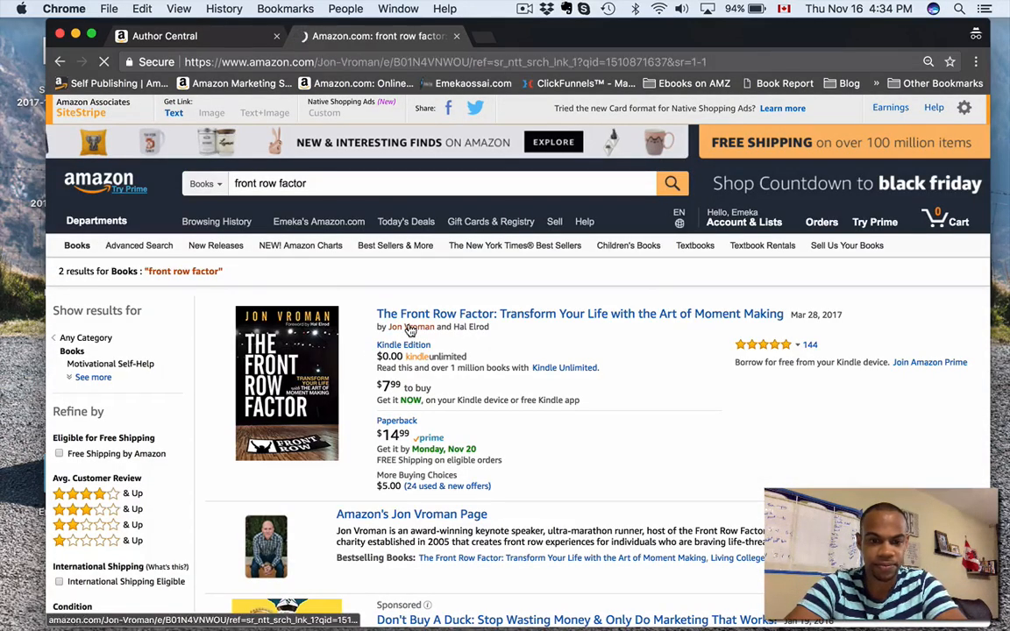
left_click(409, 327)
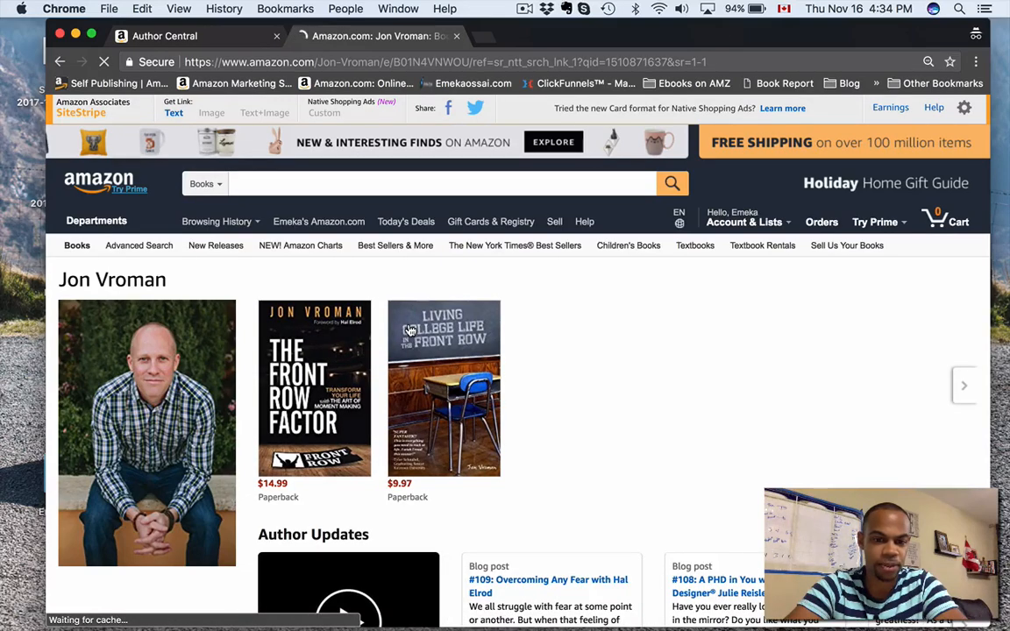
scroll("down", 3)
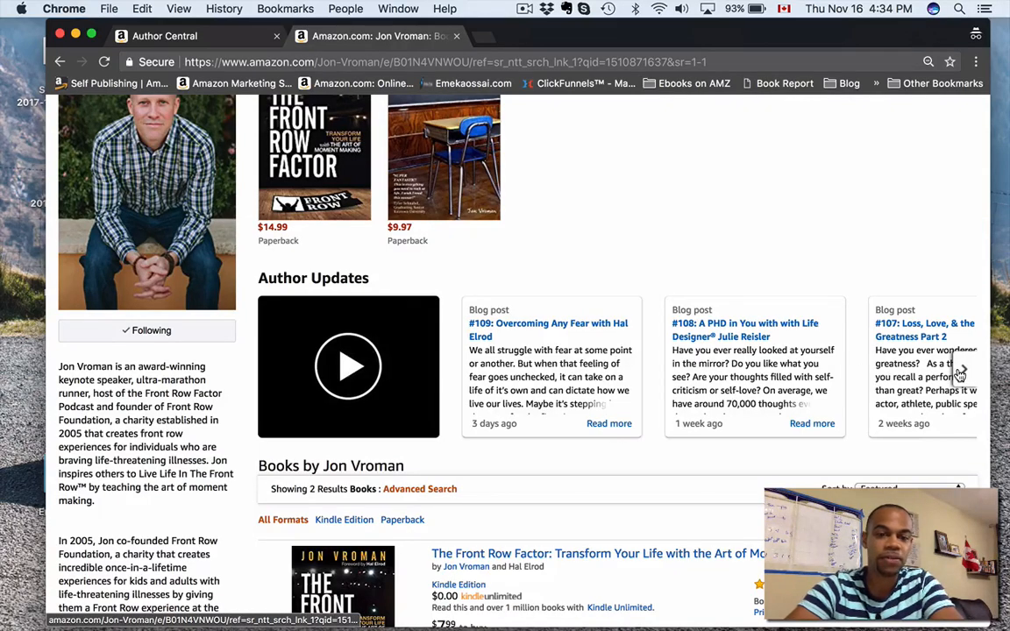
- Browse older blog posts in Jon Vroman's Author Updates carousel and his books
left_click(961, 371)
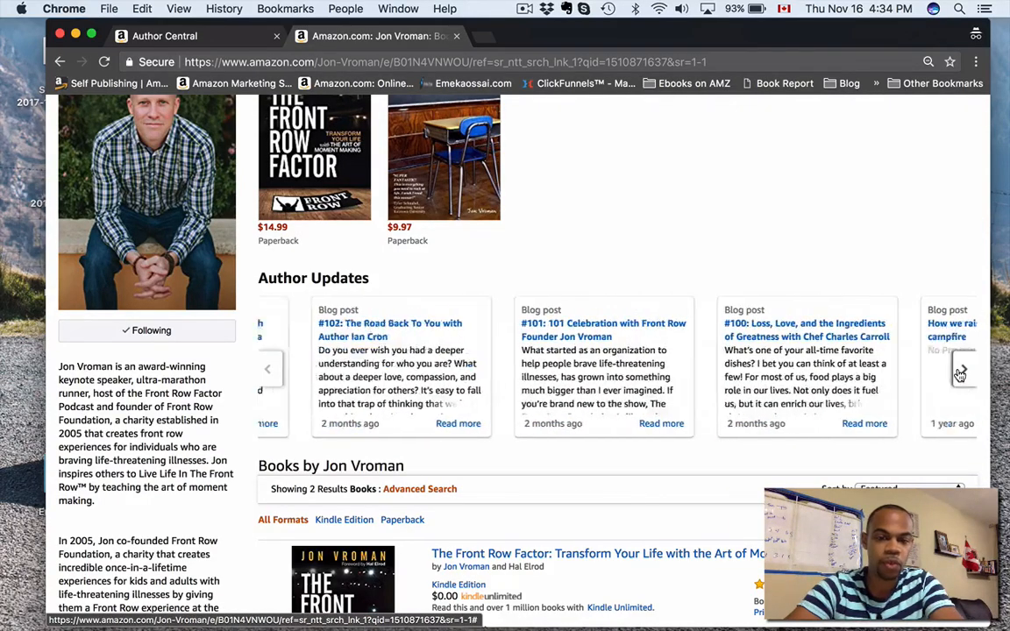
left_click(960, 370)
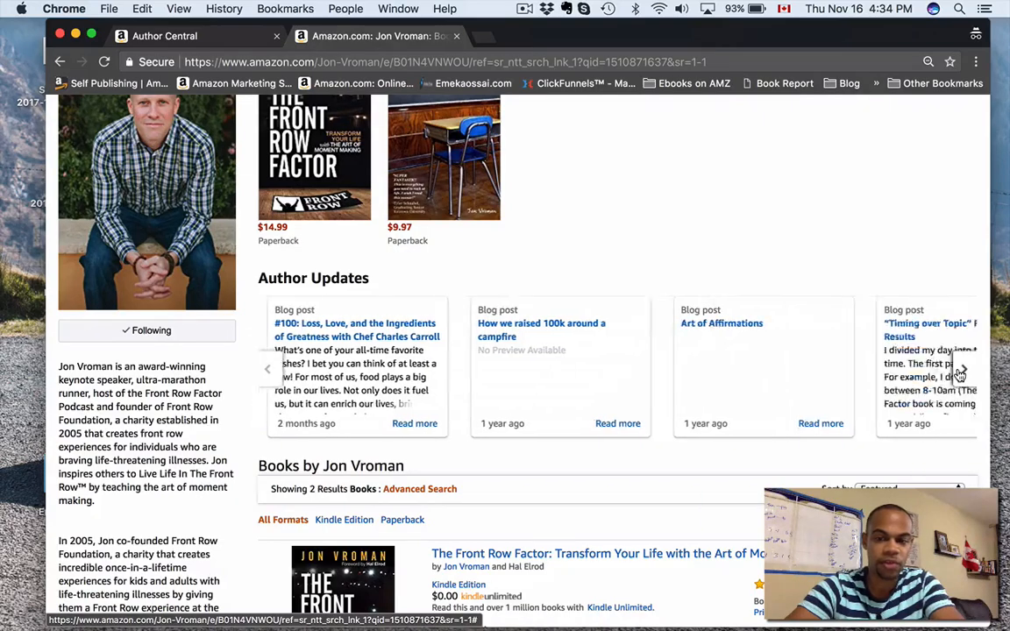
left_click(969, 370)
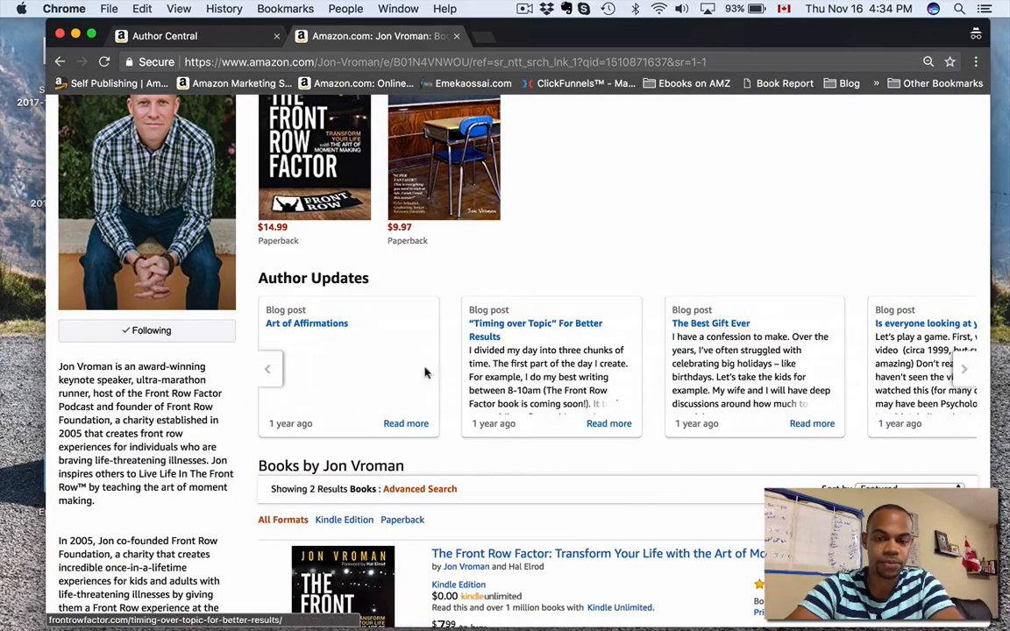
left_click(269, 370)
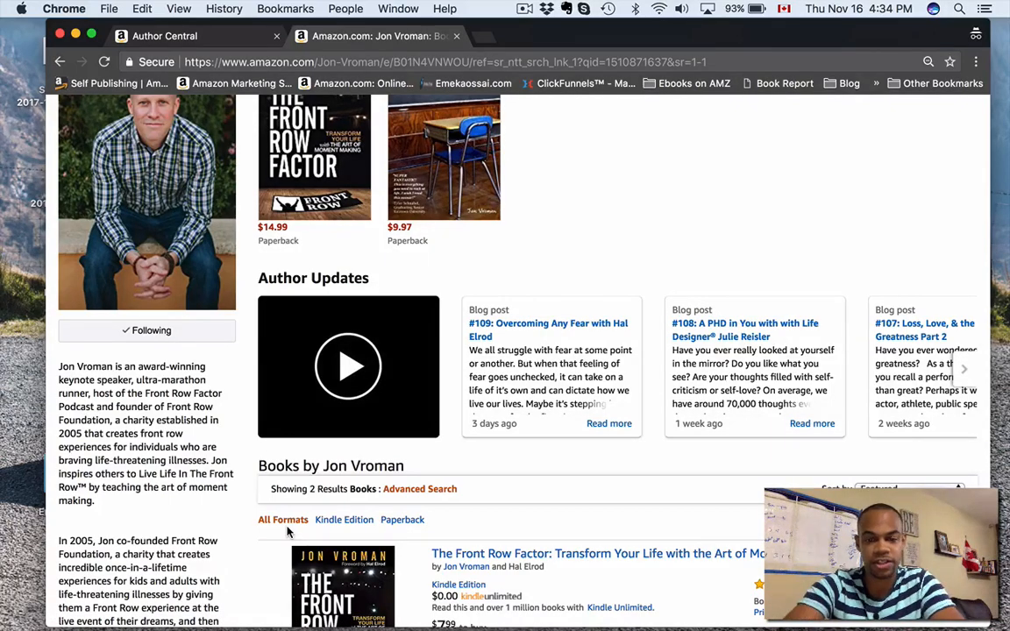
scroll("down", 3)
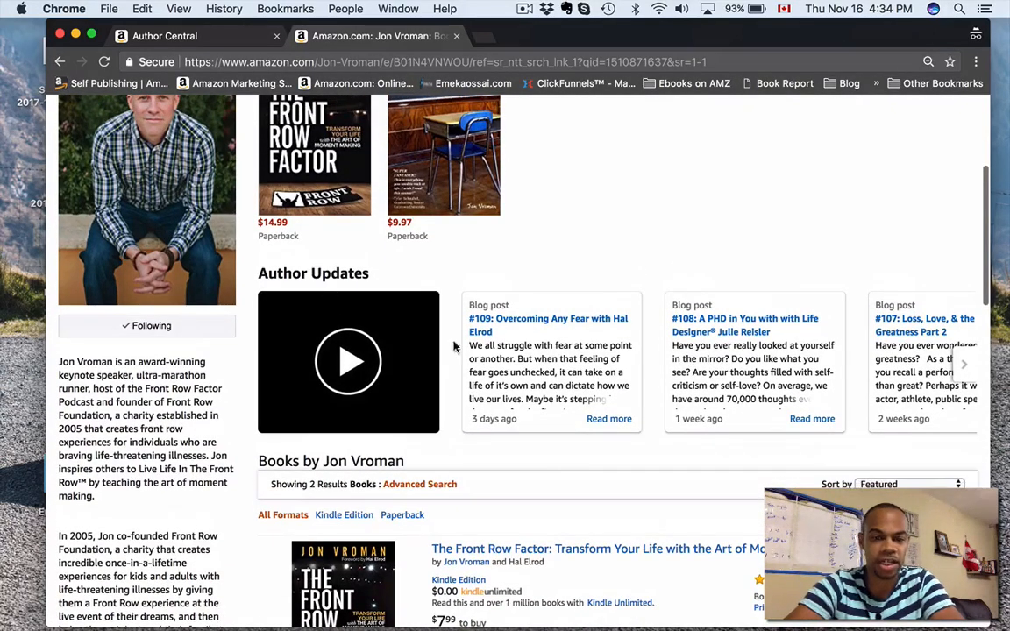
left_click(349, 361)
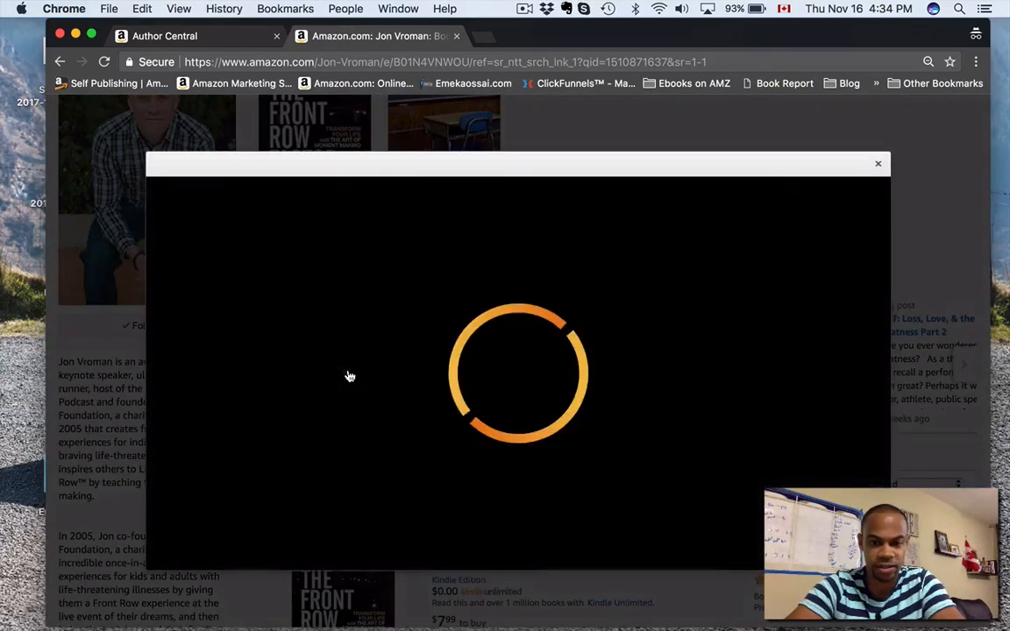
mouse_move(867, 232)
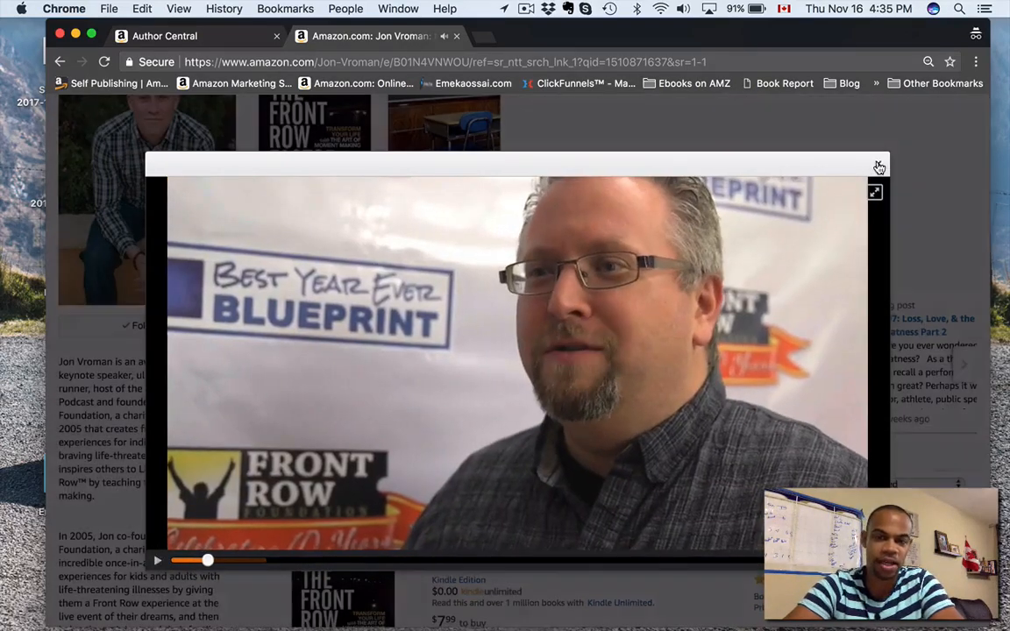
left_click(879, 165)
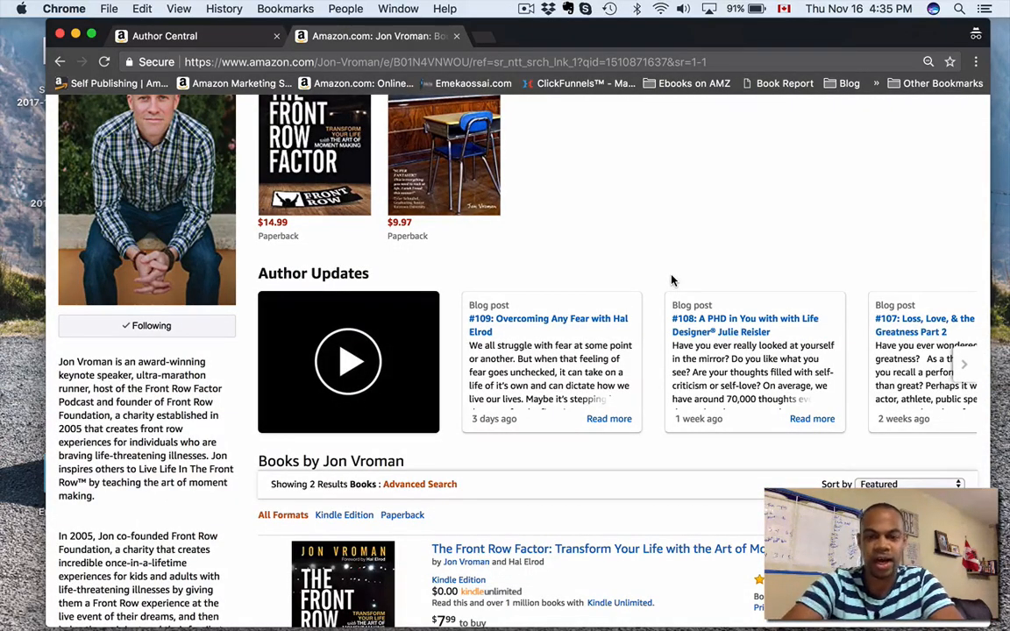
scroll("down", 3)
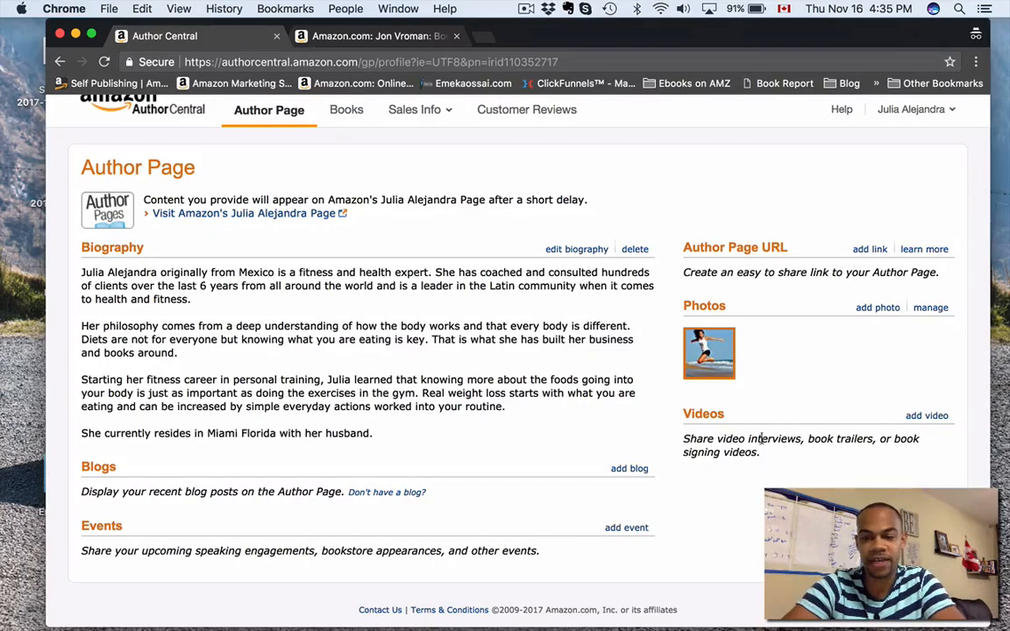
mouse_move(762, 403)
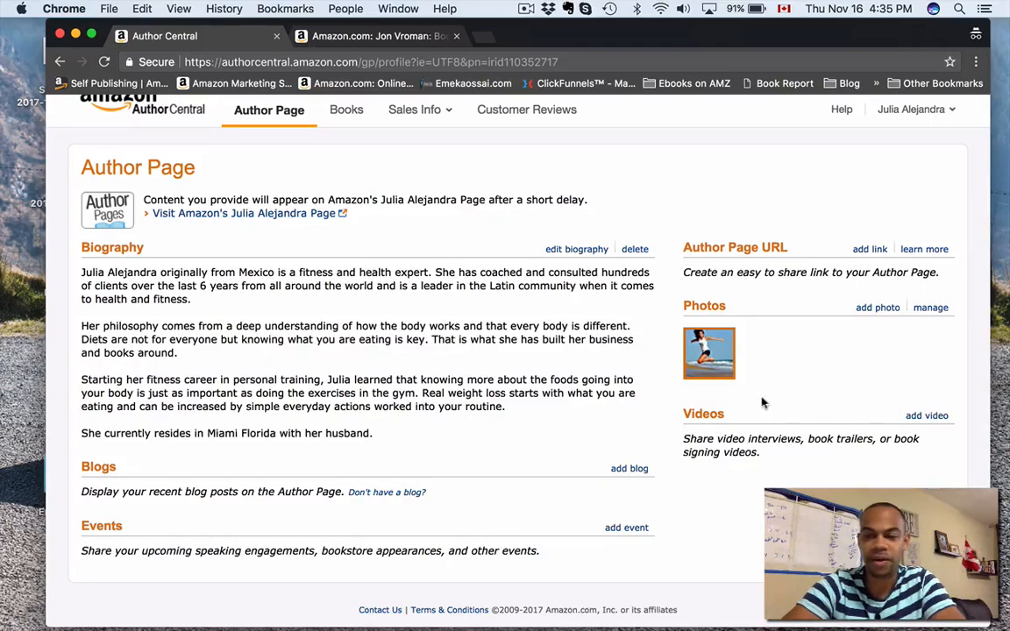
mouse_move(732, 369)
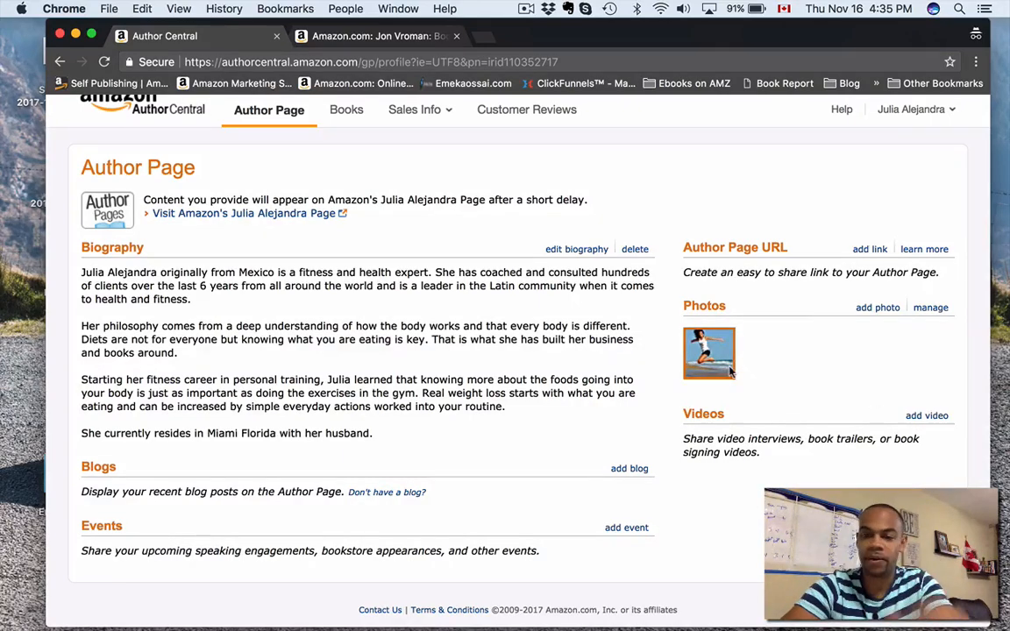
left_click(708, 353)
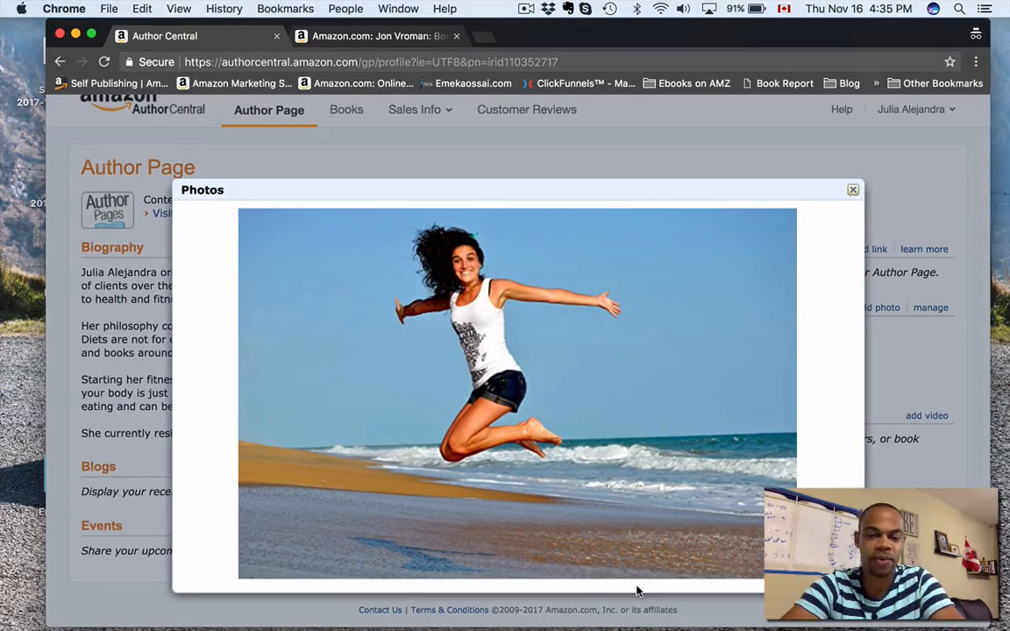
mouse_move(507, 466)
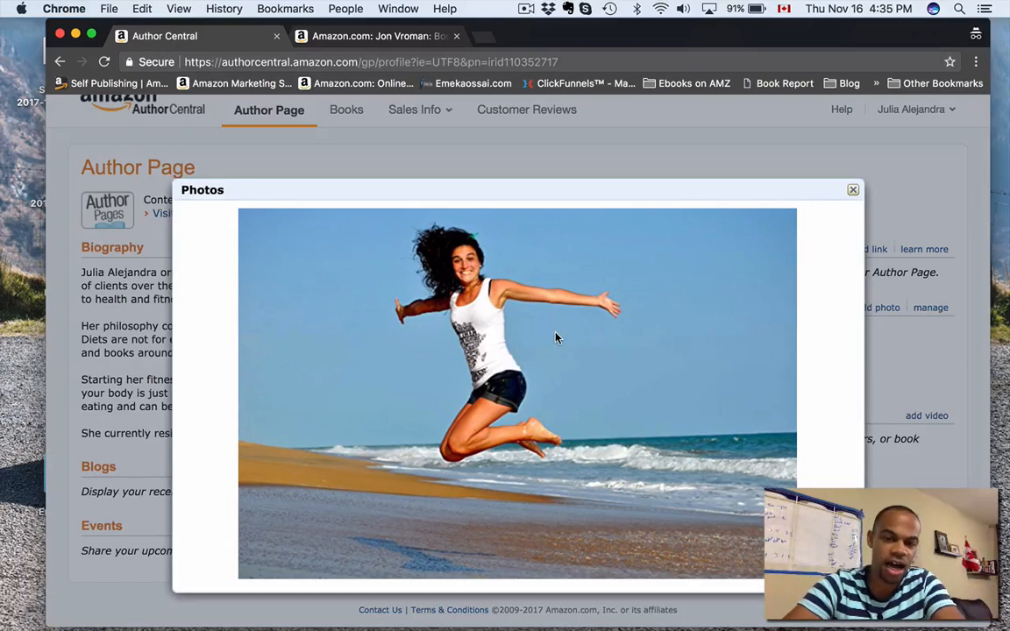
mouse_move(411, 316)
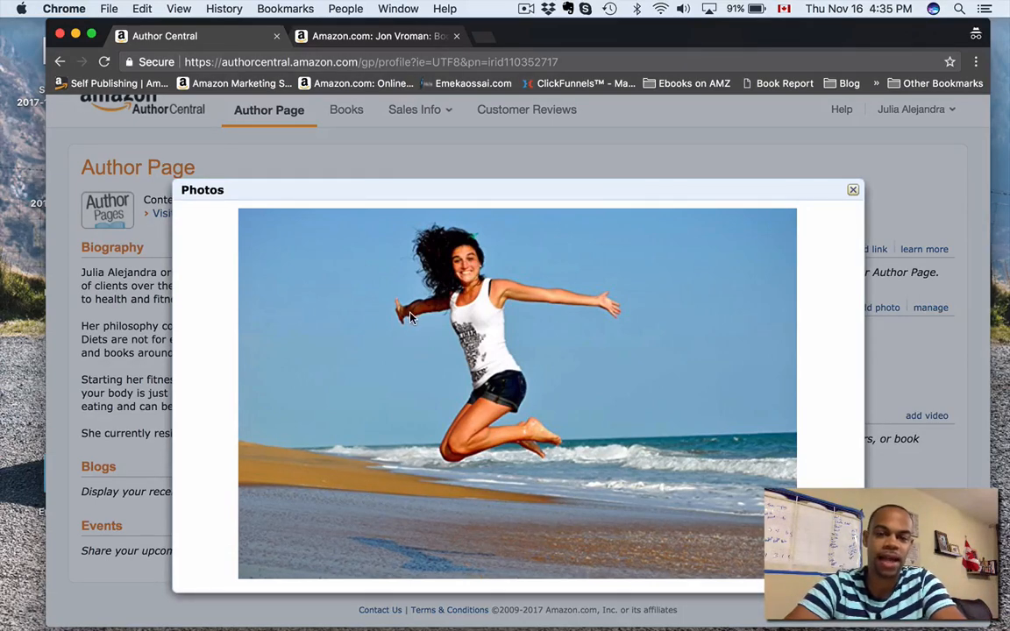
mouse_move(621, 385)
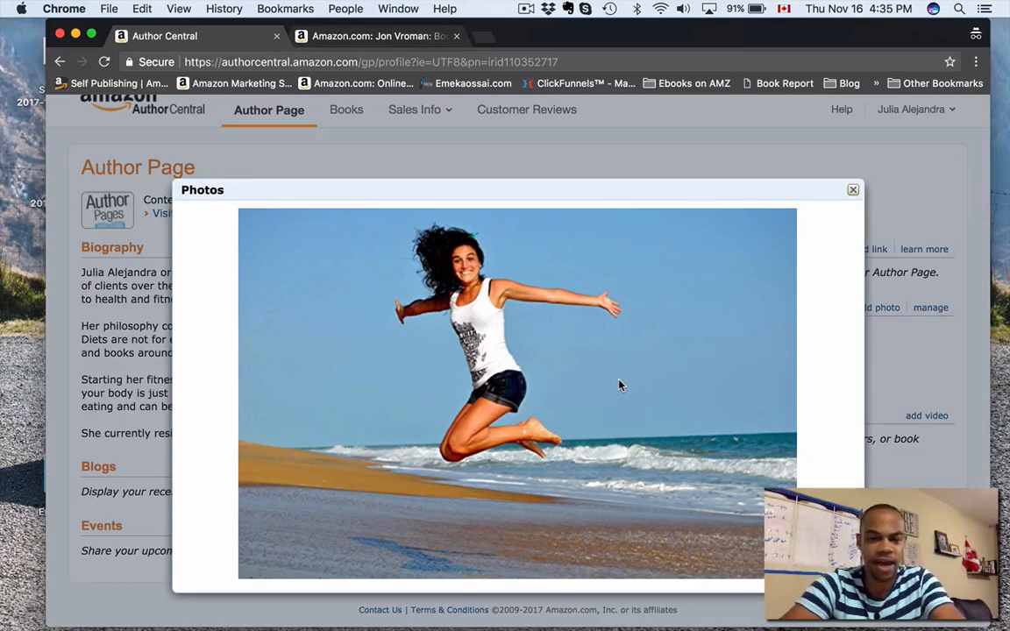
mouse_move(544, 472)
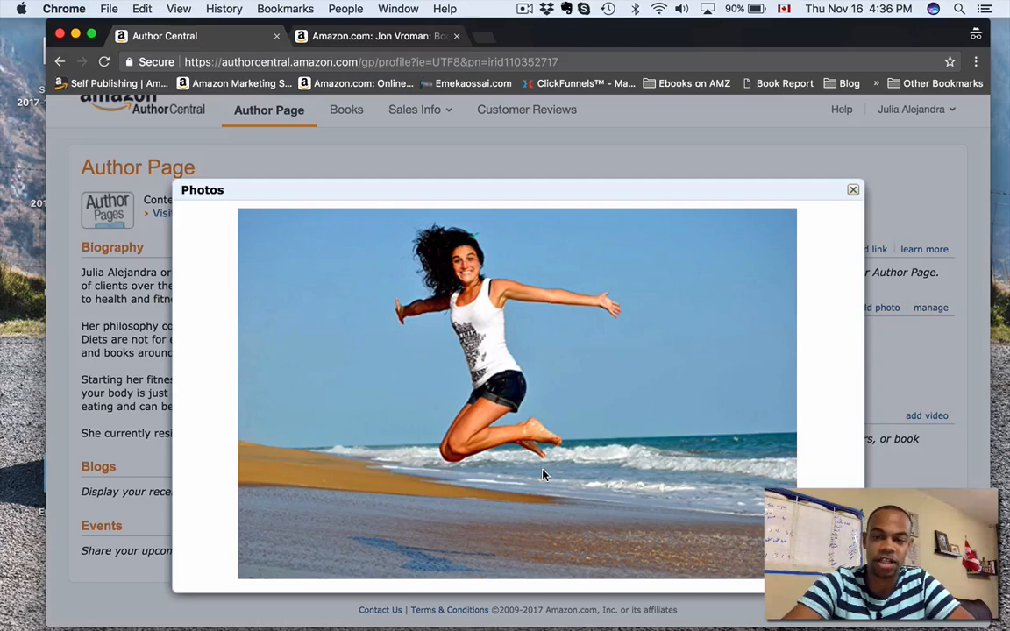
left_click(852, 189)
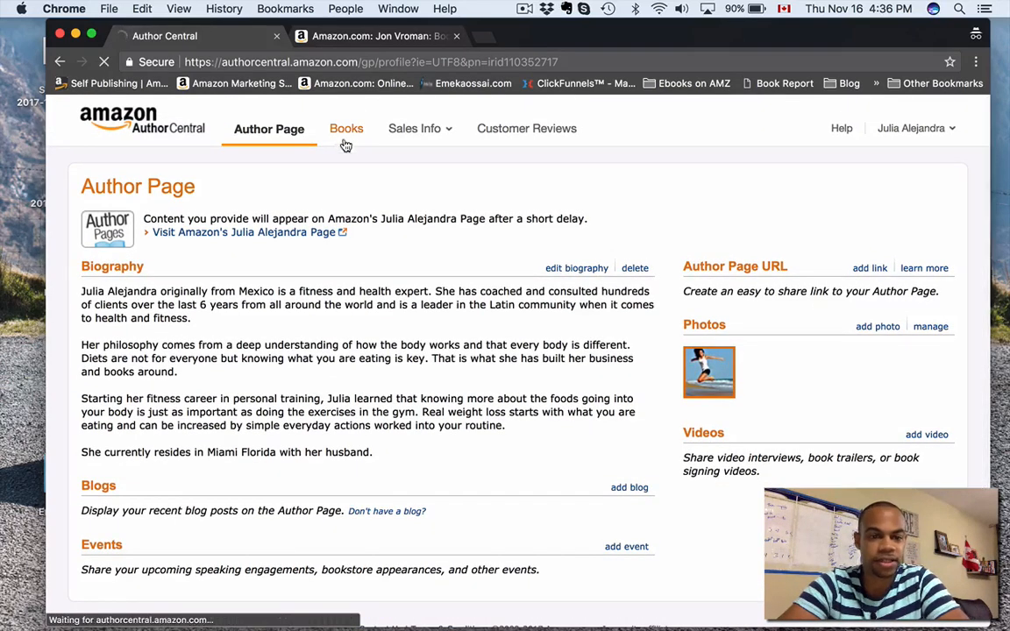
- Search 'weight loss' in Add books, then close it without adding titles
left_click(345, 129)
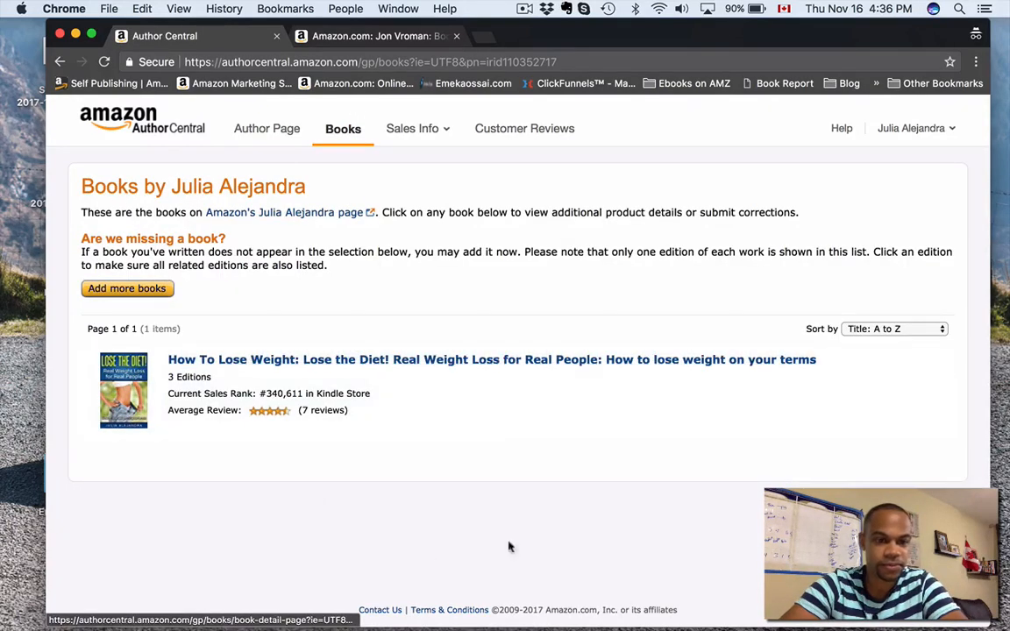
mouse_move(128, 288)
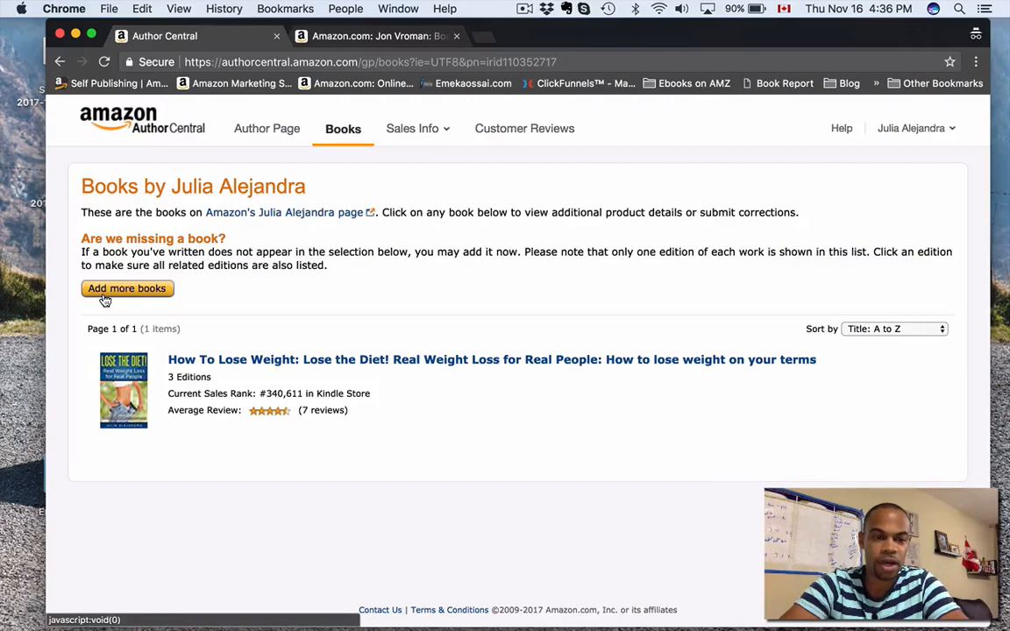
mouse_move(157, 293)
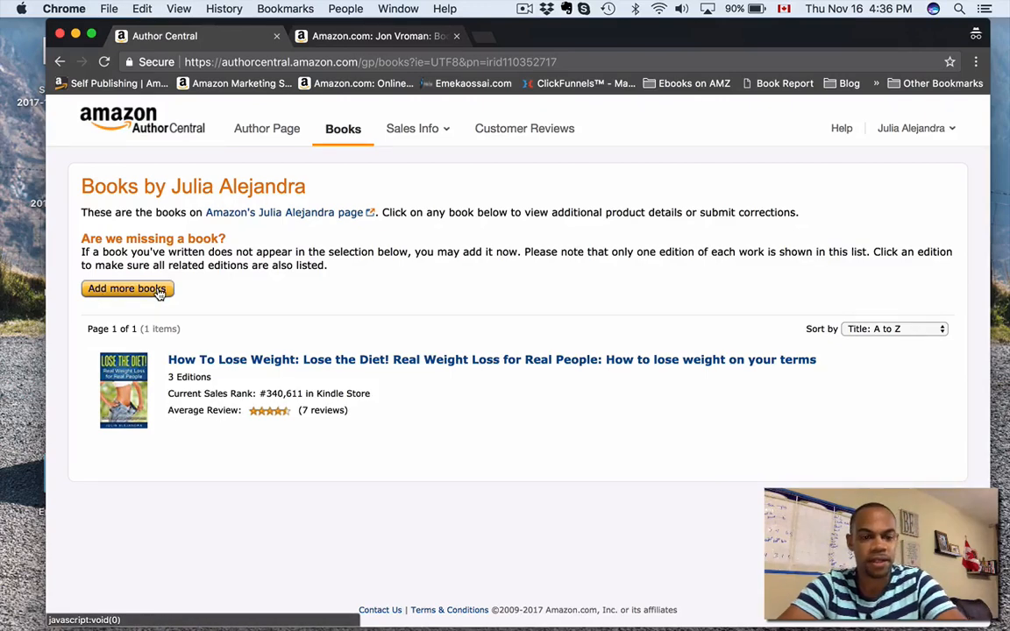
left_click(127, 288)
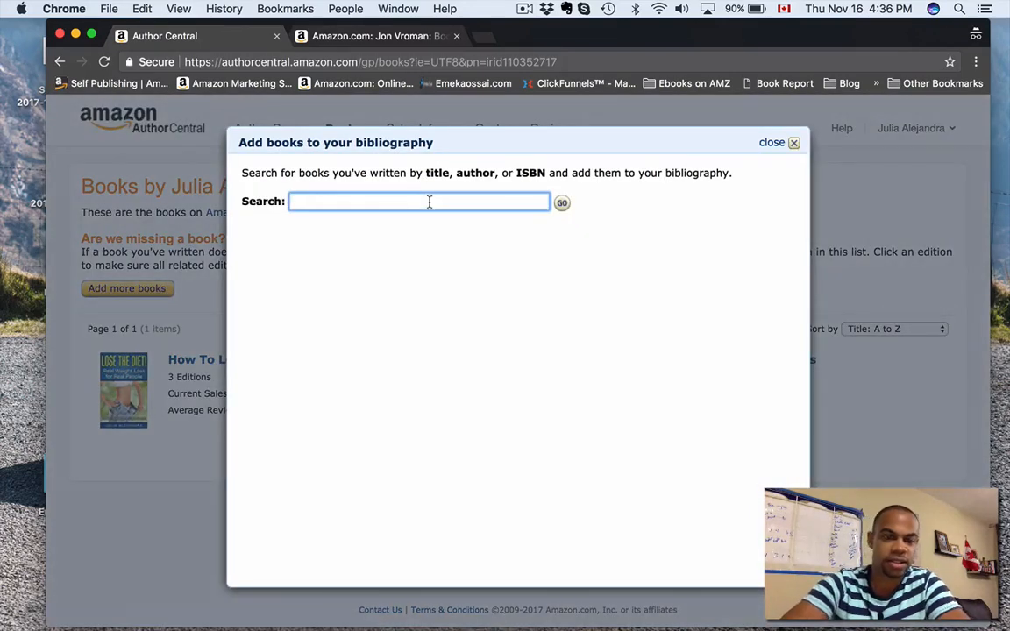
type("weight lo")
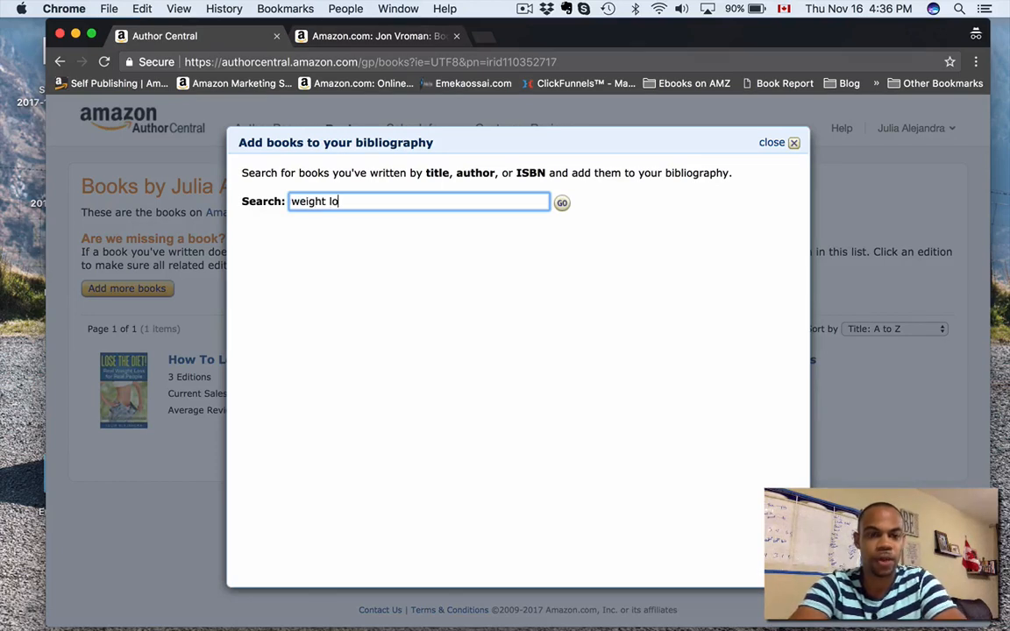
left_click(561, 202)
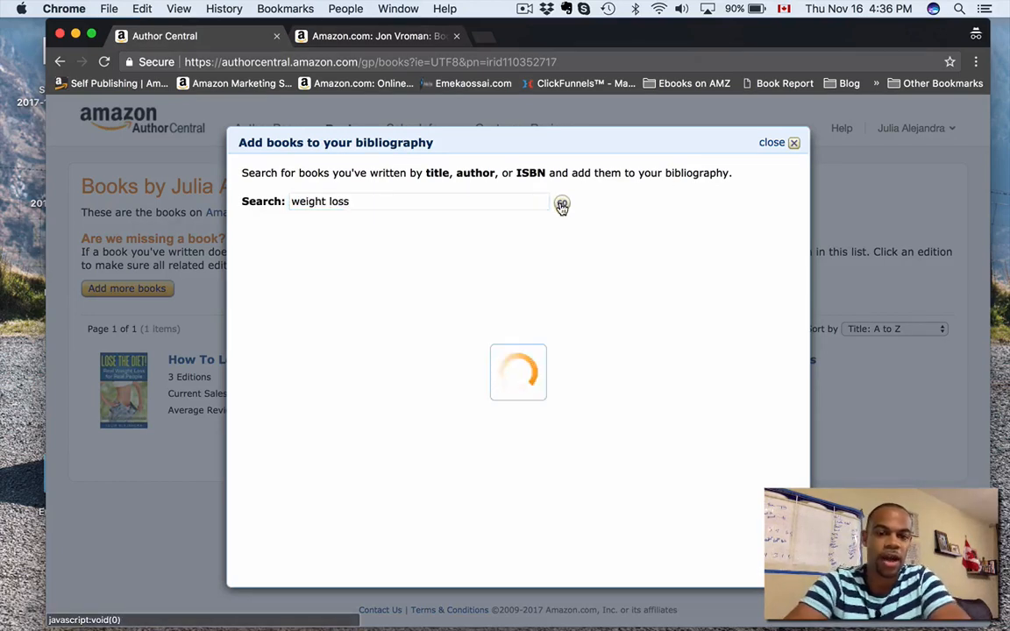
left_click(561, 204)
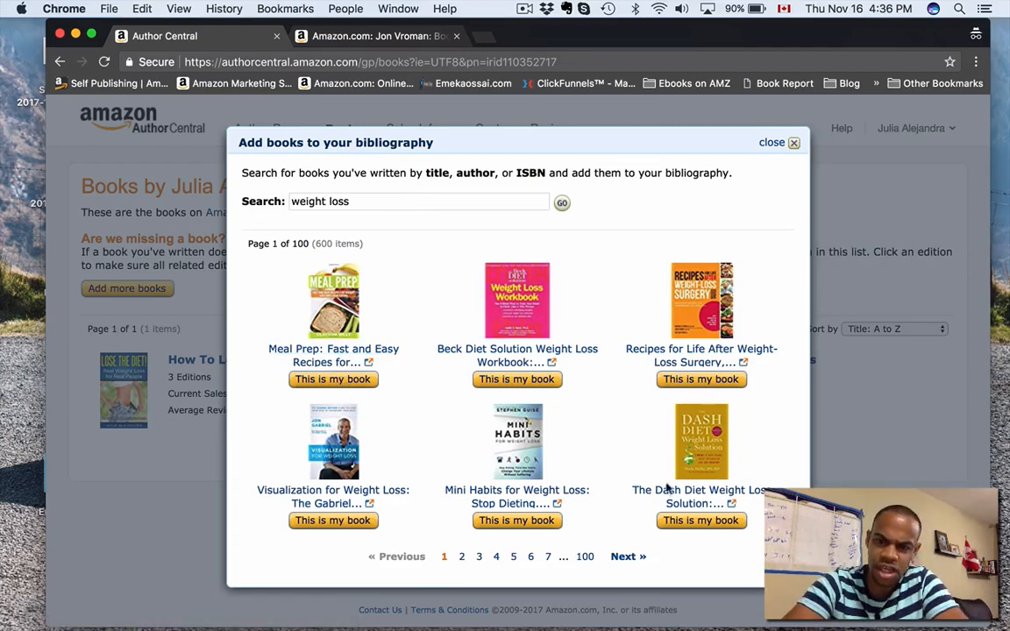
left_click(794, 142)
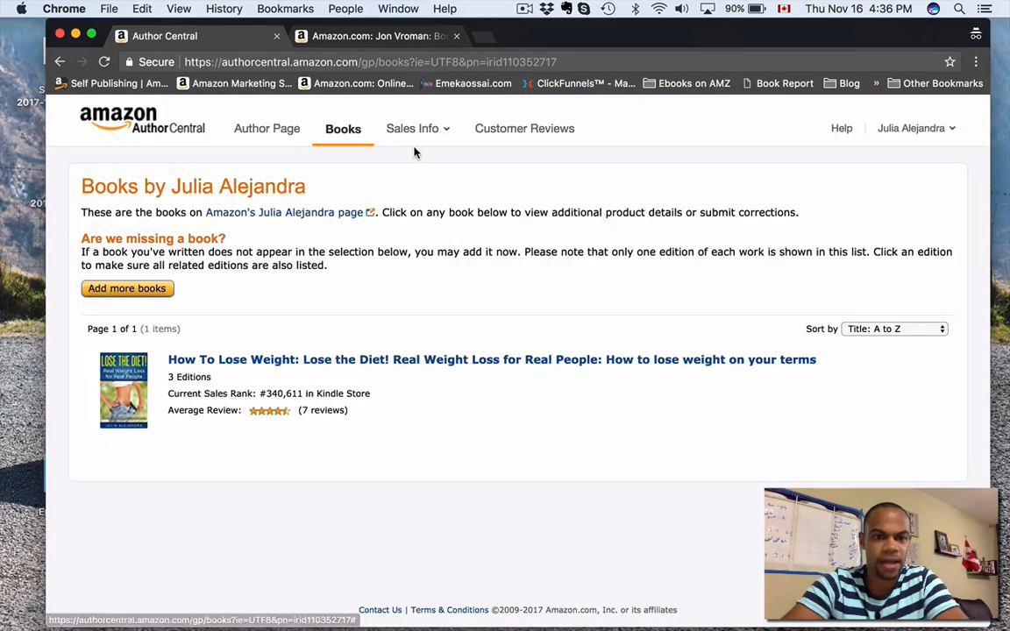
left_click(412, 128)
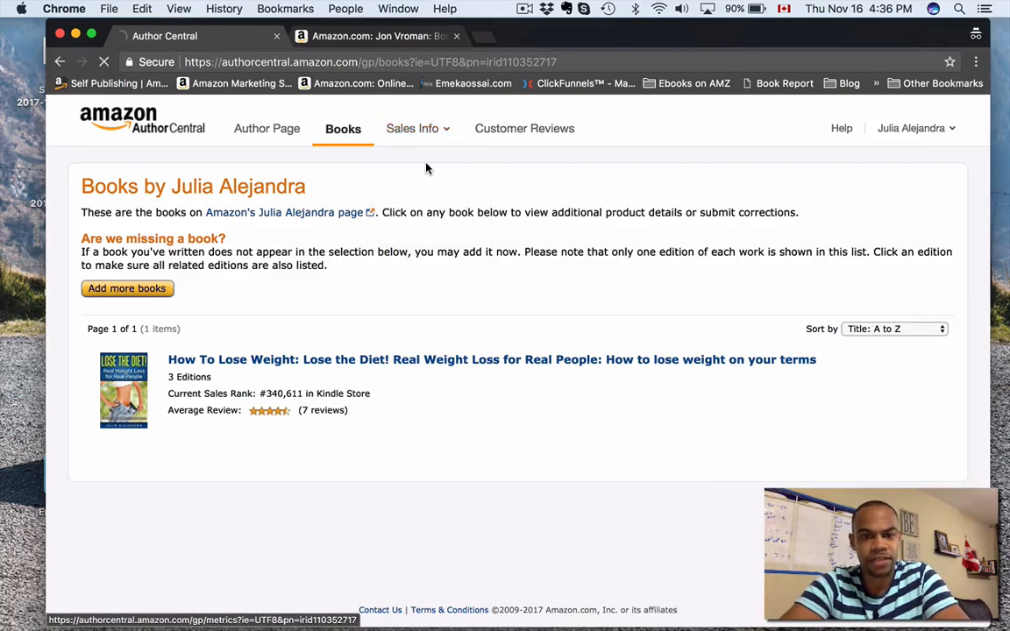
- Show the Kindle edition's Sales Rank chart and switch it to the 1 Year view
left_click(412, 128)
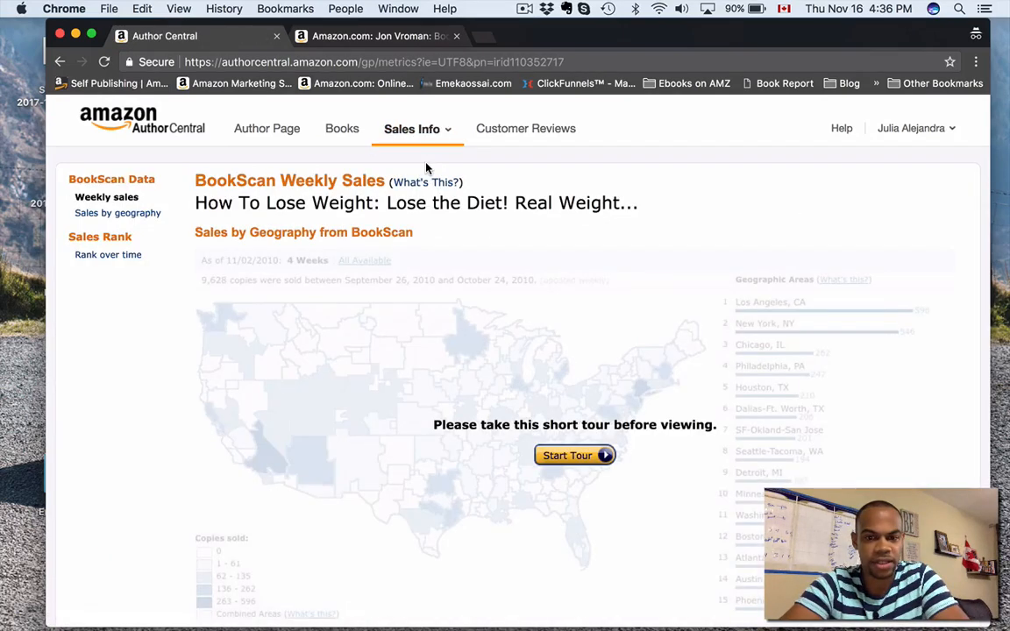
left_click(411, 129)
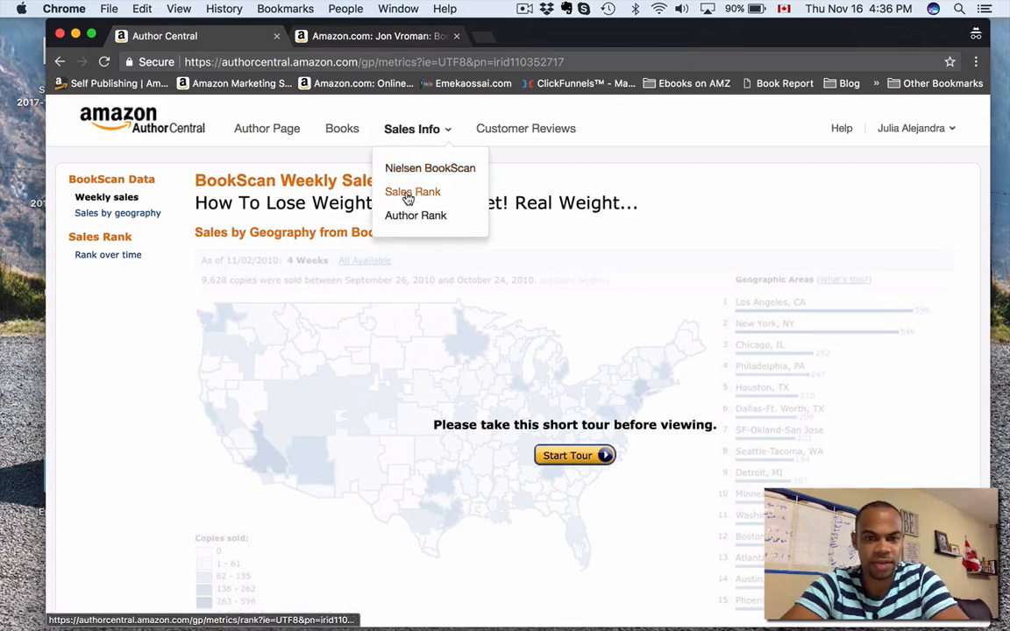
left_click(412, 191)
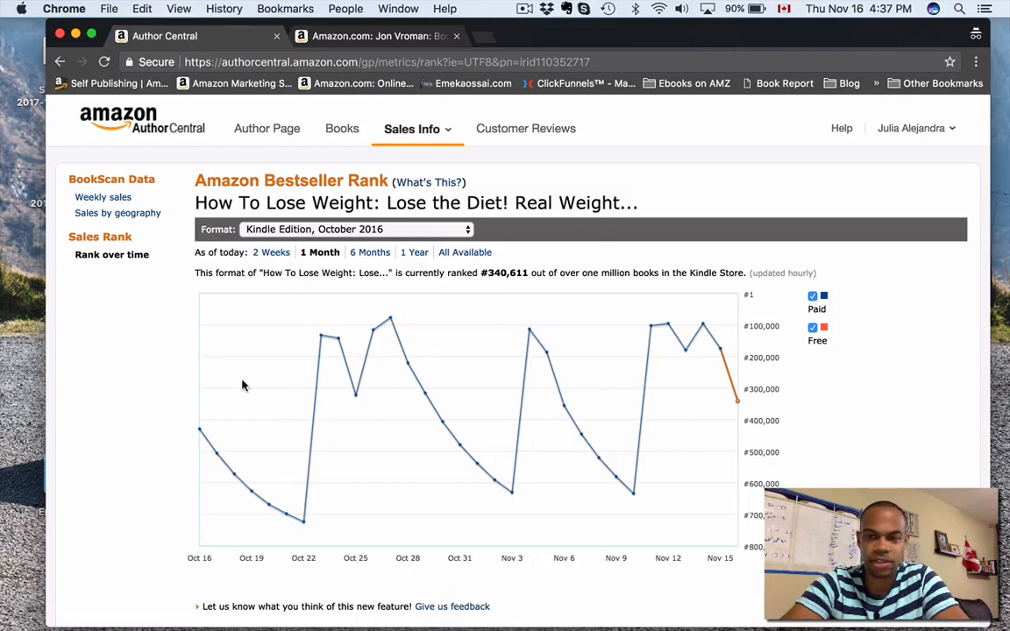
scroll("down", 3)
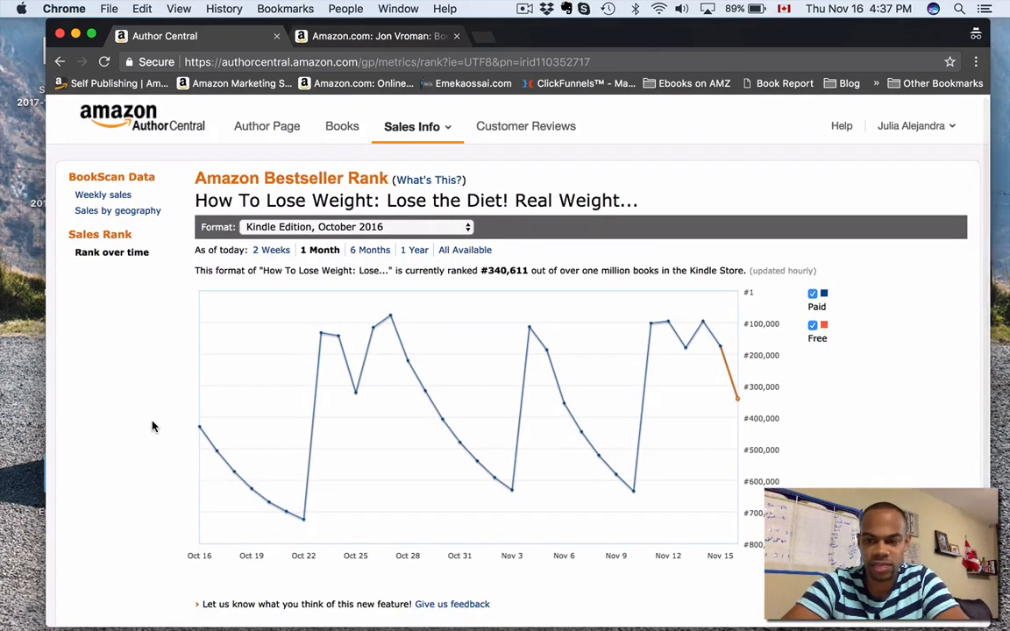
mouse_move(387, 447)
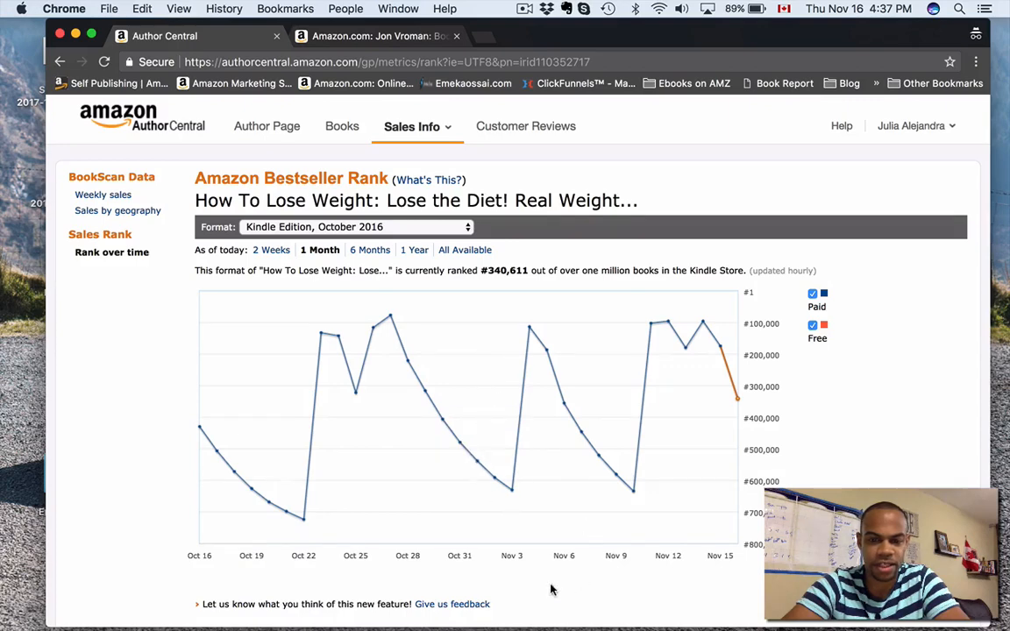
mouse_move(487, 410)
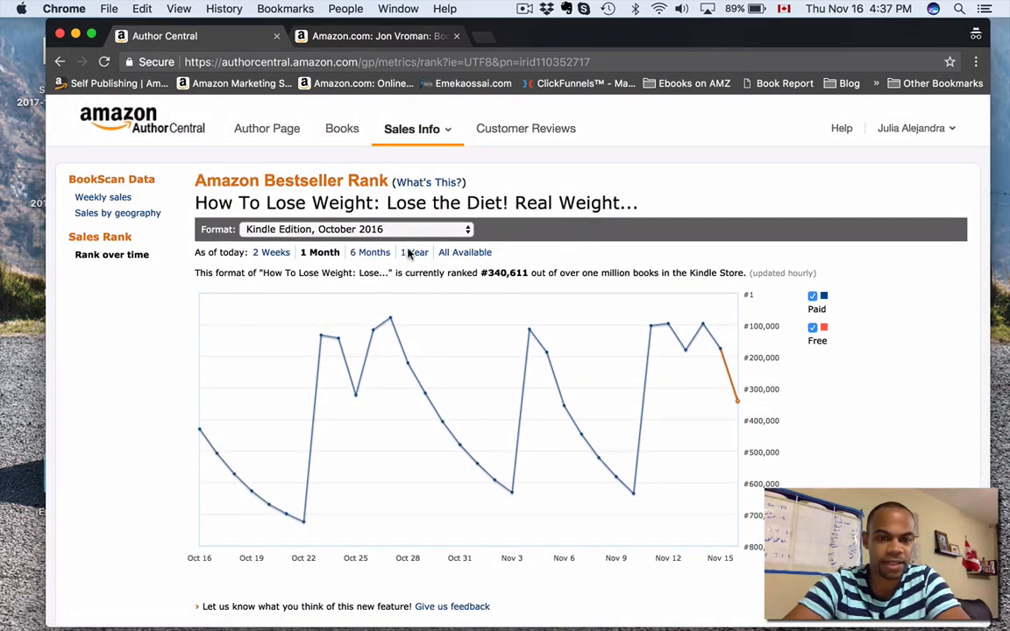
left_click(412, 252)
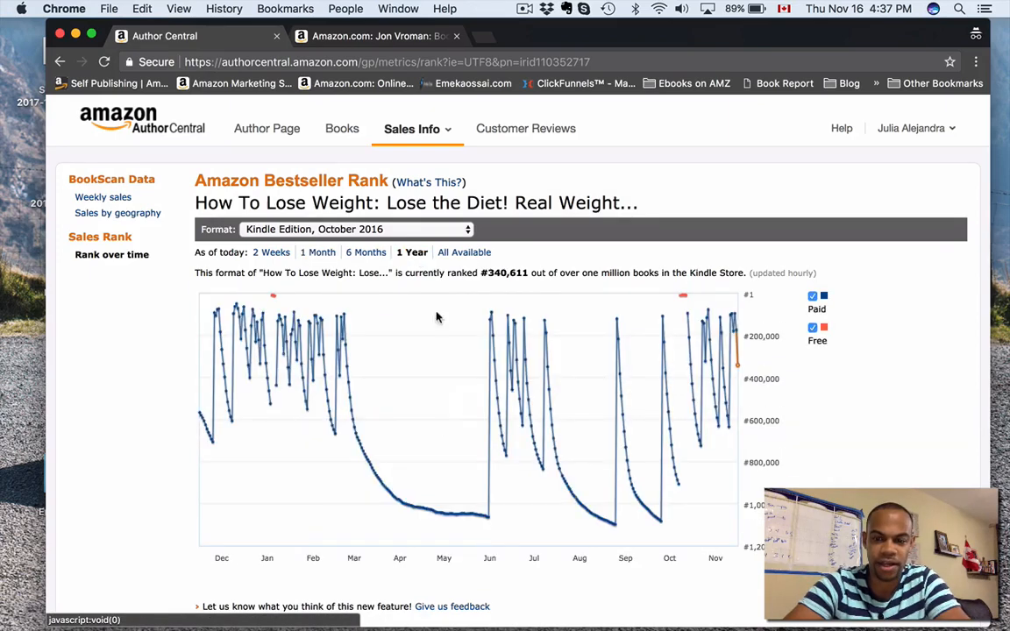
mouse_move(489, 518)
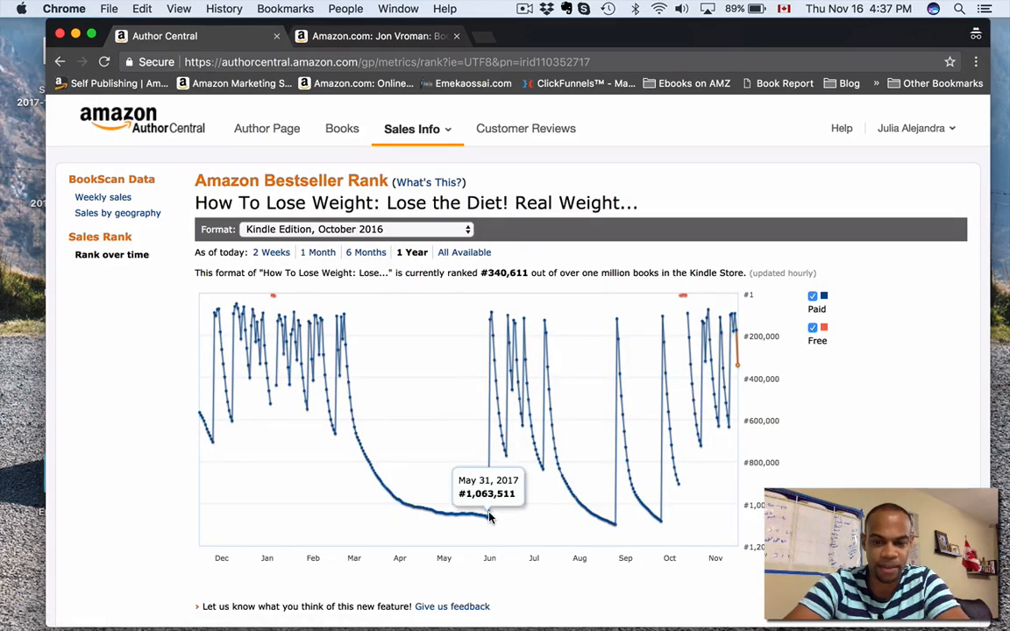
mouse_move(493, 354)
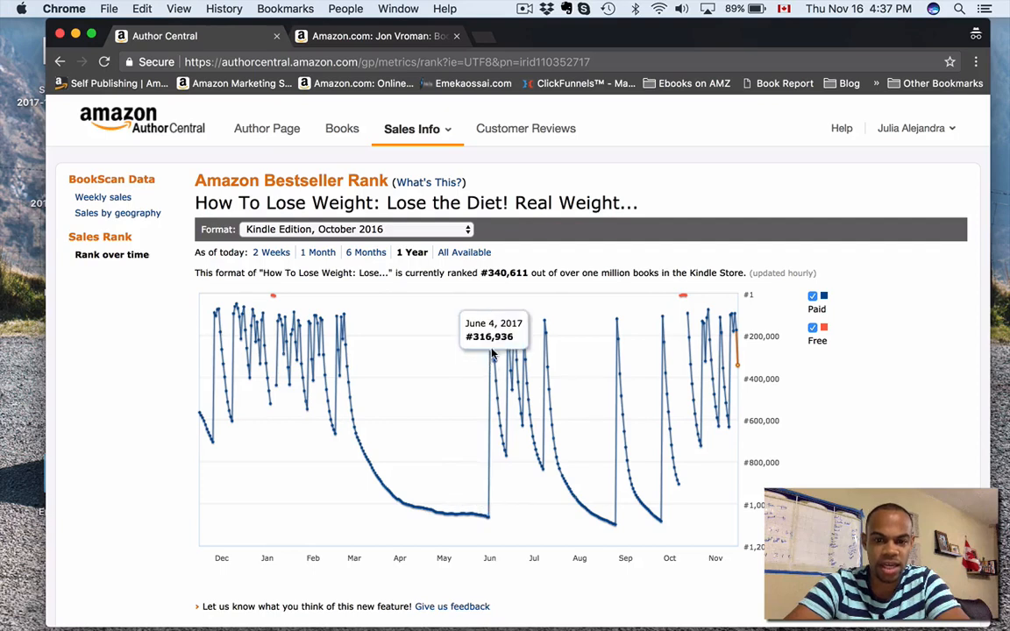
mouse_move(490, 316)
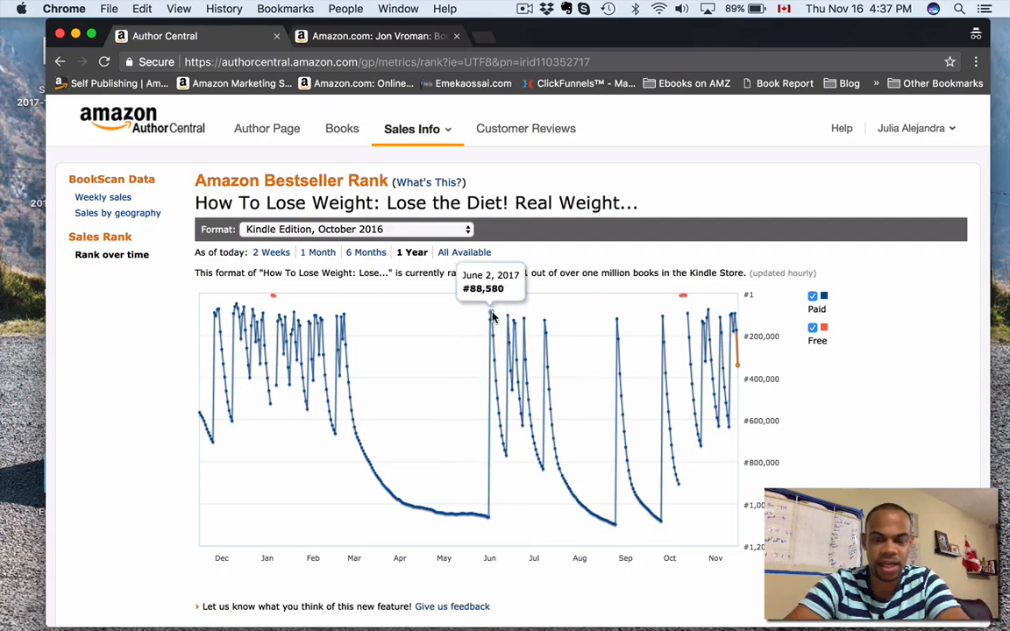
mouse_move(488, 519)
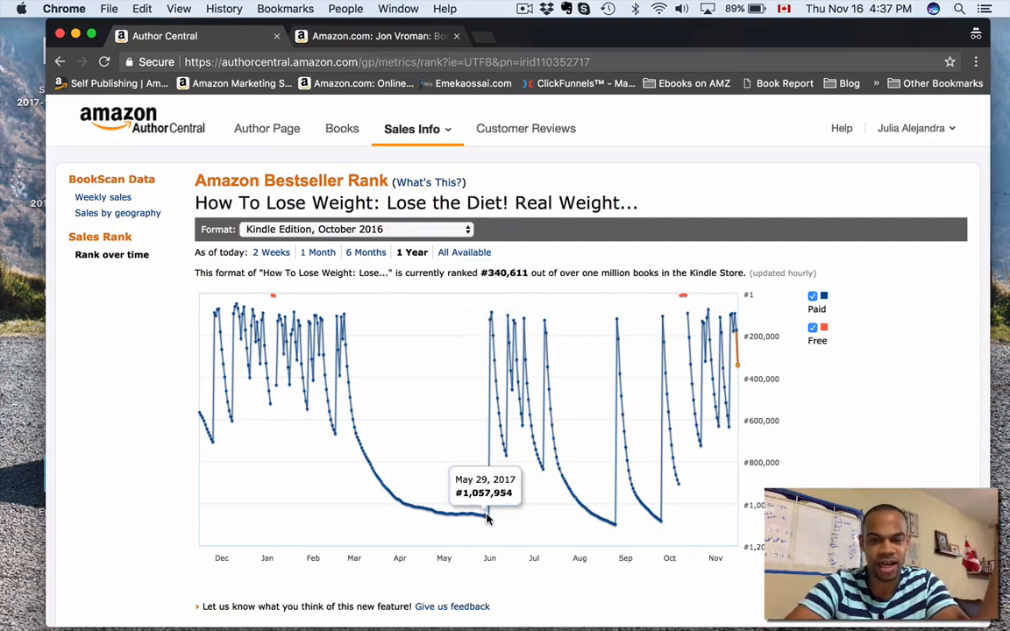
mouse_move(489, 522)
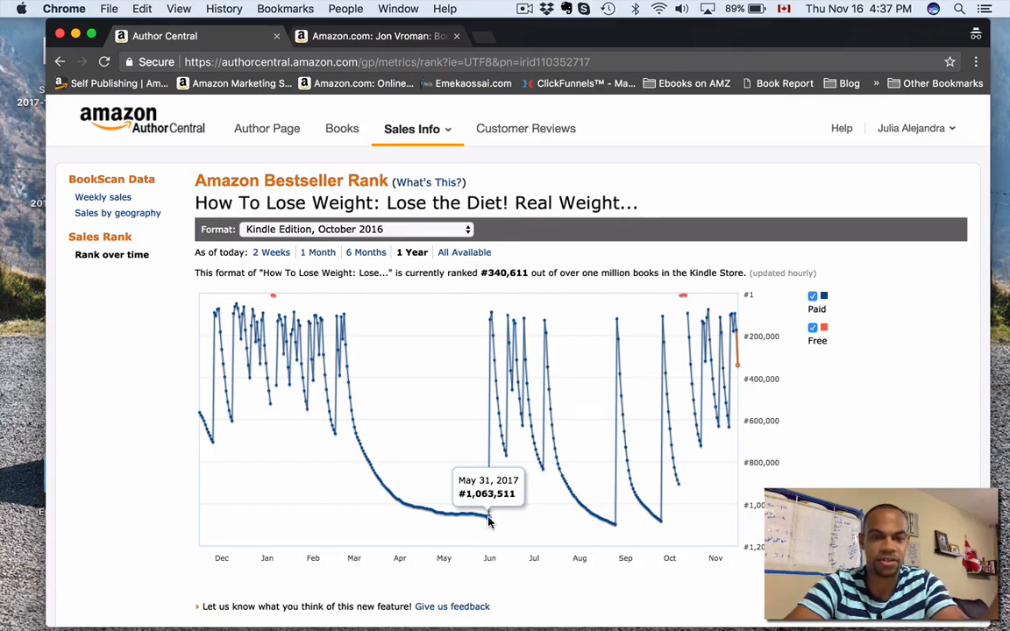
mouse_move(498, 330)
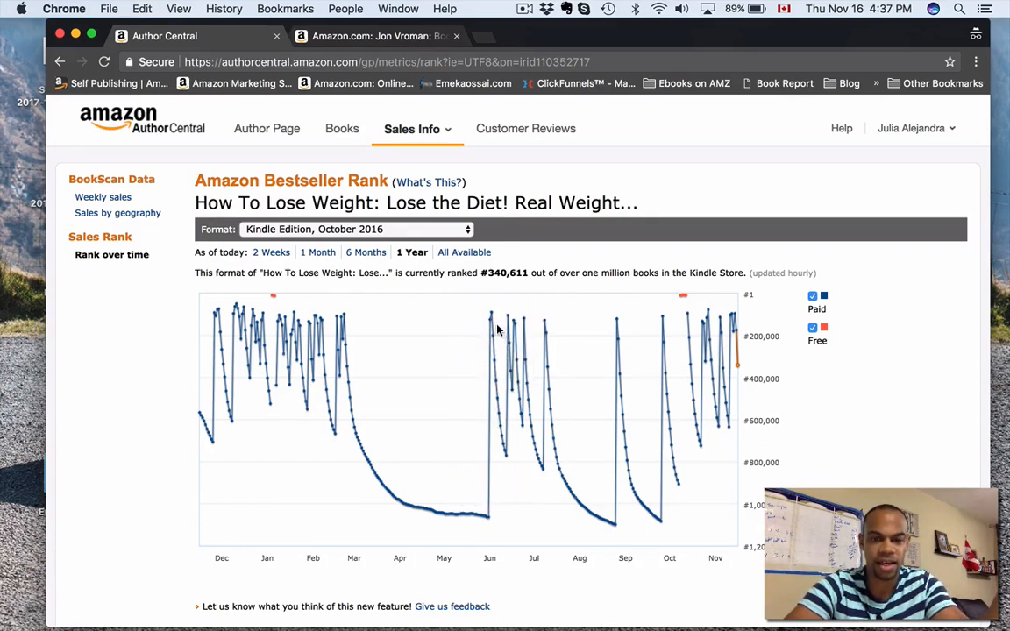
mouse_move(491, 331)
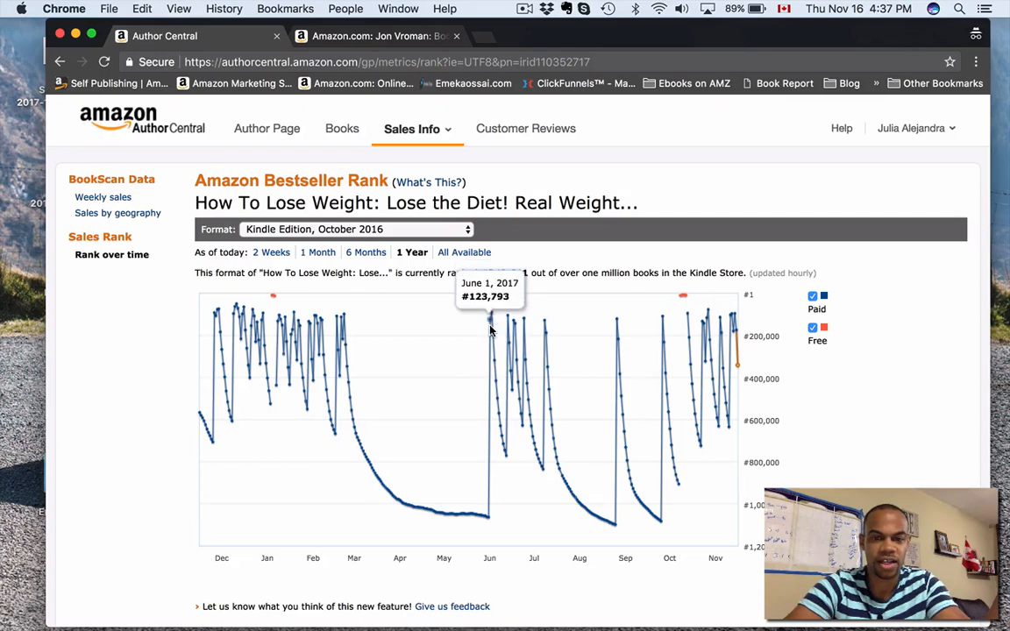
mouse_move(492, 317)
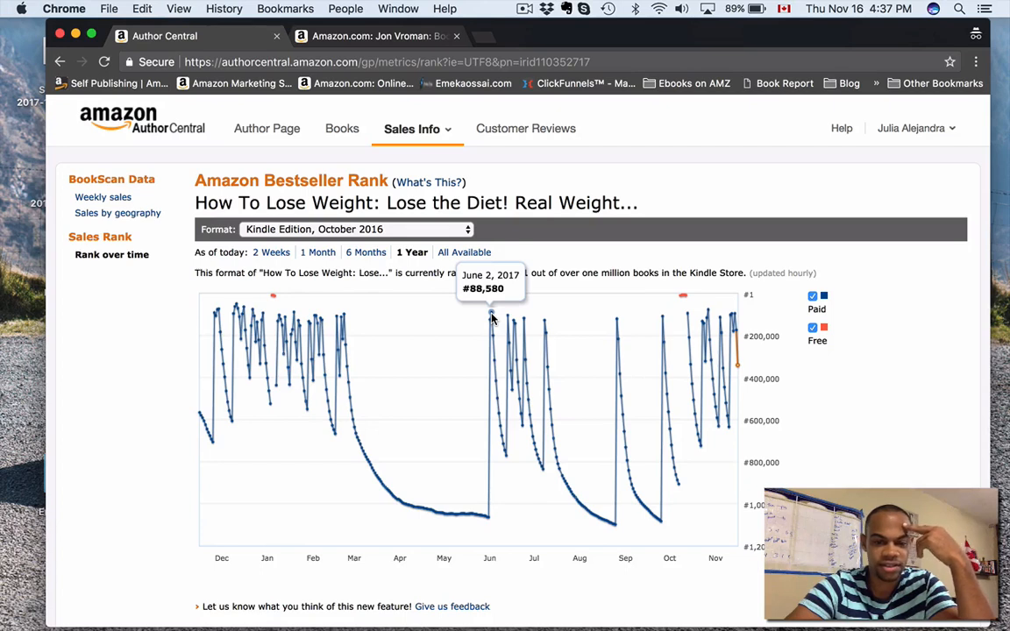
mouse_move(614, 344)
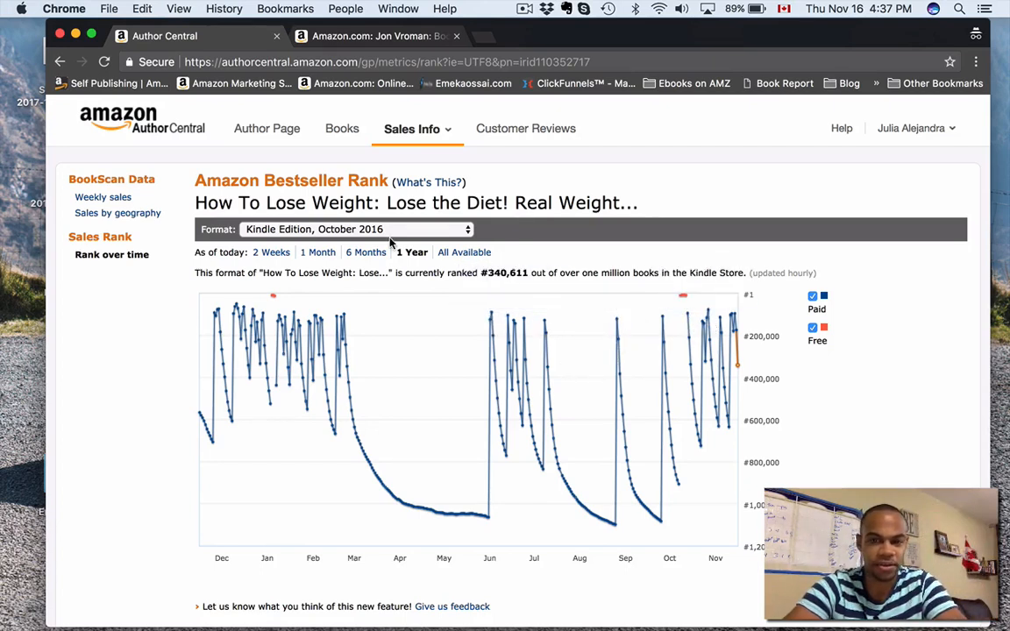
mouse_move(423, 123)
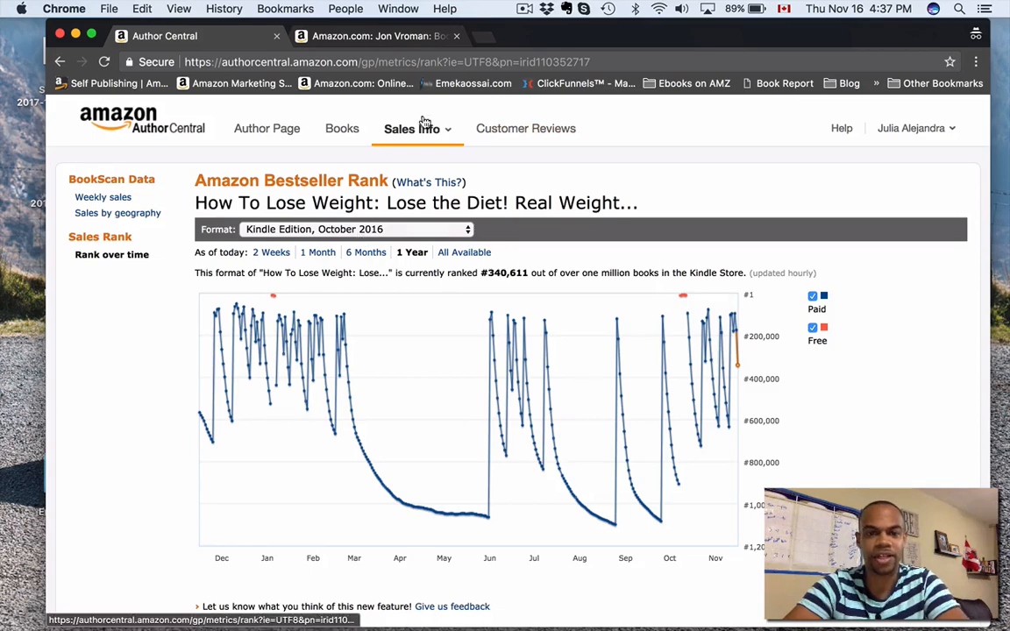
- Choose Author Rank from Sales Info to see the #225,925 one-month chart
left_click(417, 129)
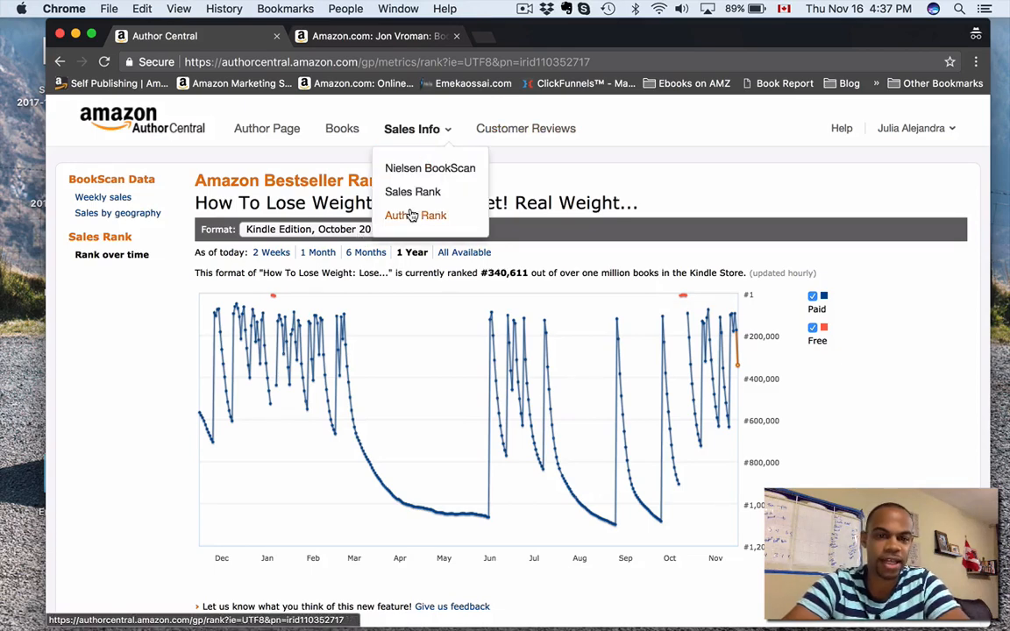
left_click(415, 215)
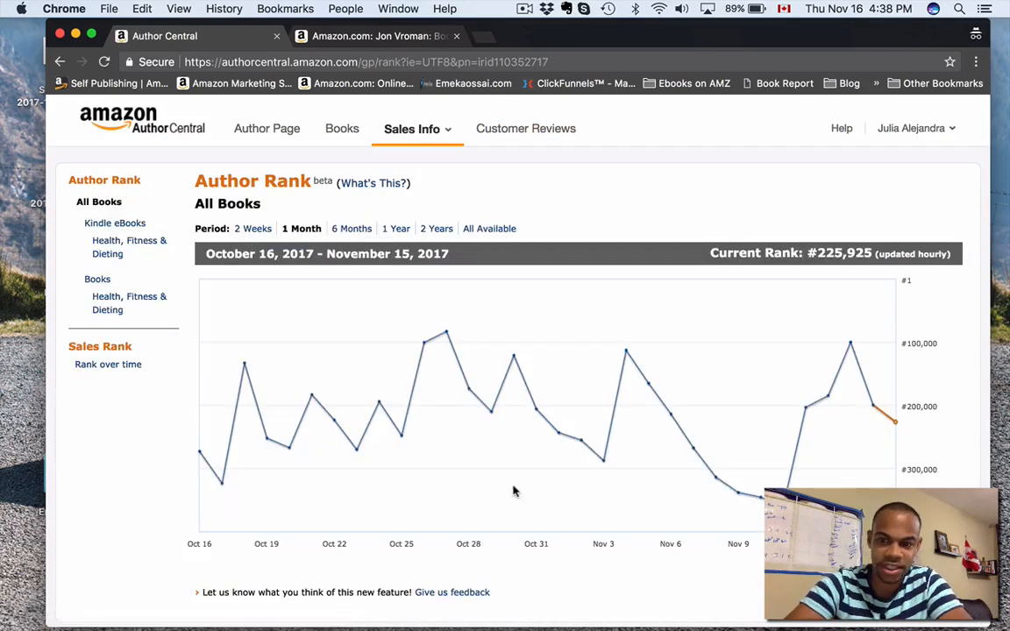
mouse_move(816, 311)
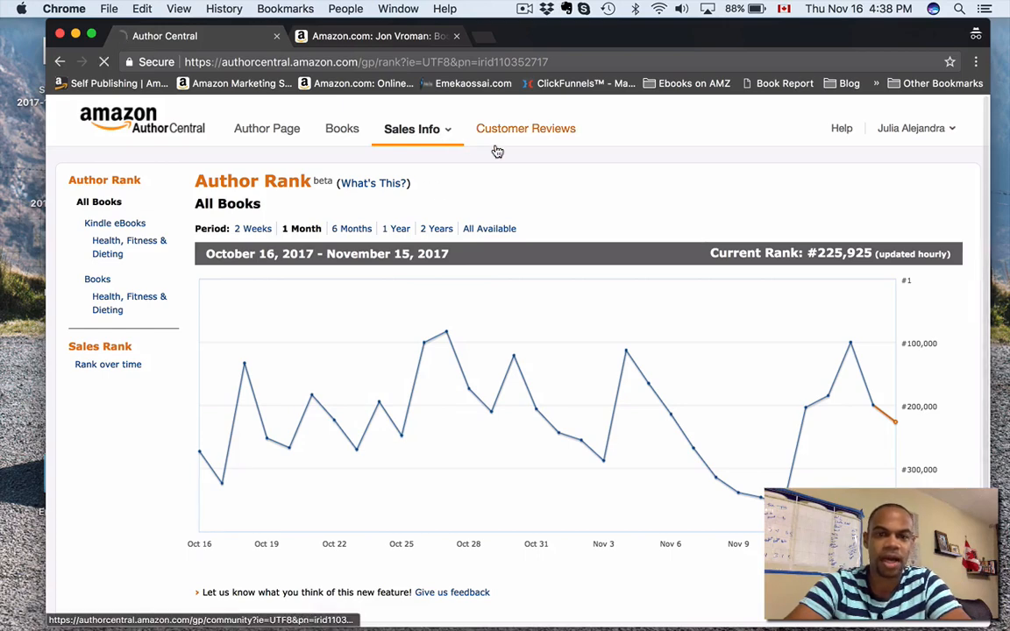
- Browse the seven customer reviews, then return to Julia Alejandra's Author Page
left_click(526, 128)
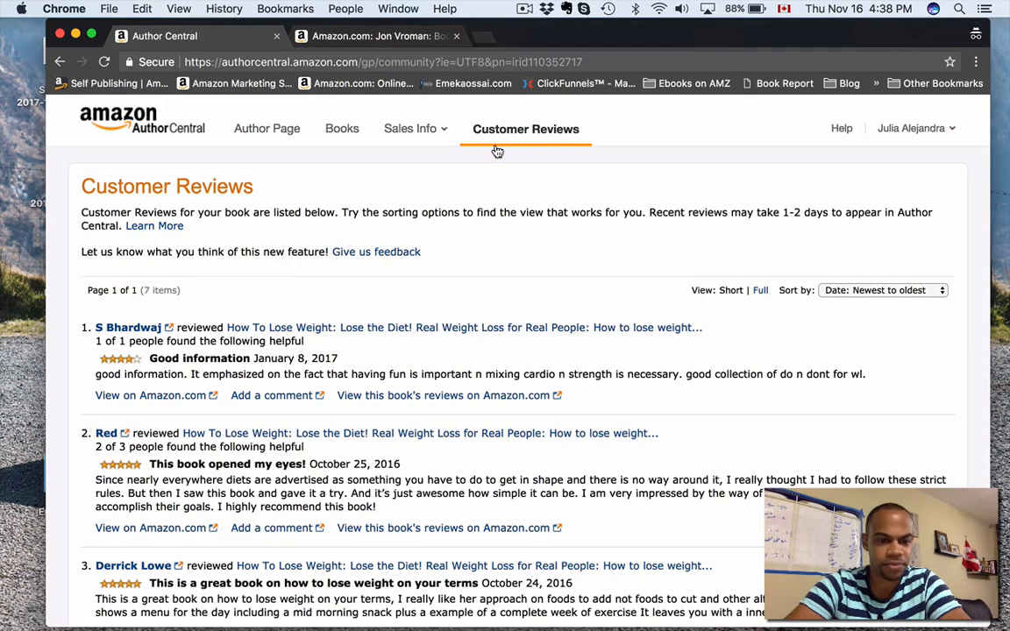
scroll("down", 3)
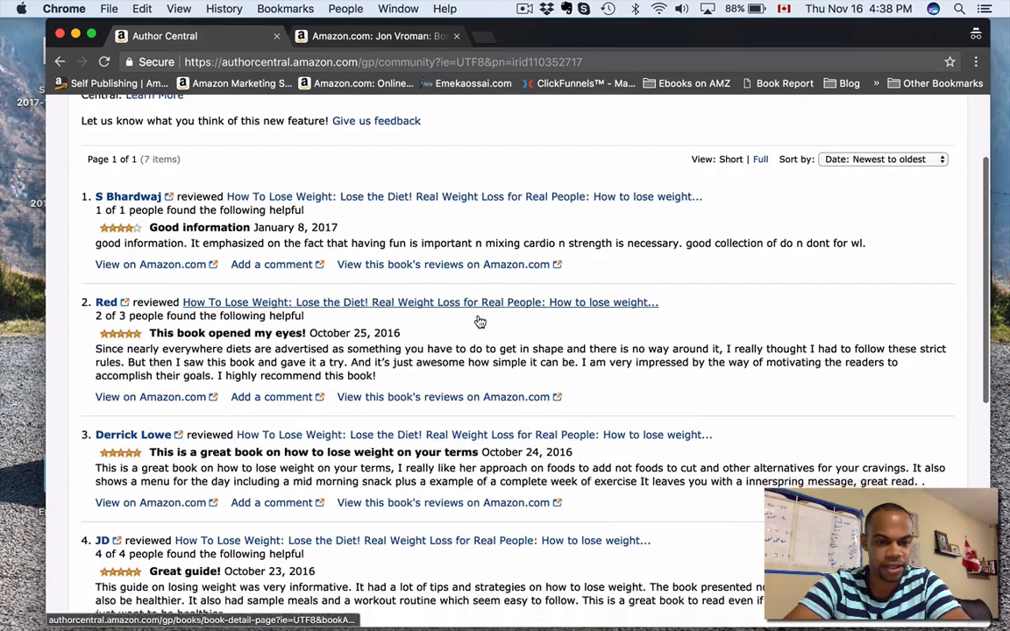
scroll("down", 3)
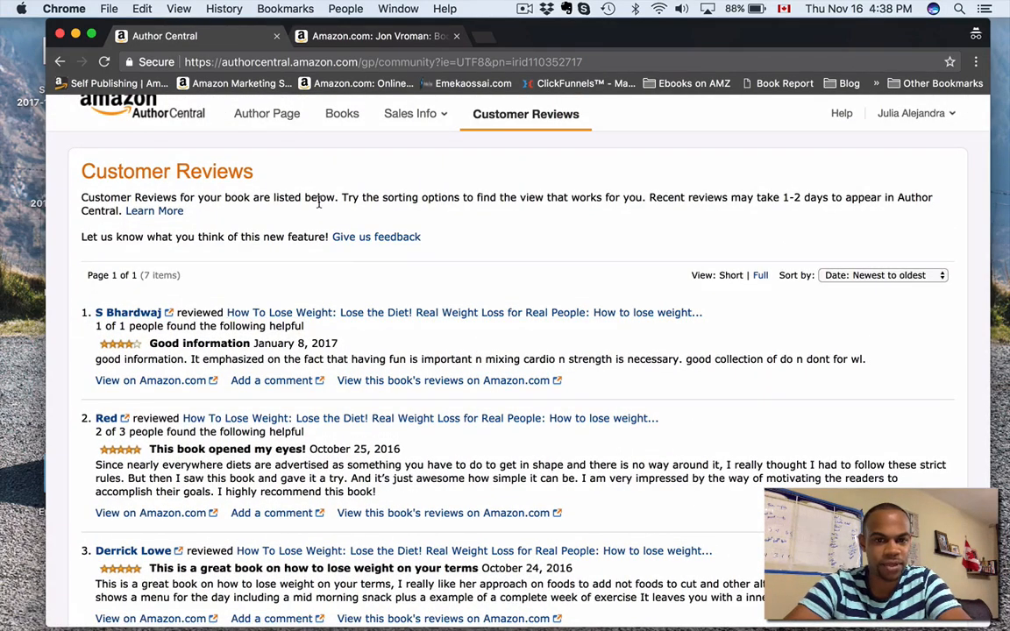
left_click(267, 113)
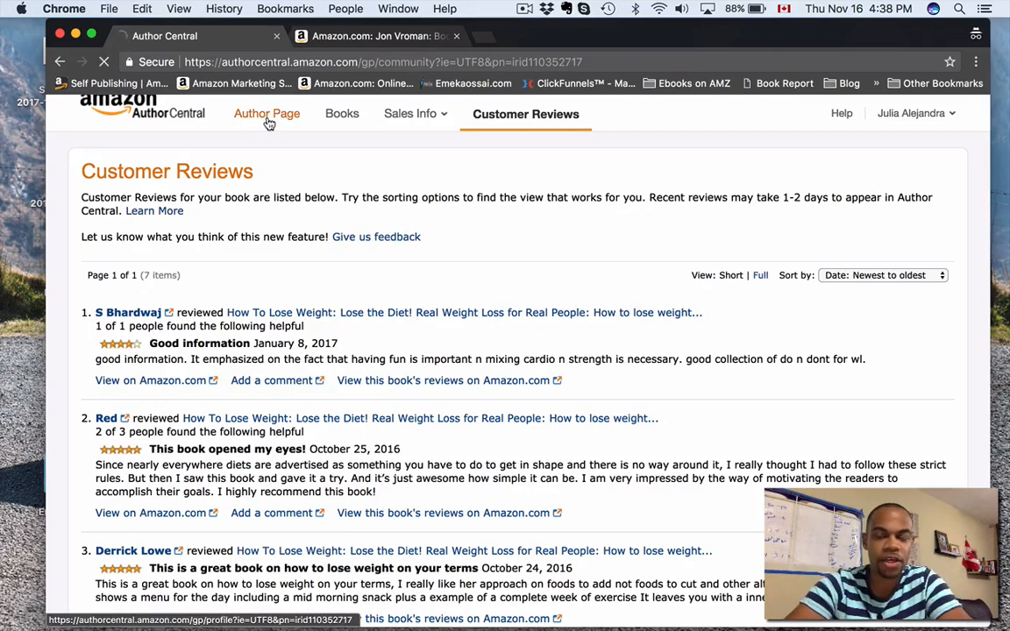
left_click(266, 115)
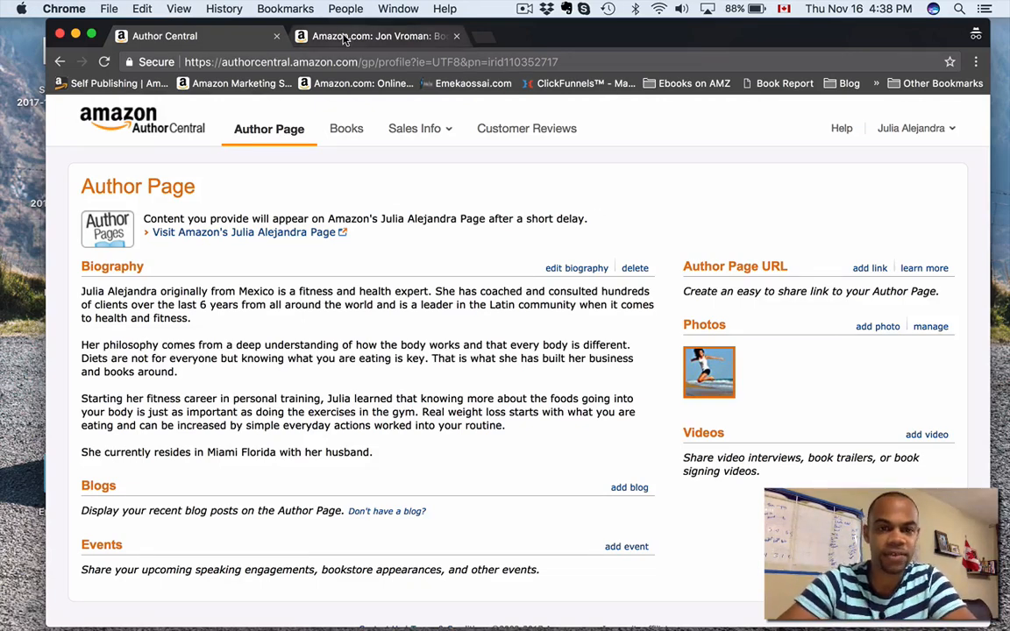
- Open The Front Row Factor's Kindle edition and scroll down to Jon Vroman's biography
left_click(377, 36)
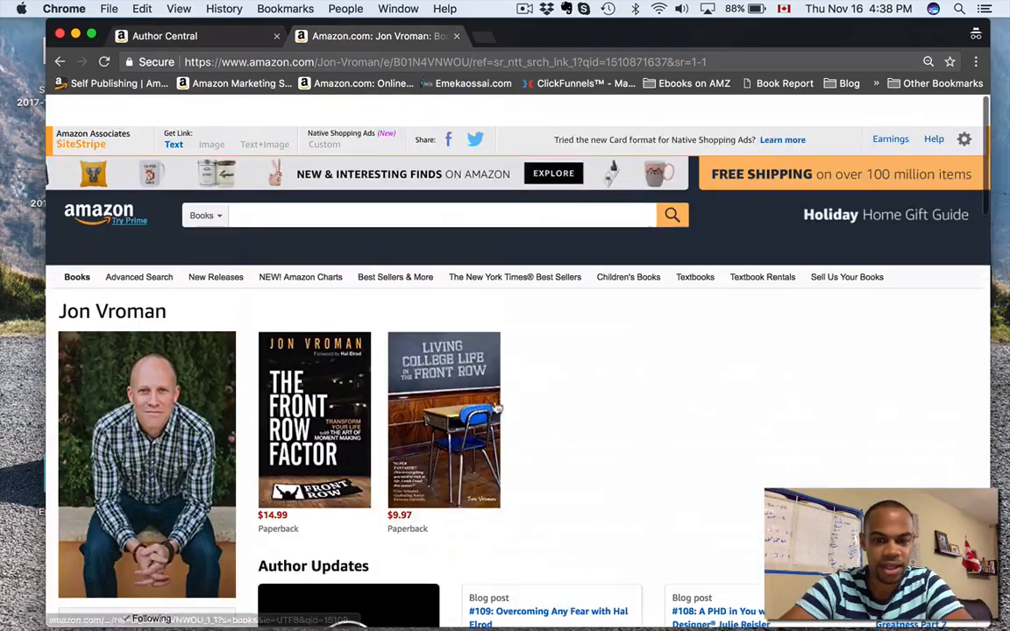
left_click(314, 419)
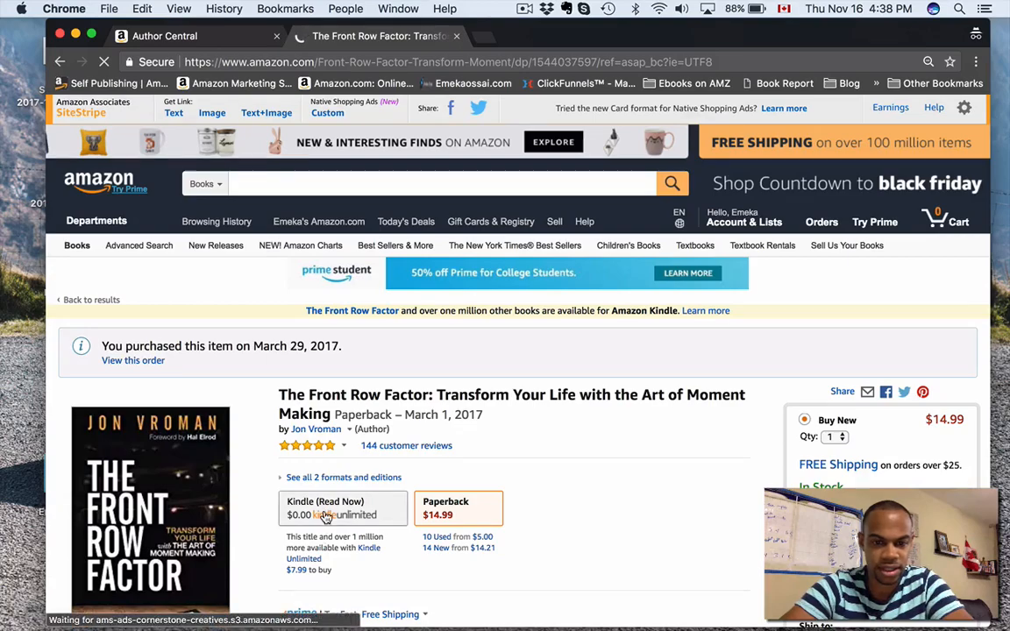
left_click(343, 517)
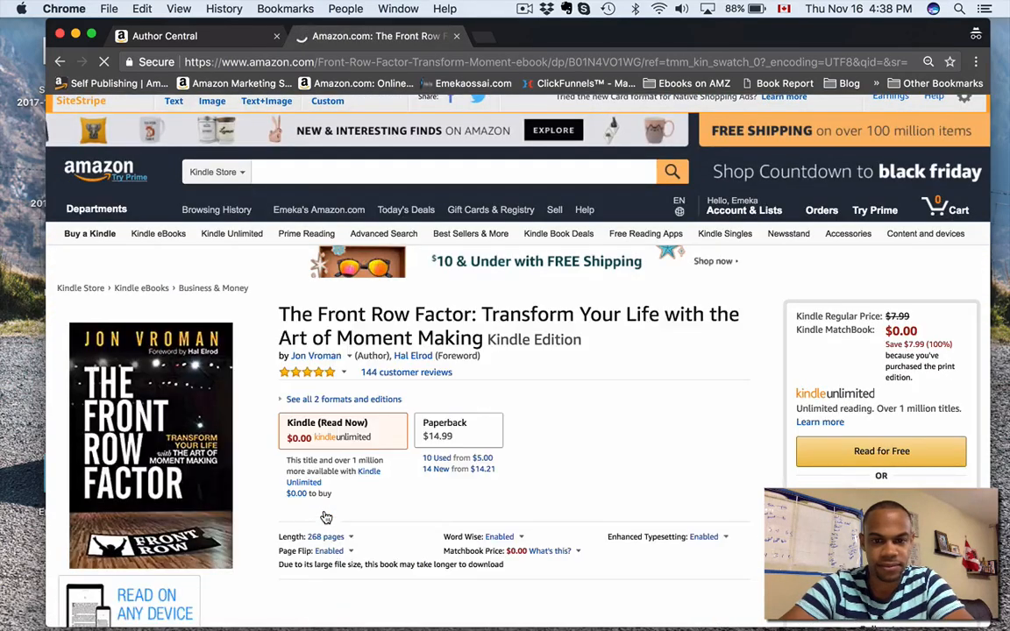
scroll("down", 3)
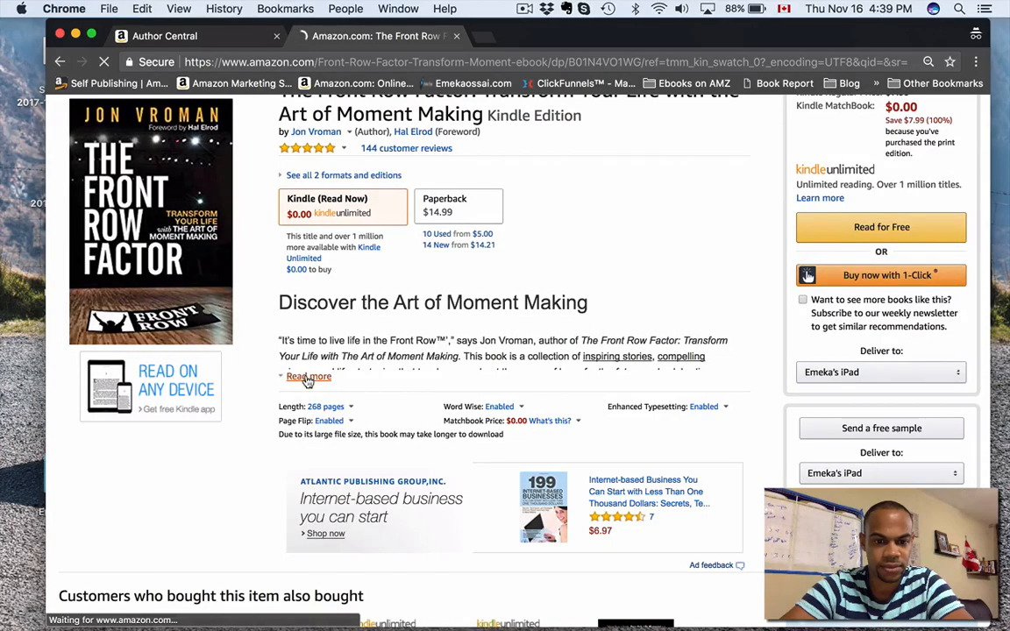
scroll("down", 3)
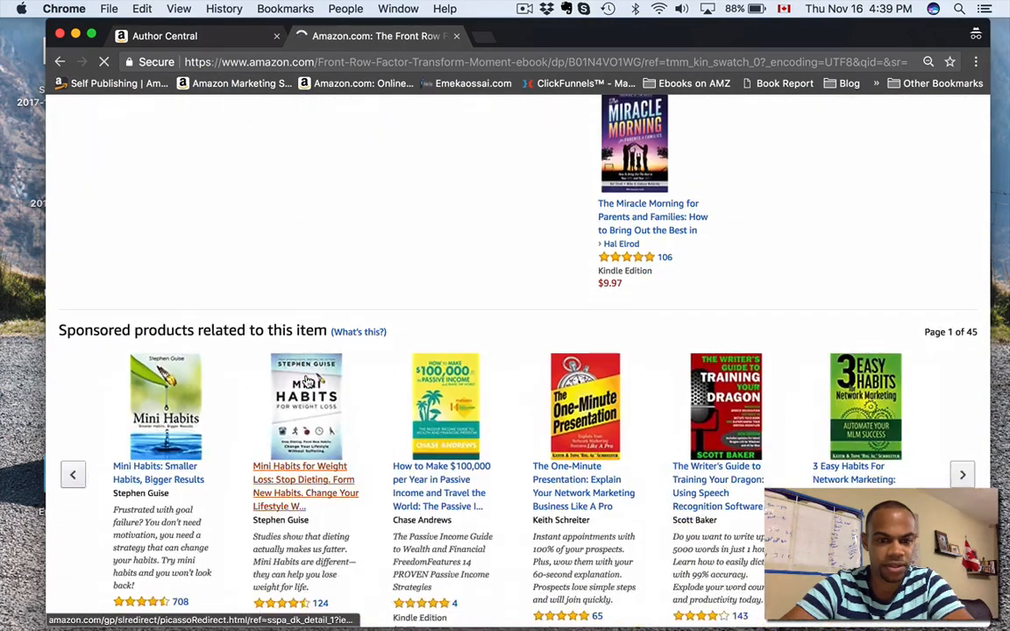
scroll("down", 3)
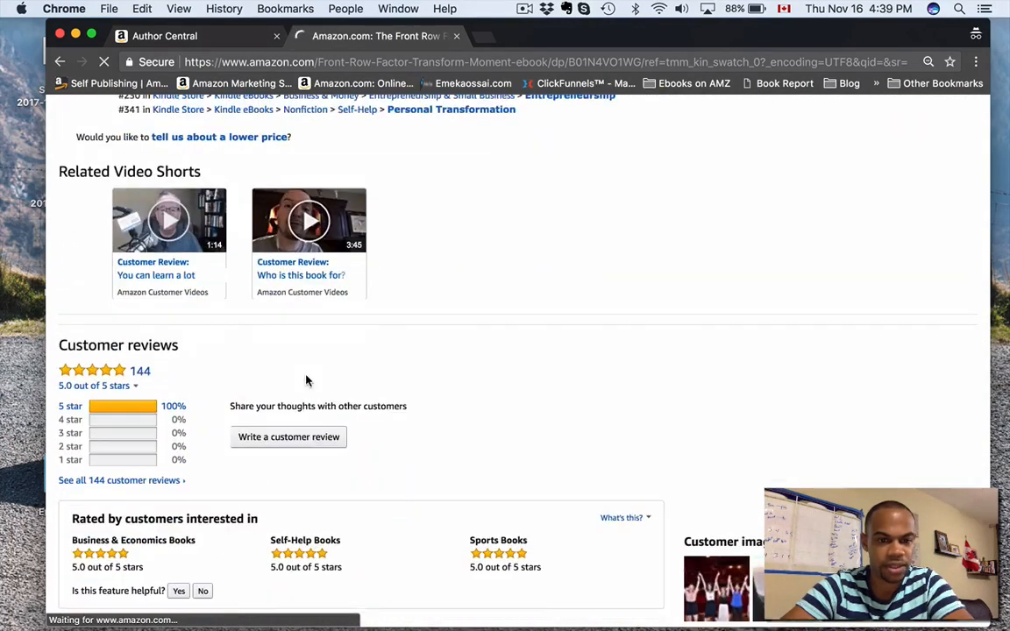
scroll("down", 3)
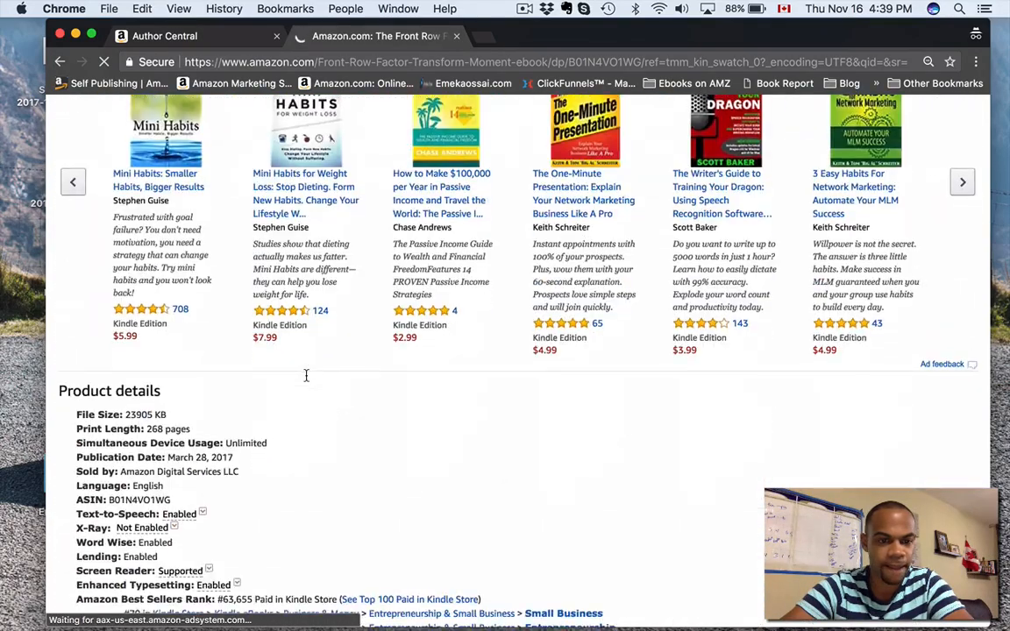
scroll("down", 3)
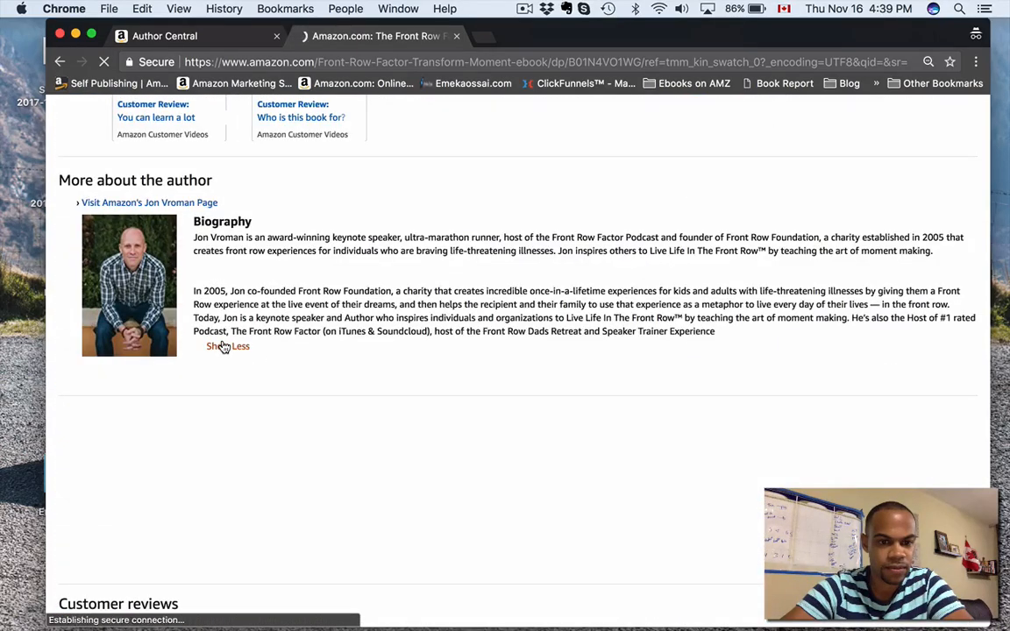
scroll("down", 3)
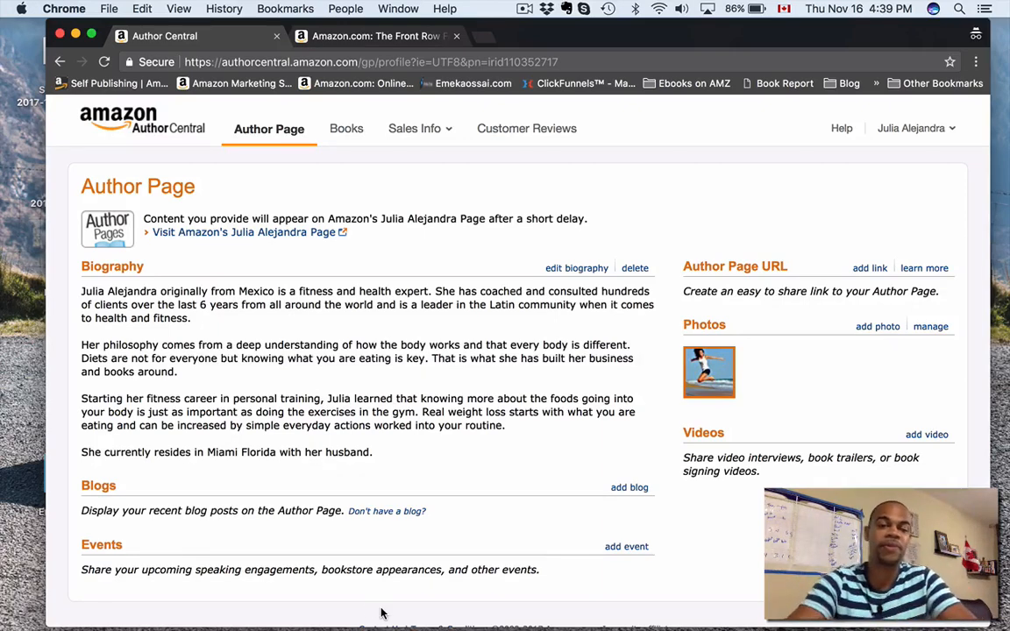
mouse_move(382, 457)
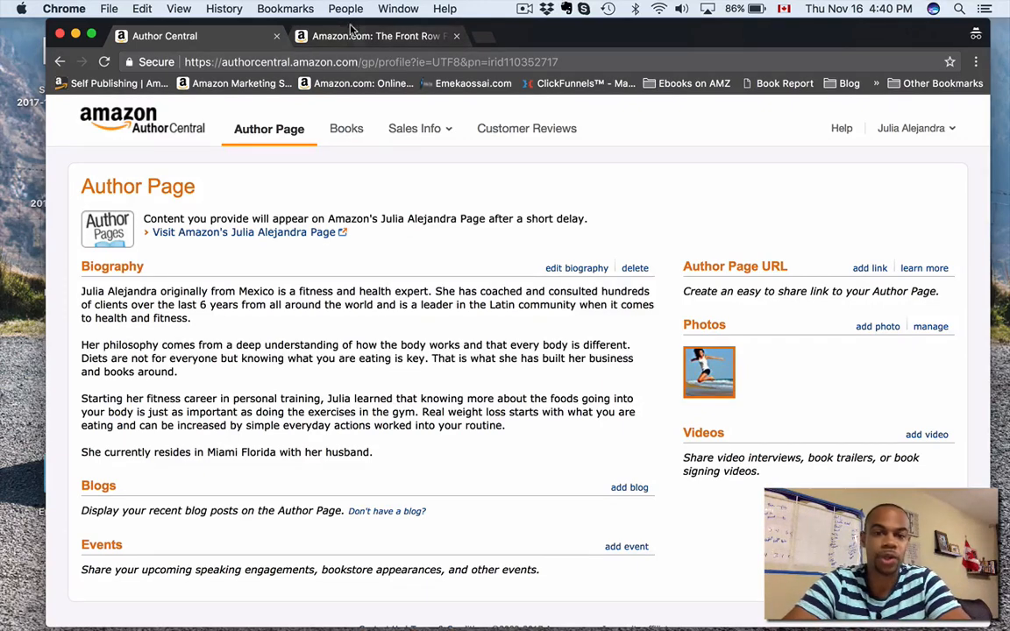
left_click(386, 36)
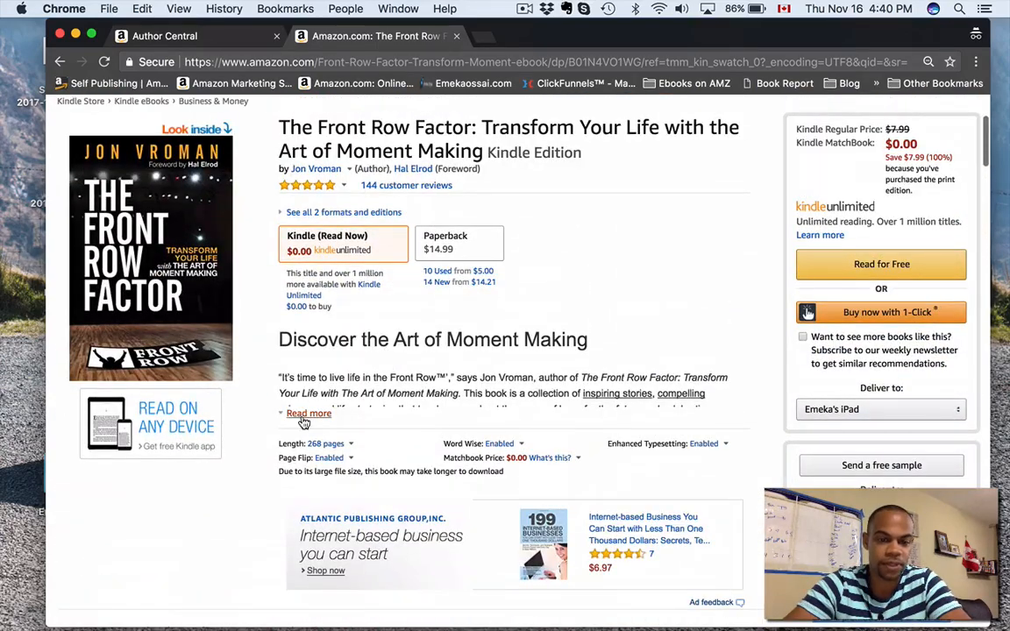
scroll("down", 3)
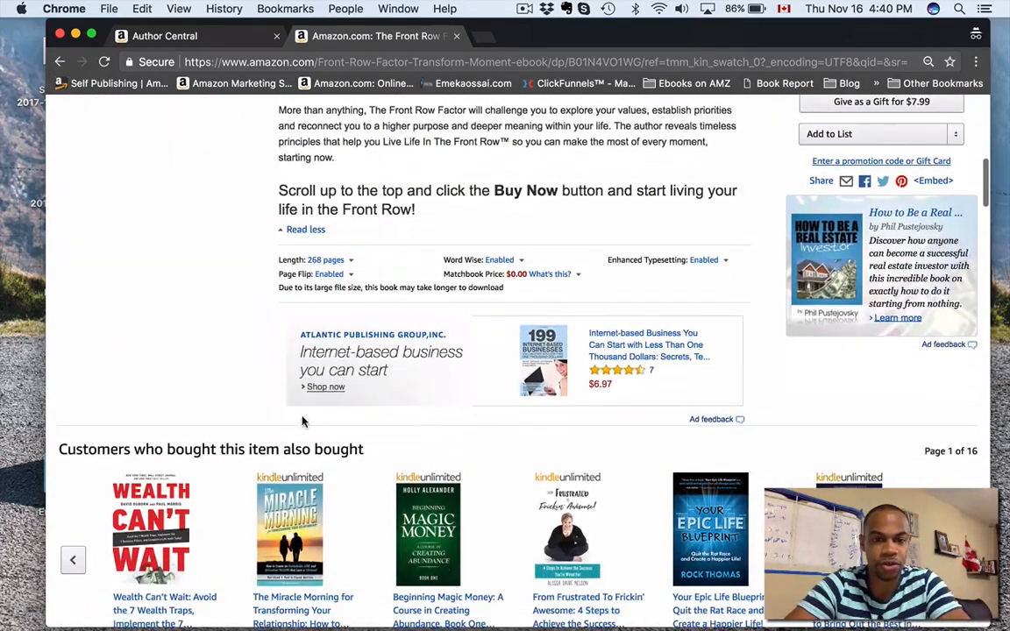
scroll("down", 3)
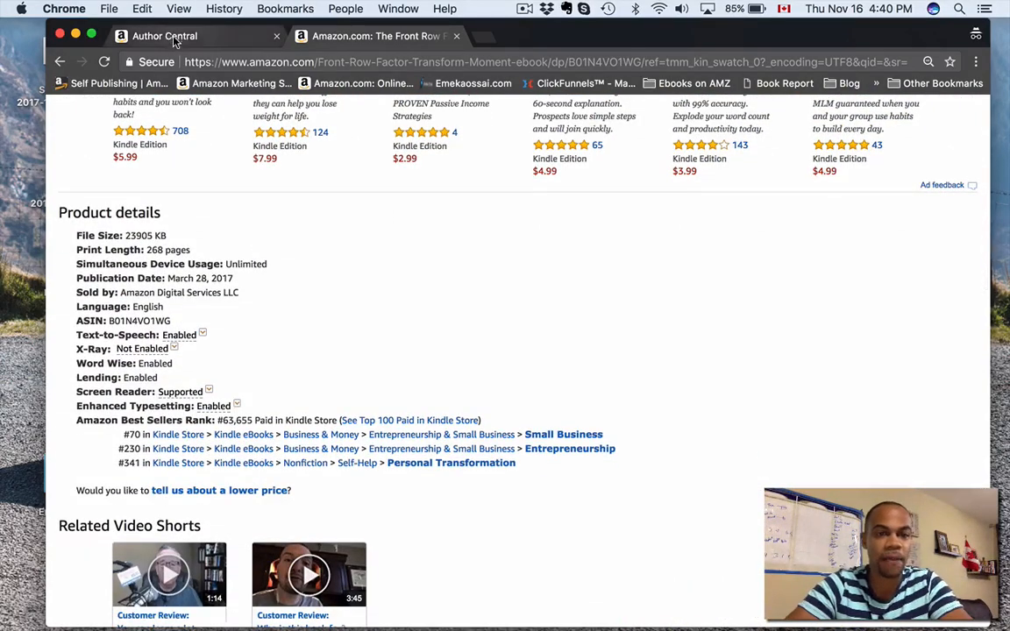
left_click(176, 36)
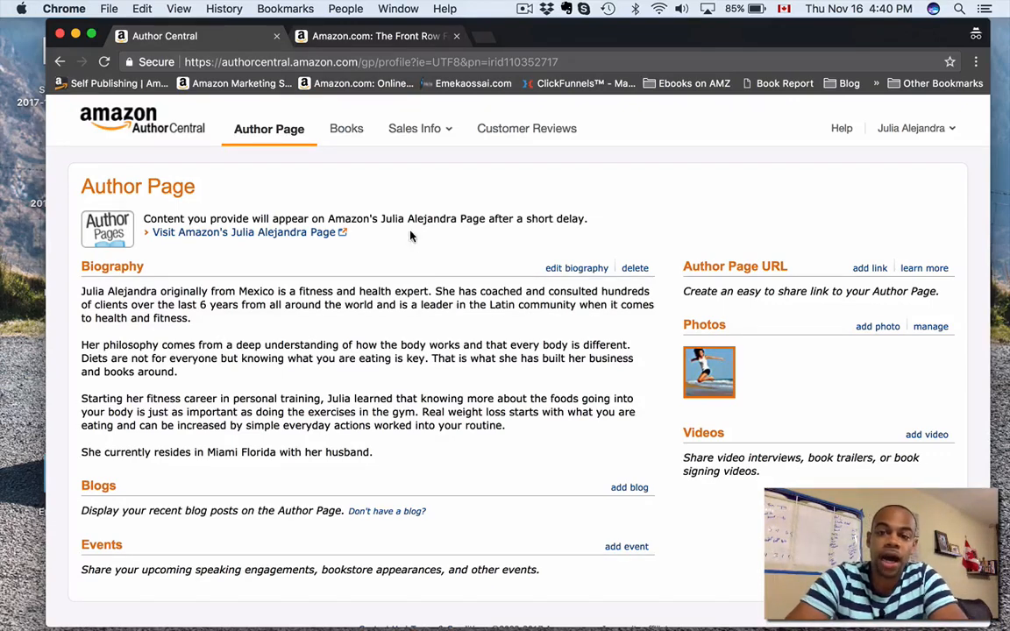
mouse_move(926, 144)
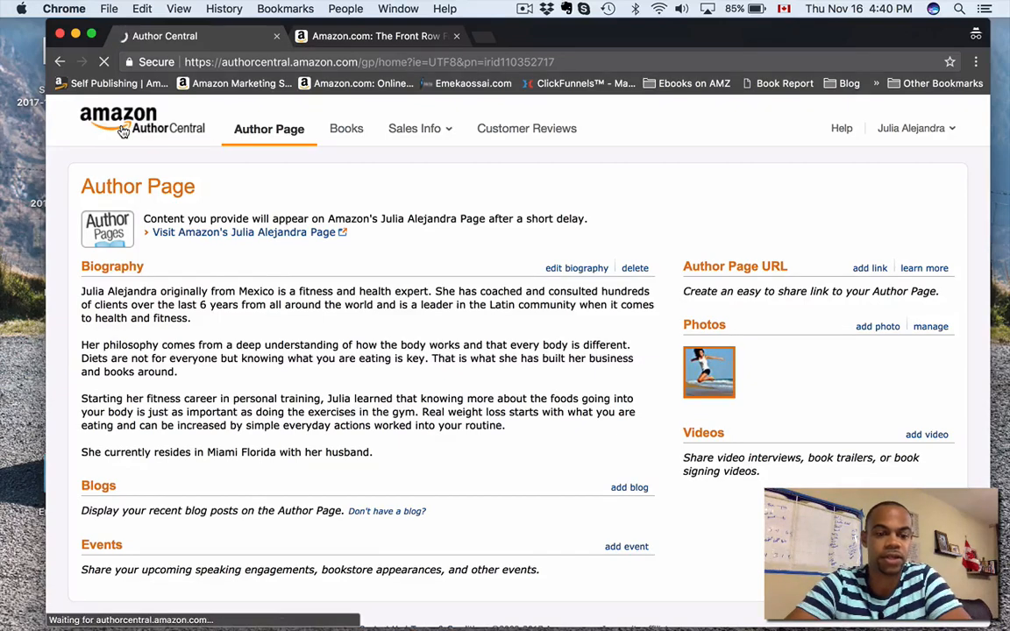
- Return to the Author Central Welcome page showing quick links and Author Central News
left_click(122, 130)
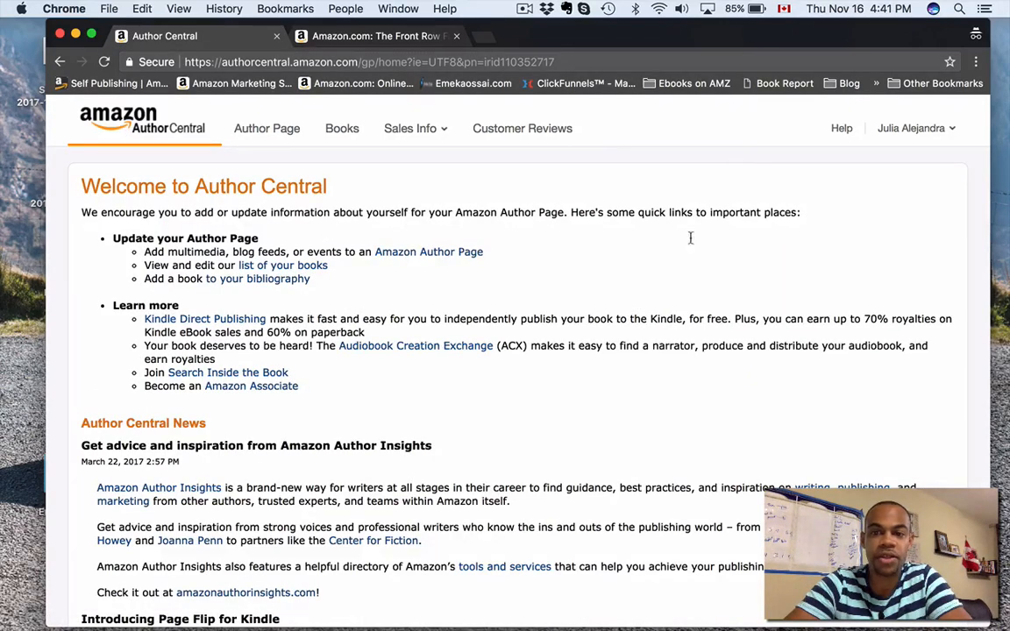
mouse_move(732, 332)
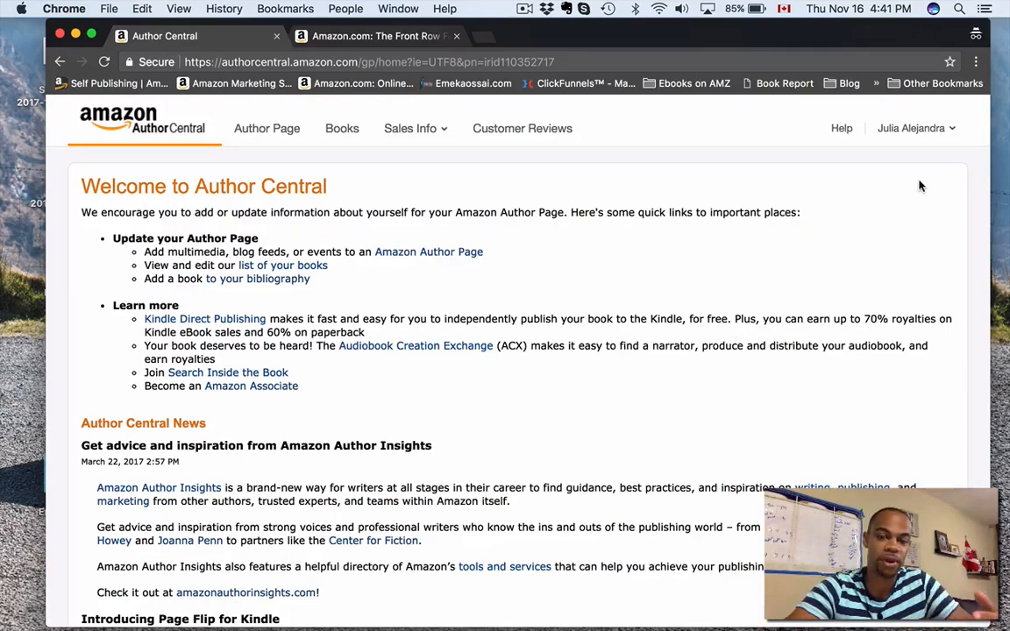
mouse_move(898, 241)
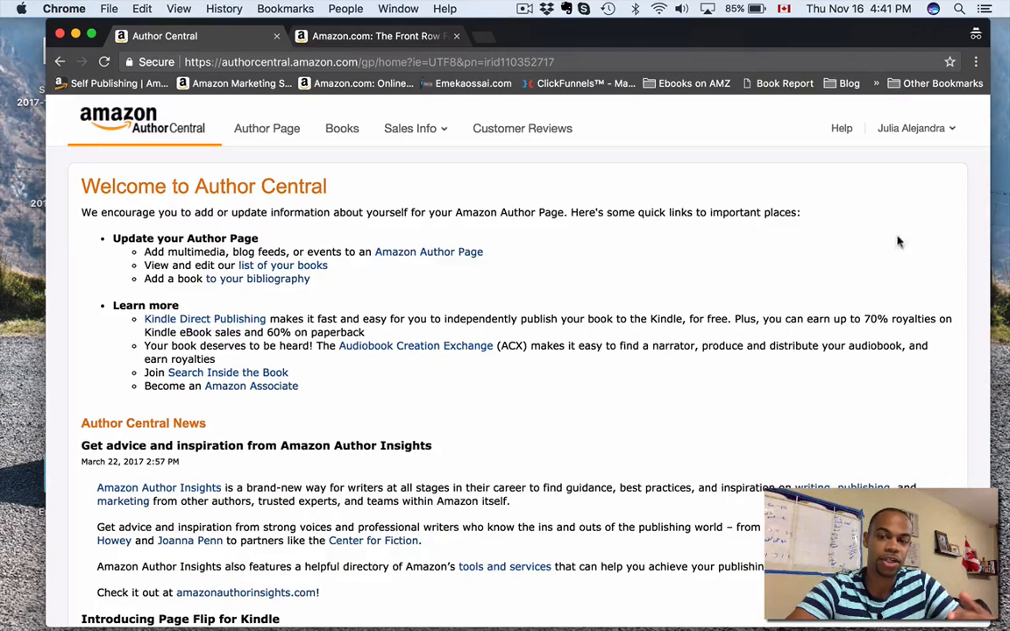
mouse_move(914, 237)
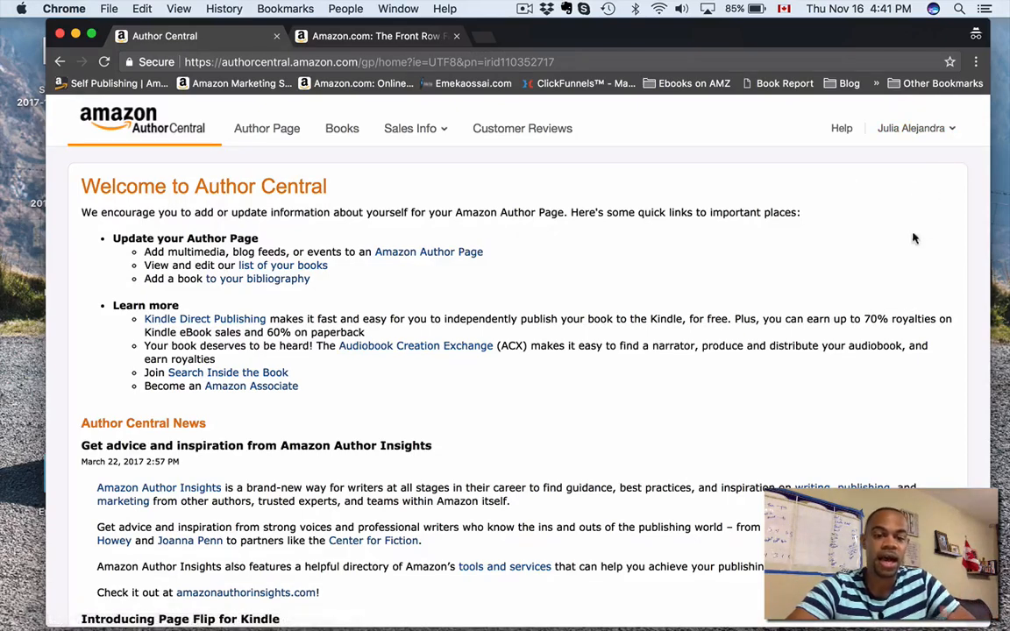
mouse_move(898, 199)
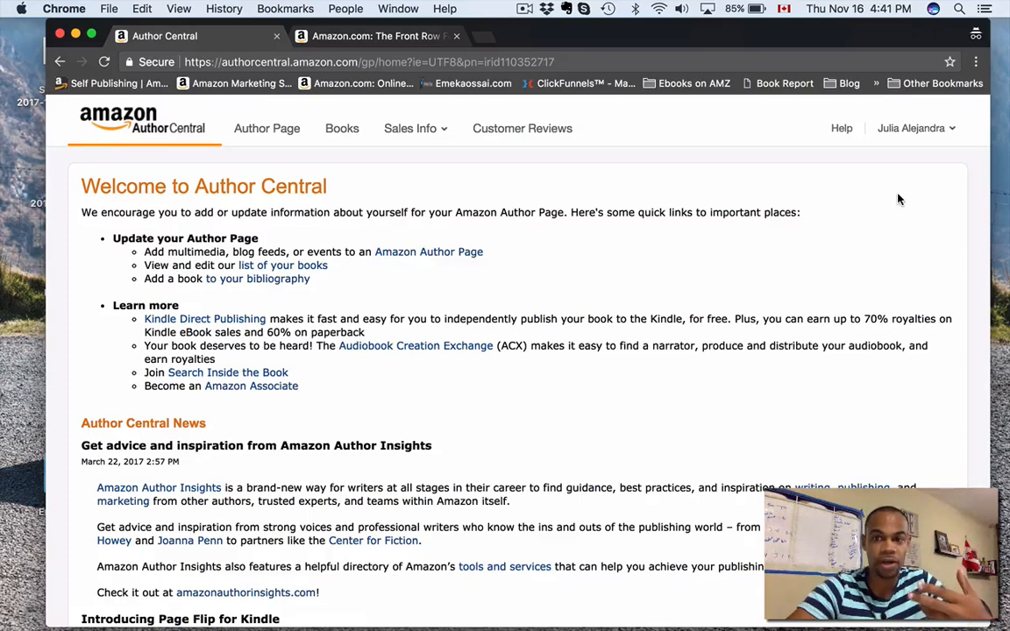
mouse_move(919, 176)
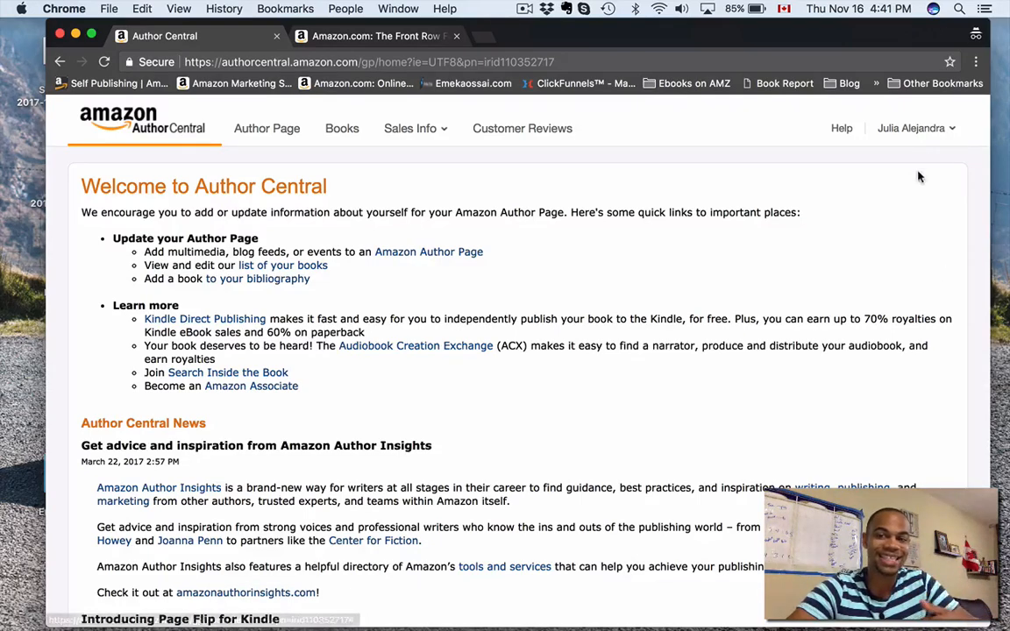
mouse_move(957, 359)
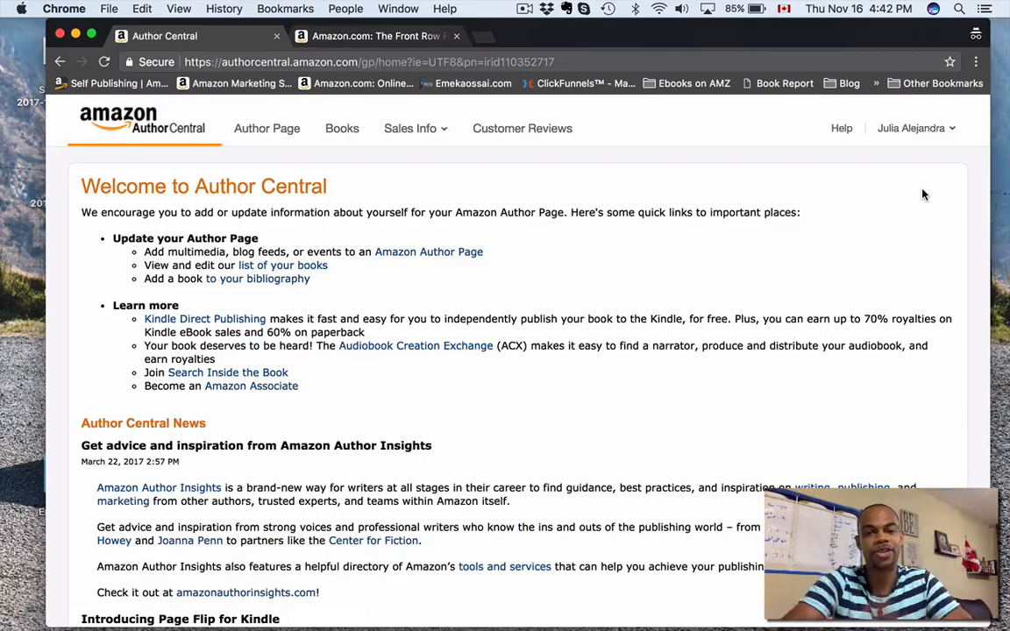
mouse_move(904, 184)
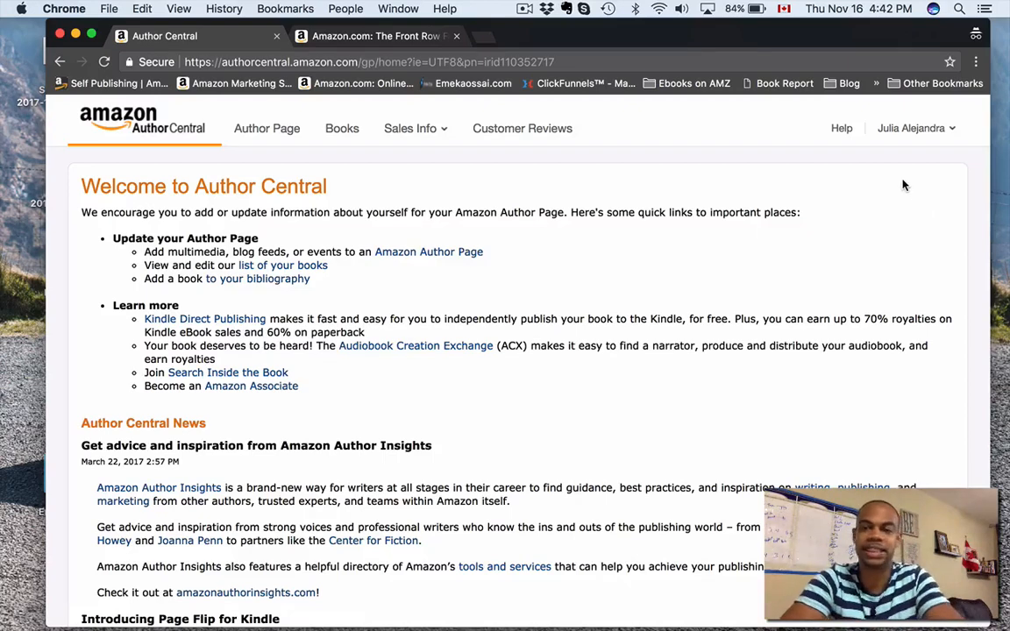
mouse_move(590, 242)
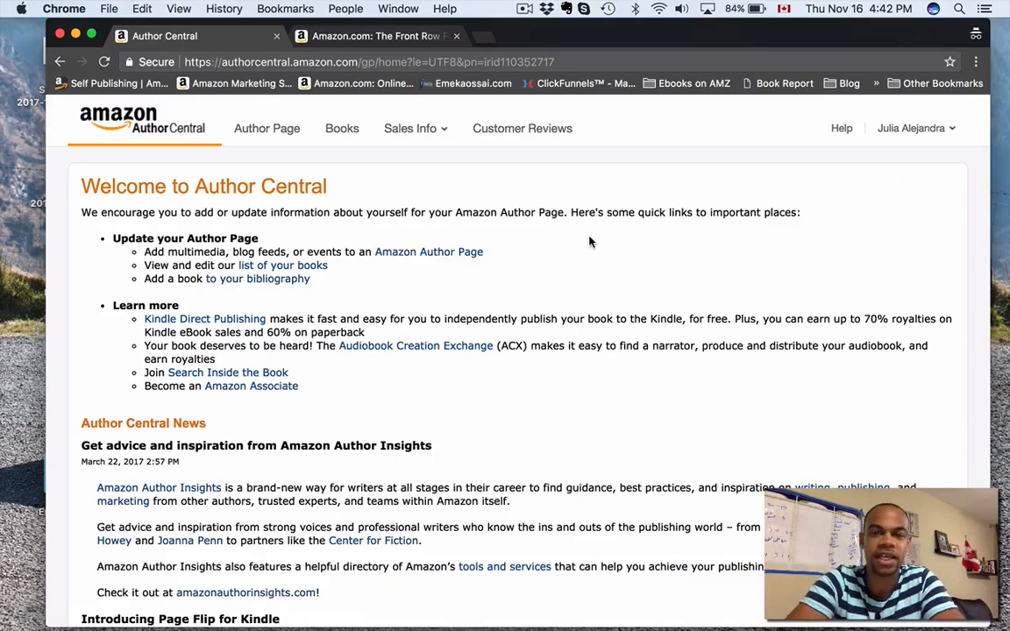